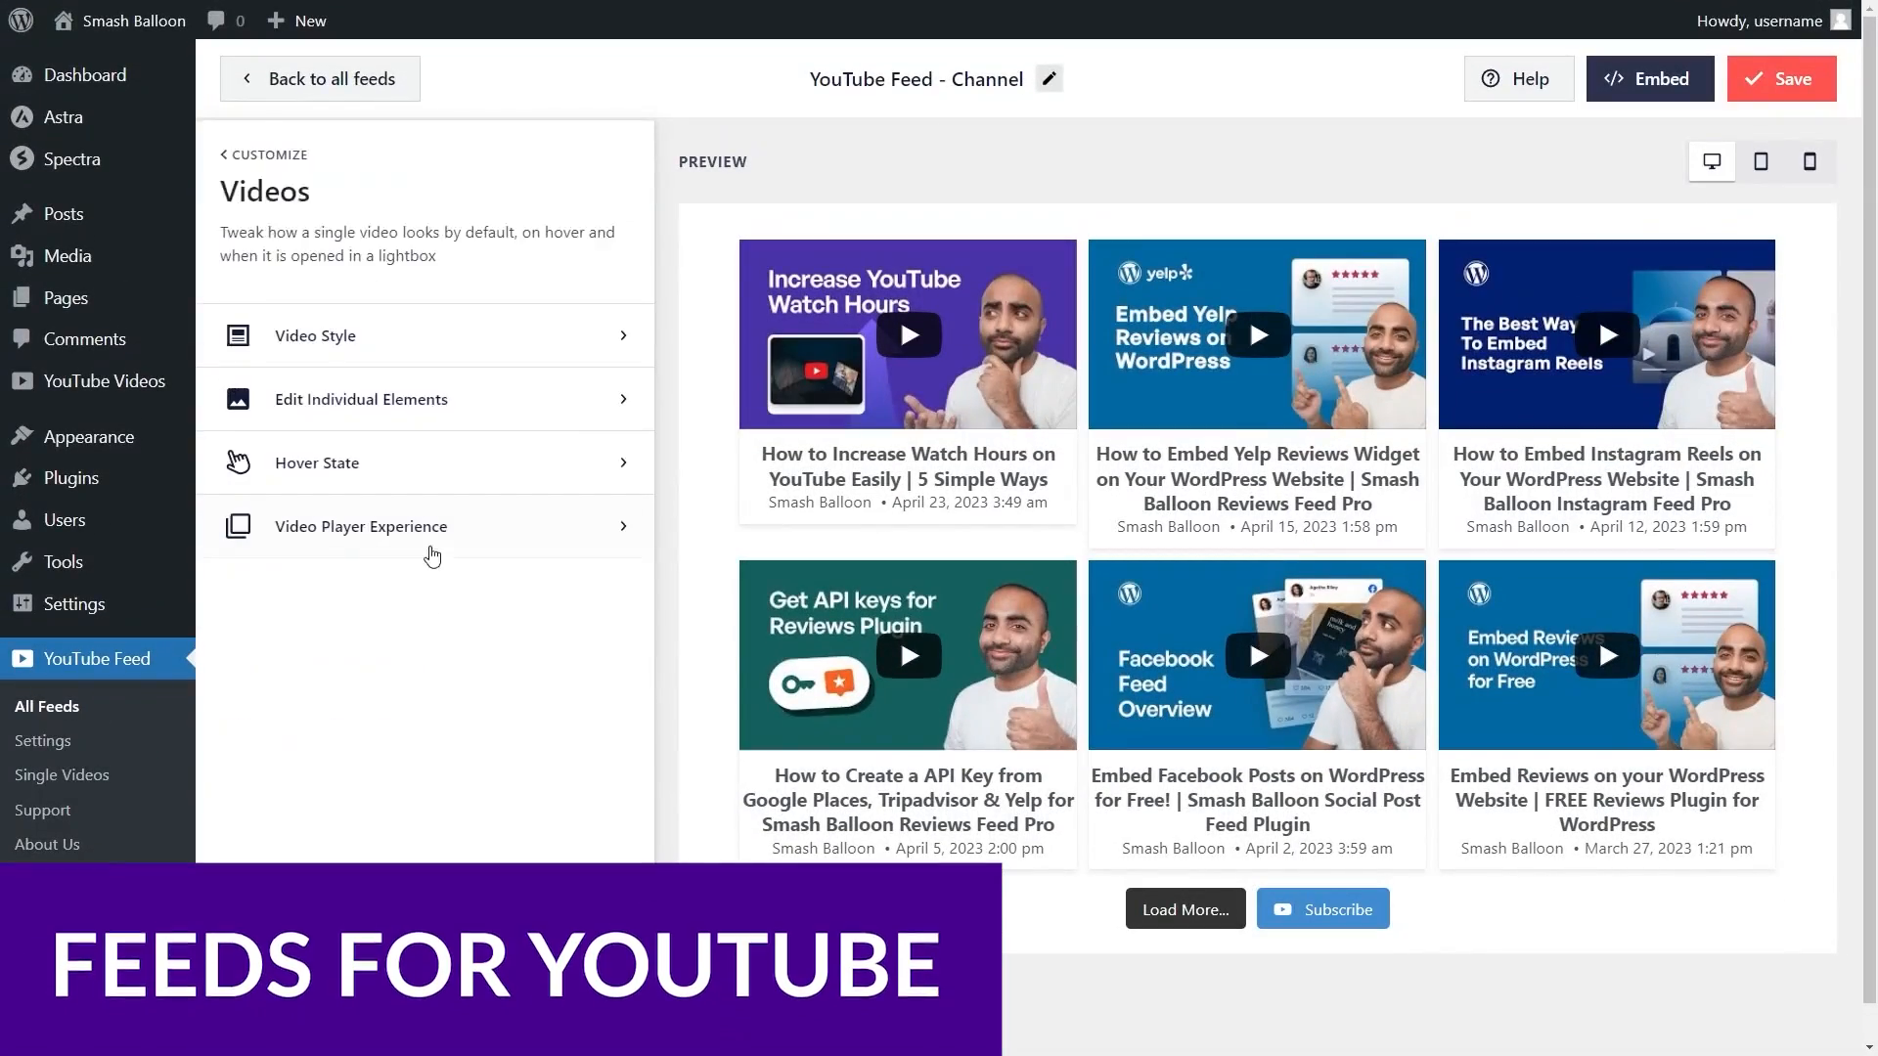
Step: Turn off the Subscribe Link under Video Player Experience in the feed customizer
{"action": "left_click", "coordinate": [360, 526]}
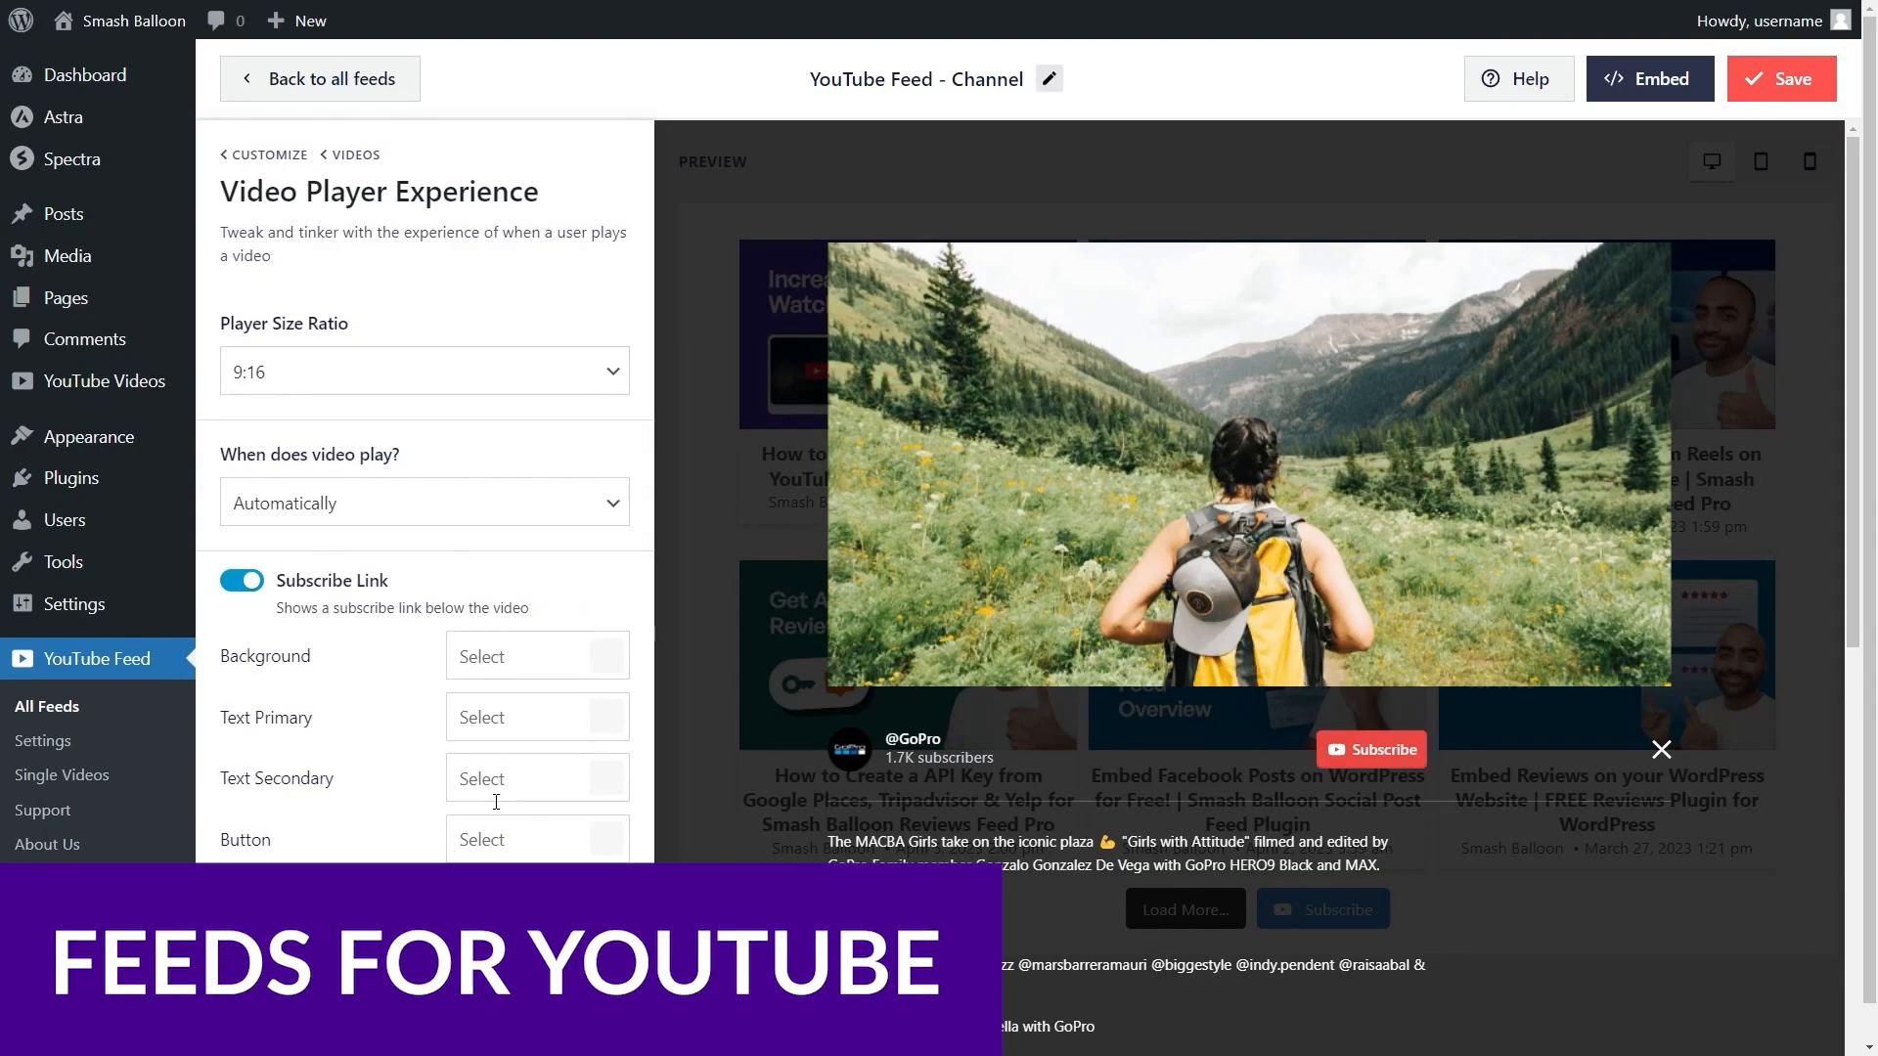
{"action": "left_click", "coordinate": [241, 580]}
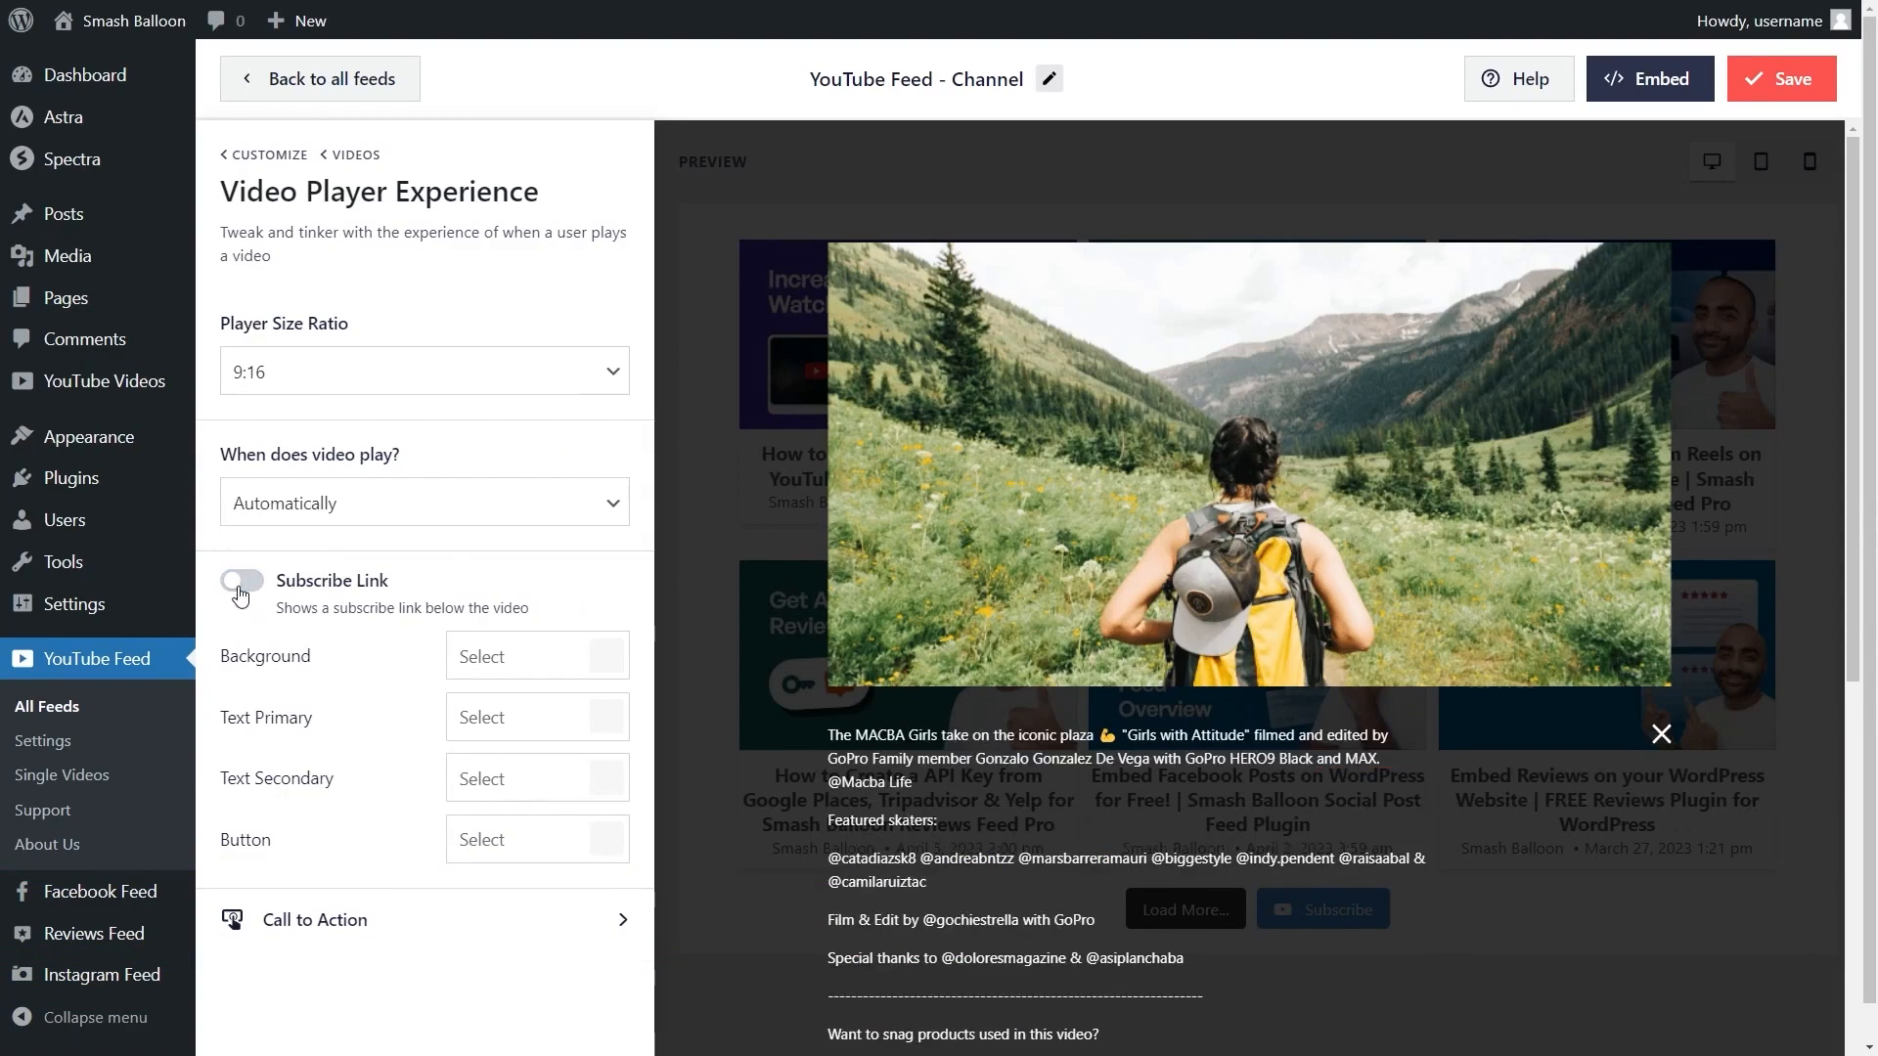
{"action": "left_click", "coordinate": [103, 382]}
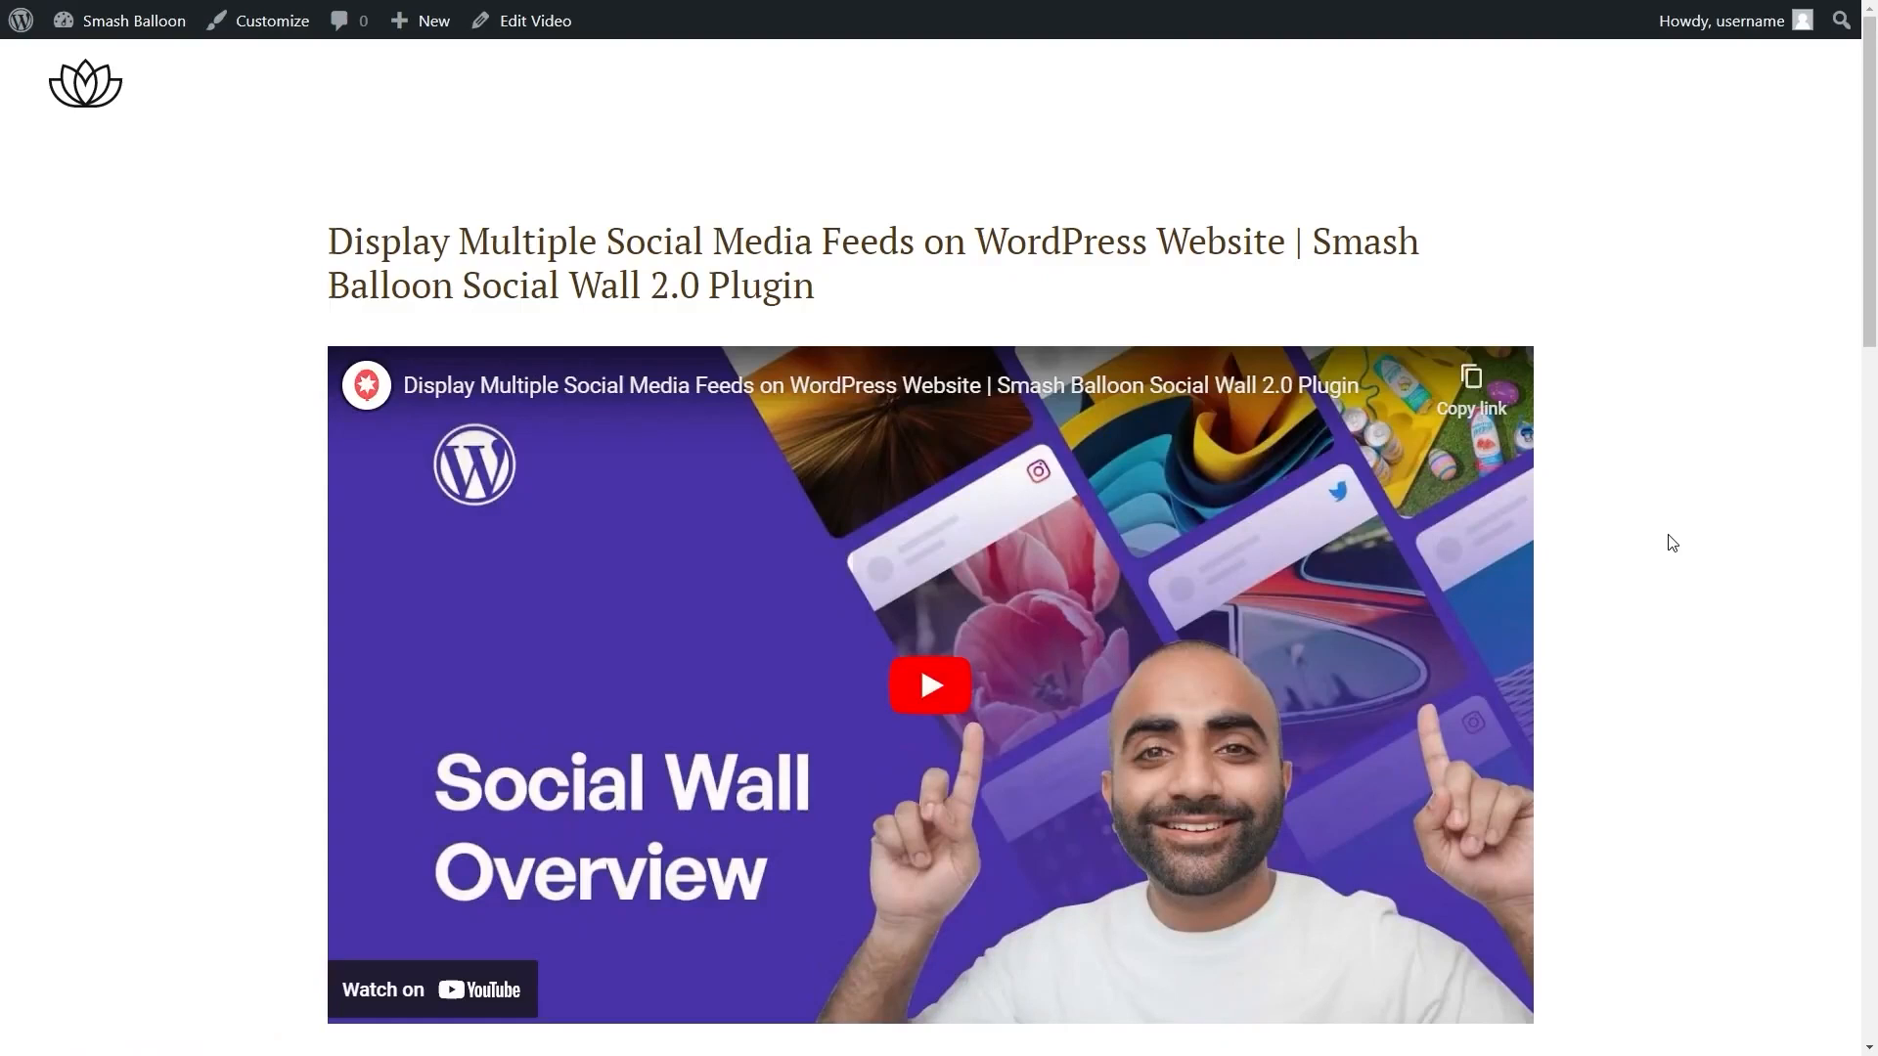
{"action": "mouse_move", "coordinate": [1504, 431]}
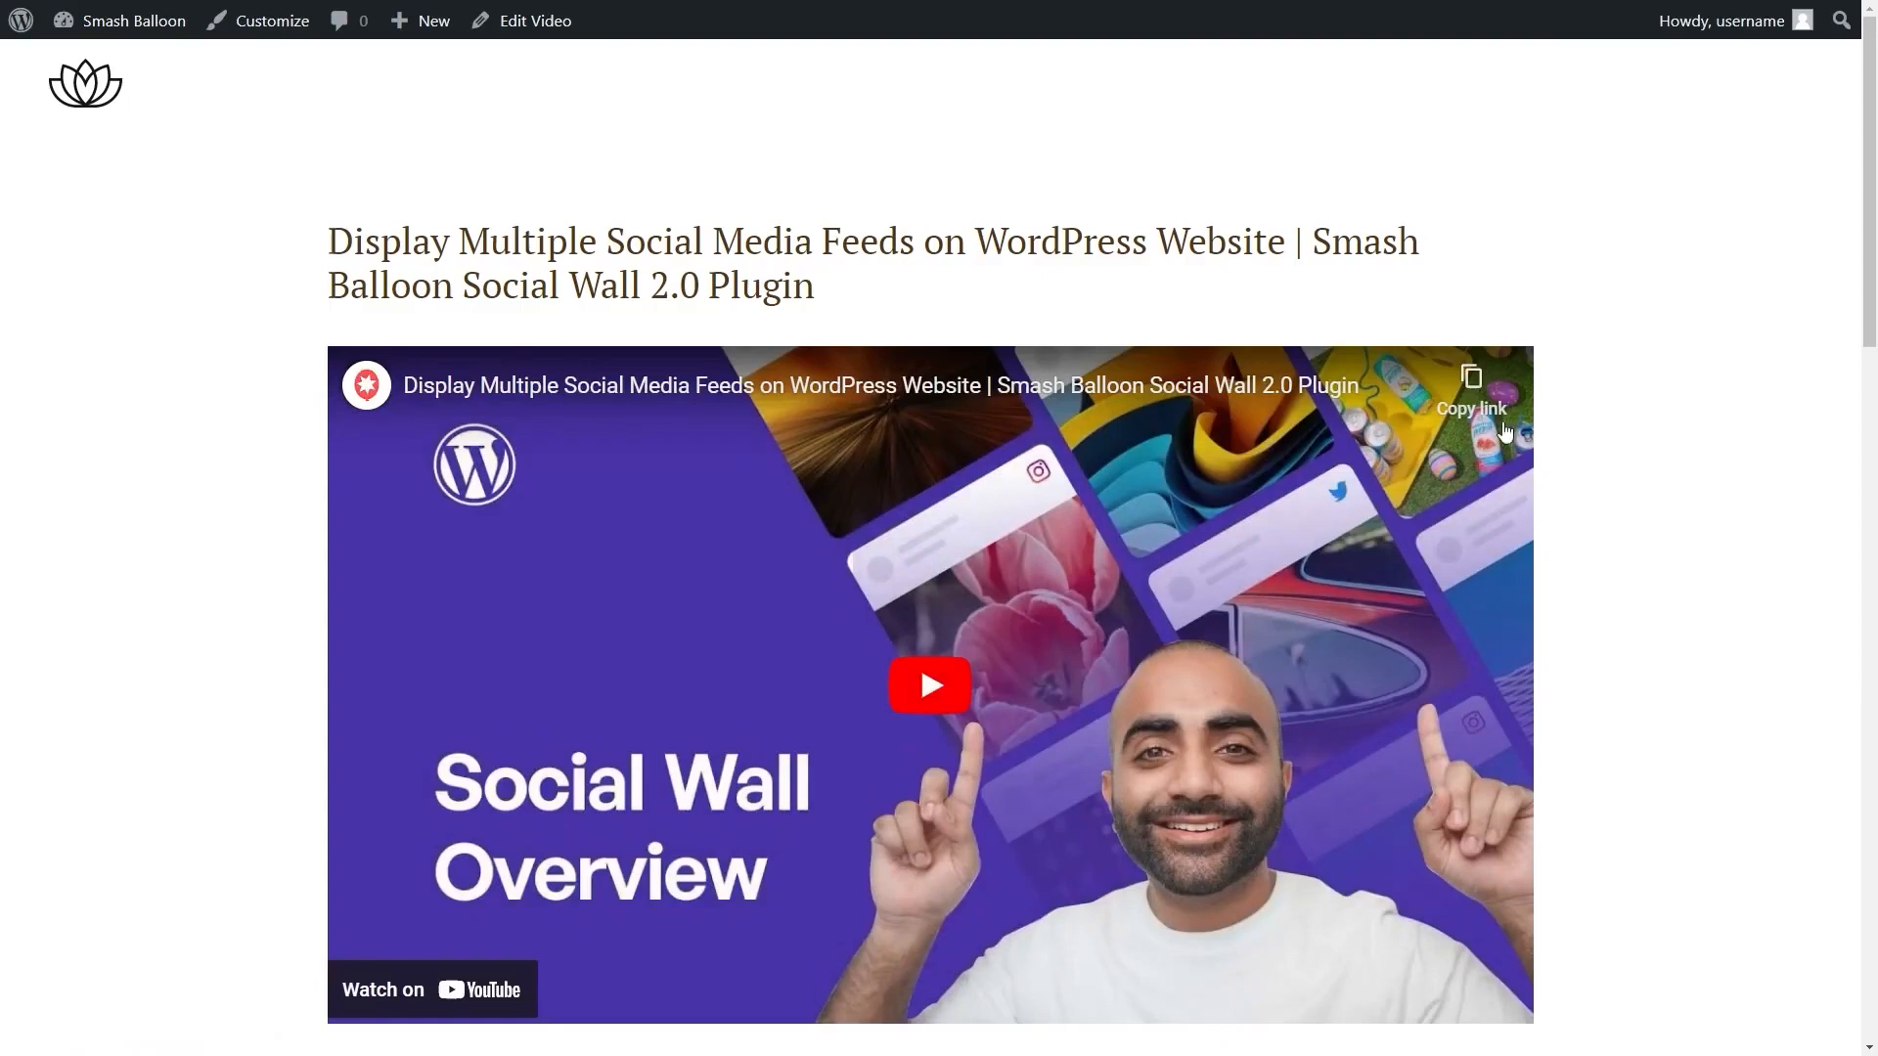
Step: Scroll through the video post and the video post archive listing
{"action": "scroll", "scroll_direction": "down", "scroll_amount": 3}
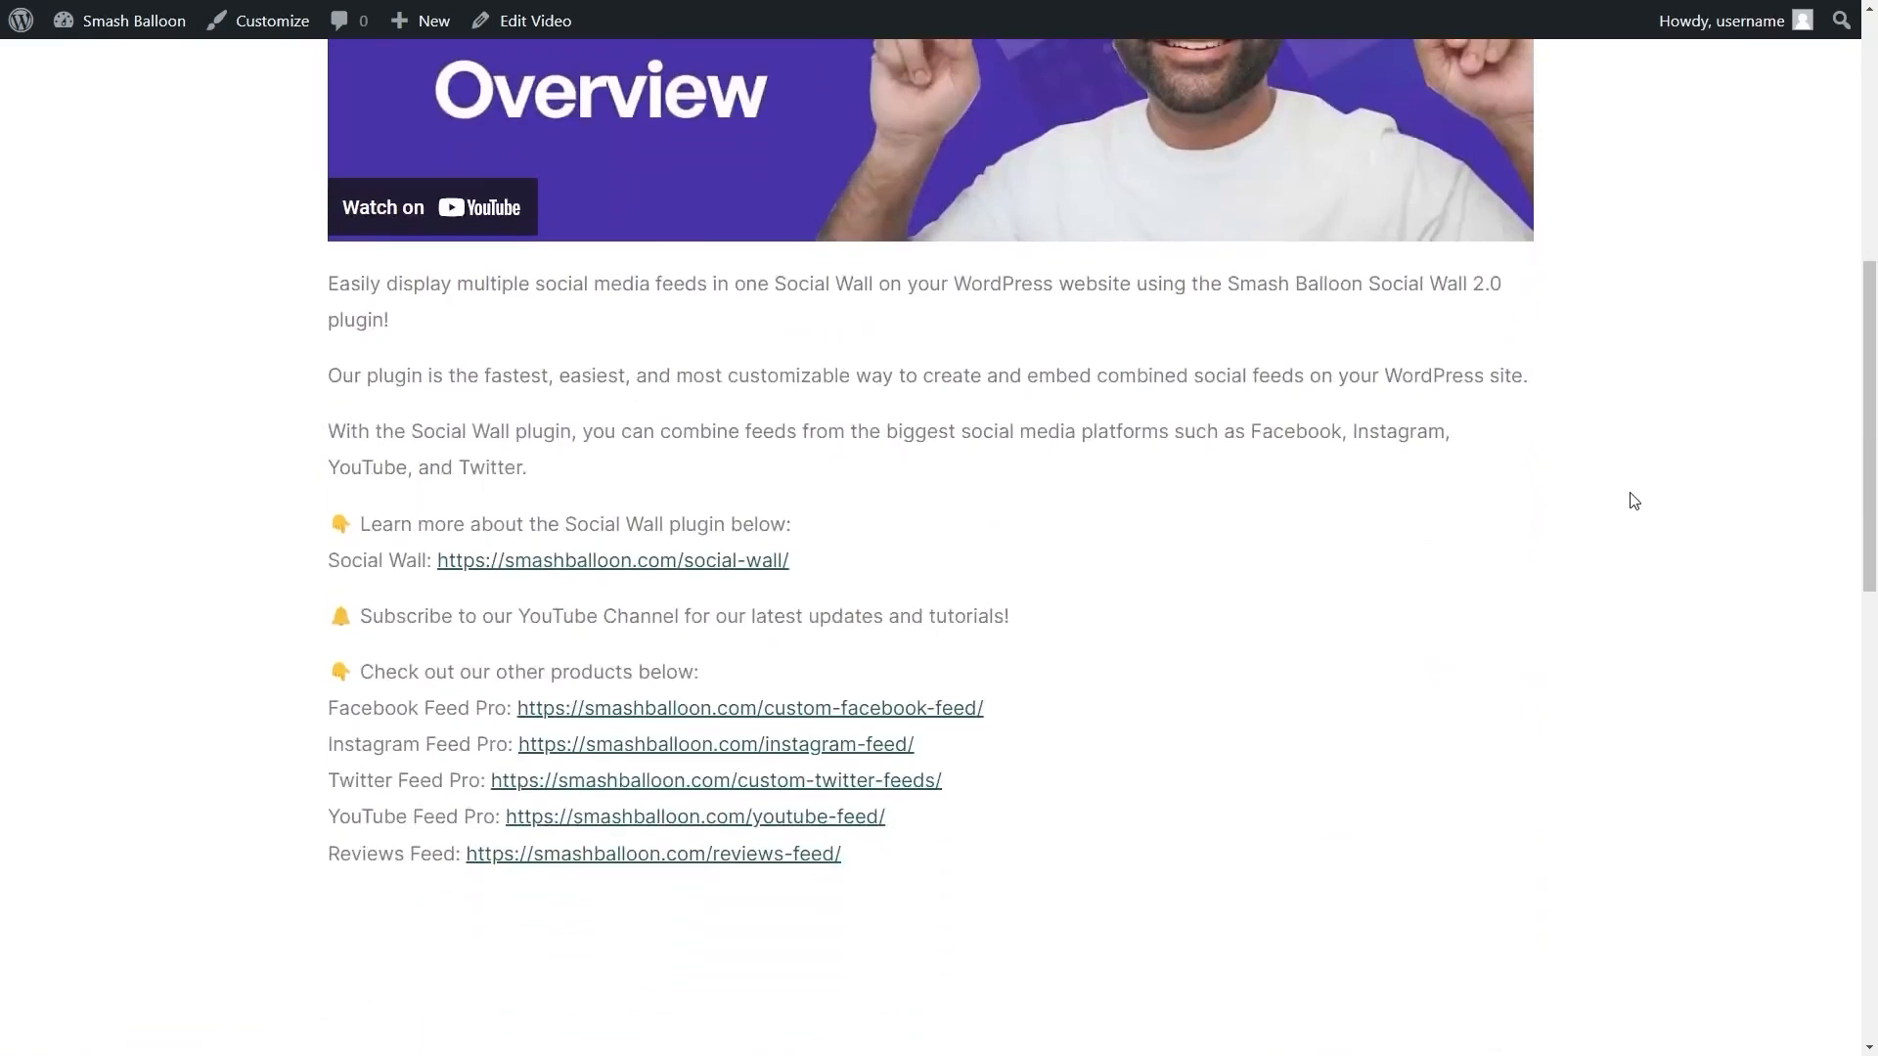
{"action": "mouse_move", "coordinate": [1072, 477]}
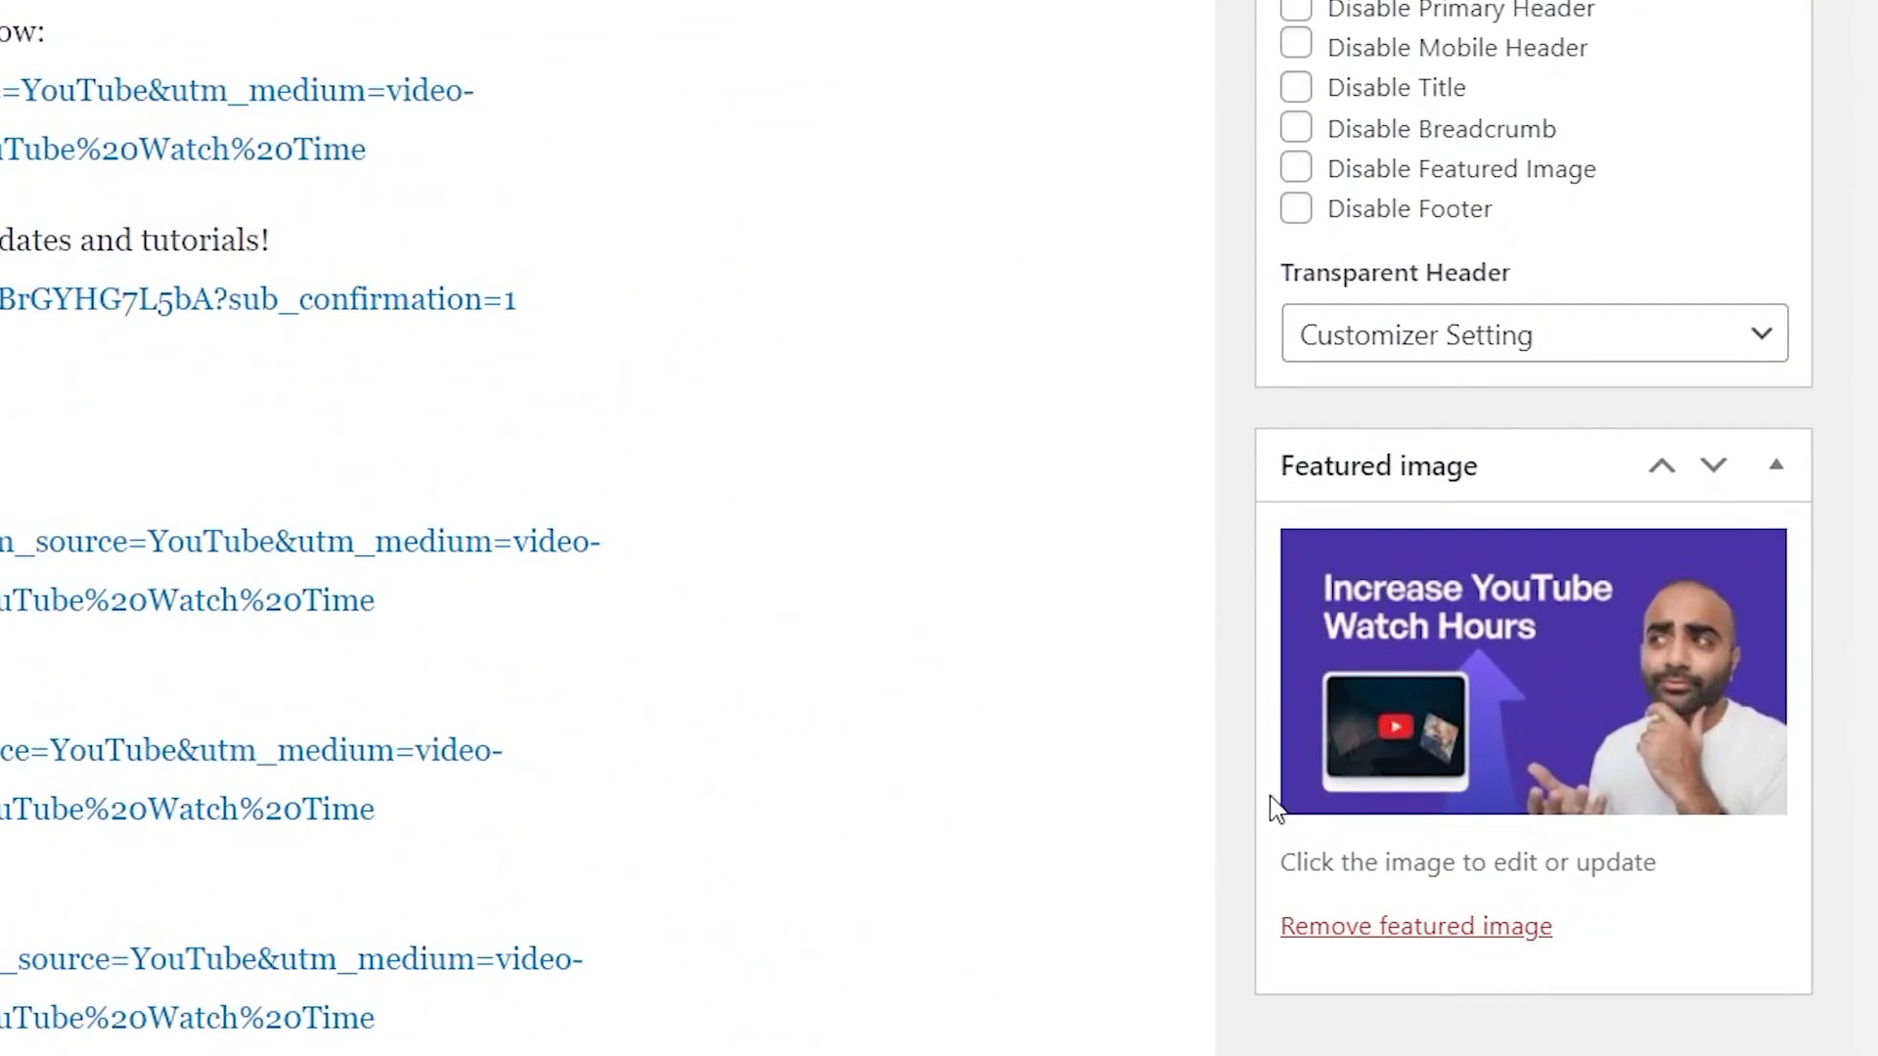
{"action": "mouse_move", "coordinate": [1738, 867]}
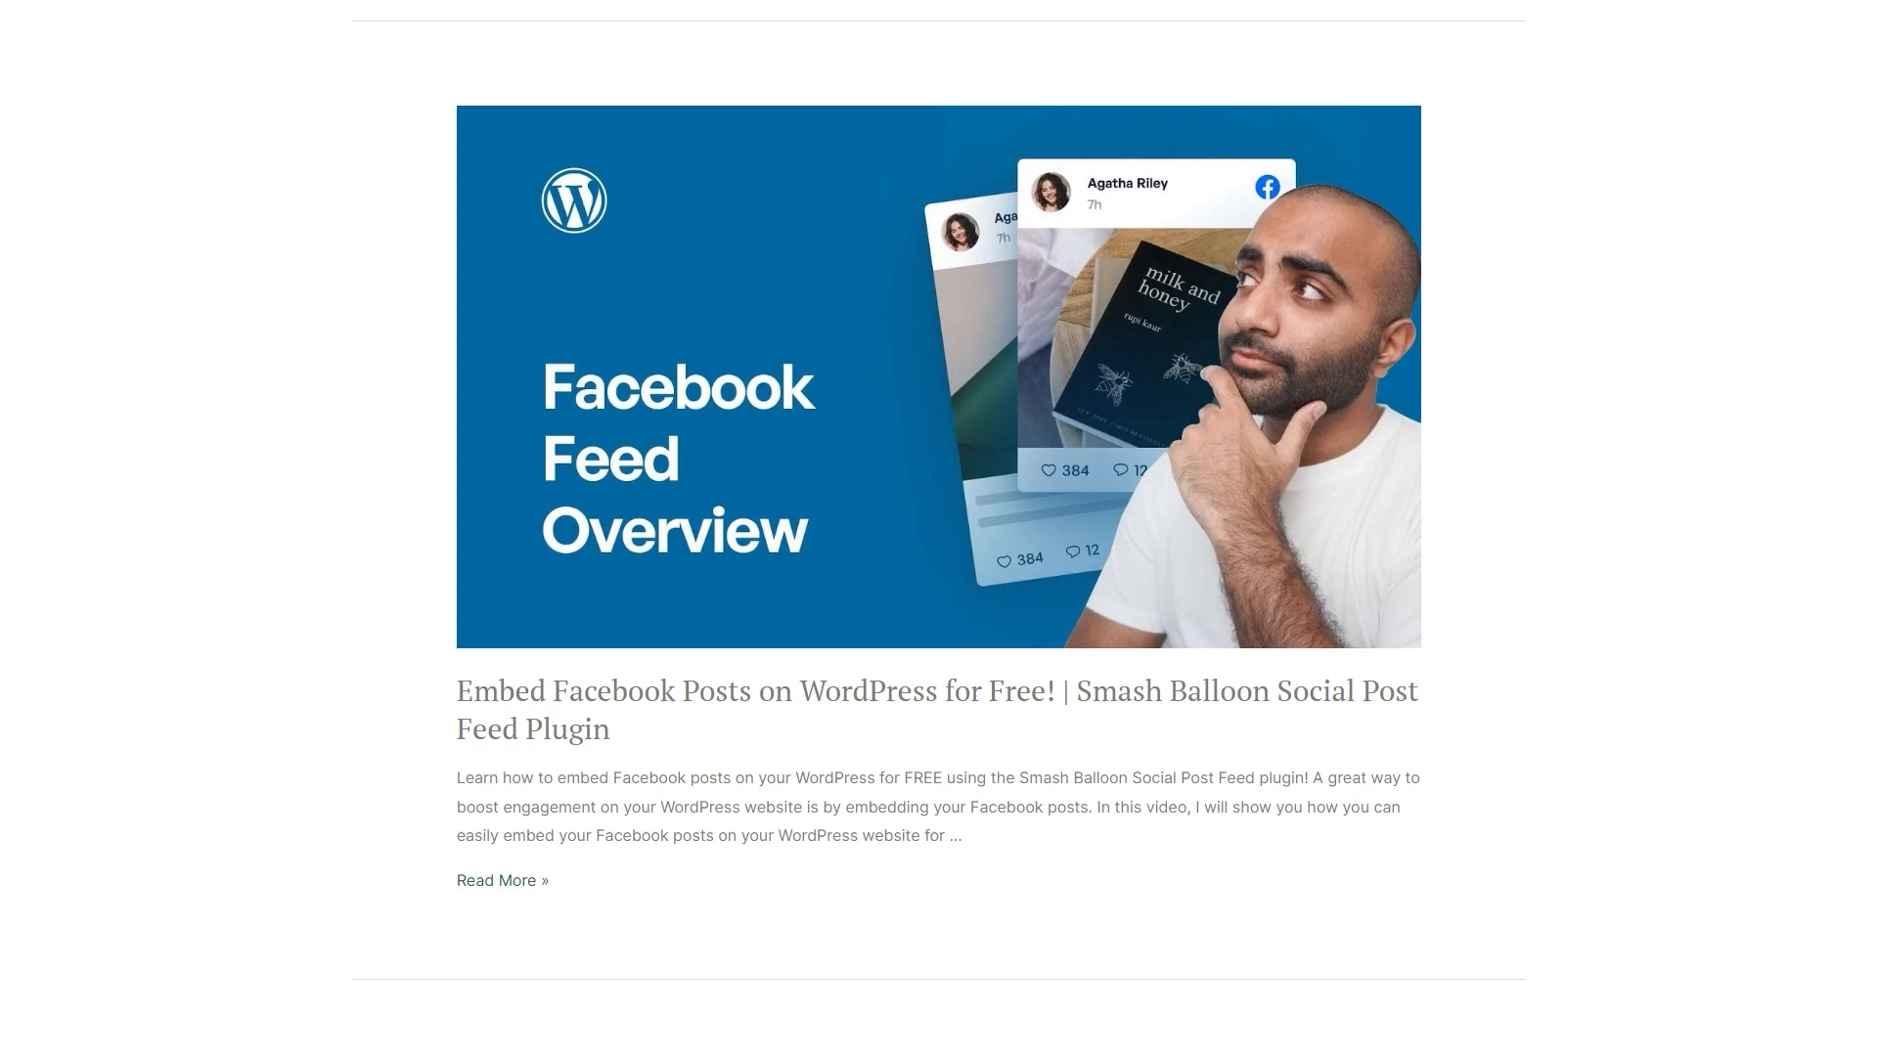
{"action": "scroll", "scroll_direction": "down", "scroll_amount": 3}
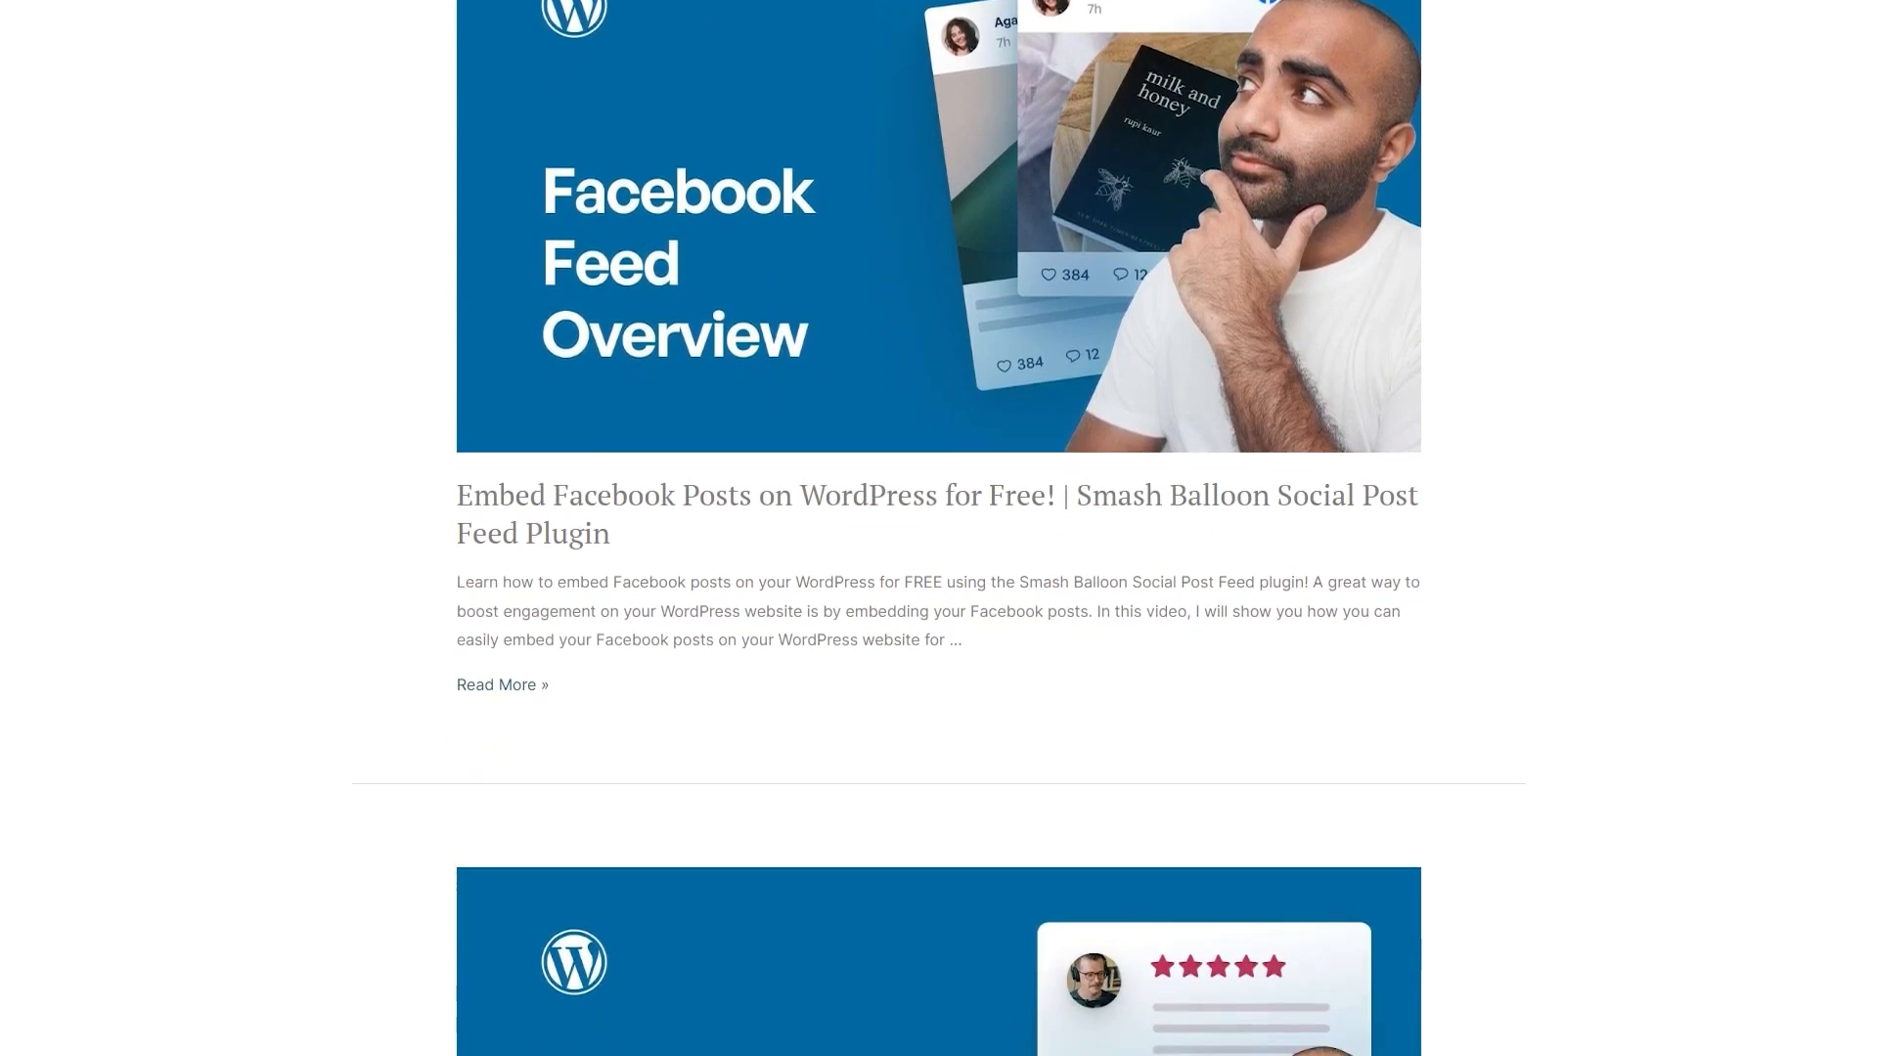
{"action": "scroll", "scroll_direction": "down", "scroll_amount": 3}
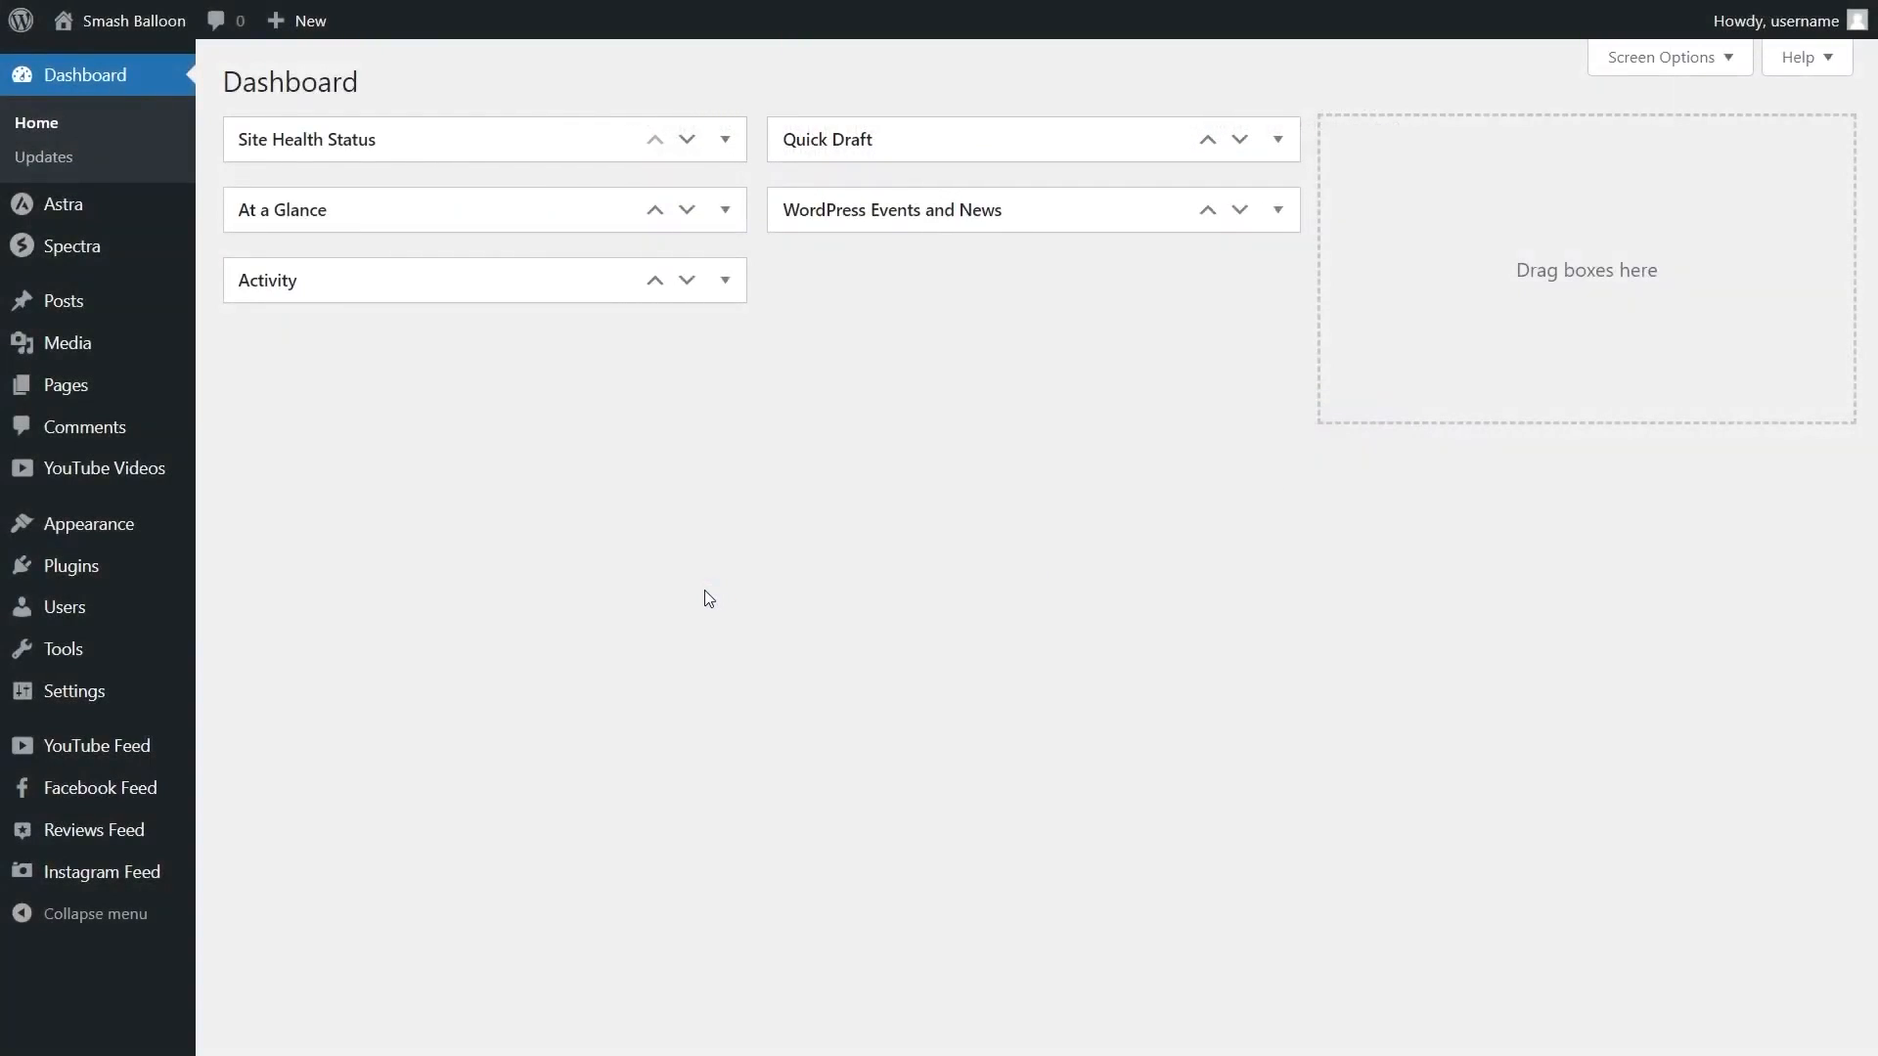
{"action": "mouse_move", "coordinate": [96, 745]}
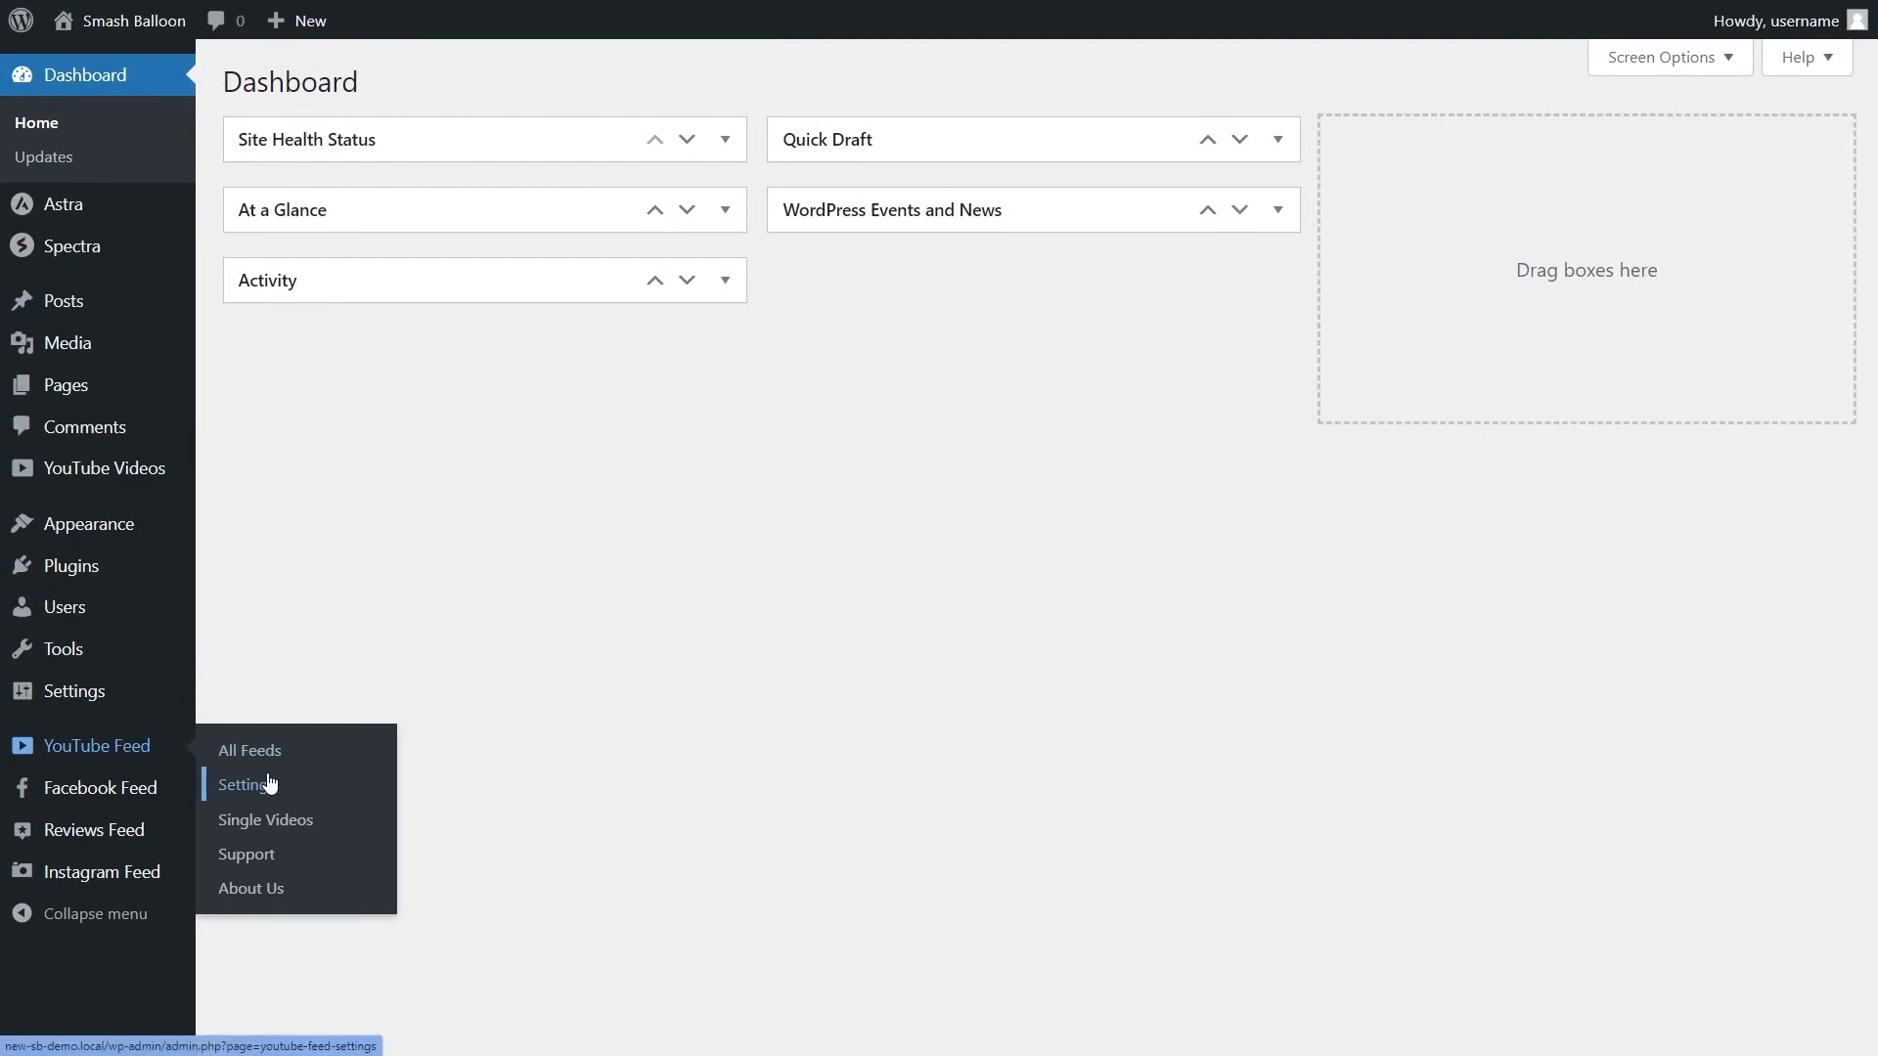
Step: Go to YouTube Feed Settings from the Dashboard and view the front-end feed grid
{"action": "left_click", "coordinate": [245, 784]}
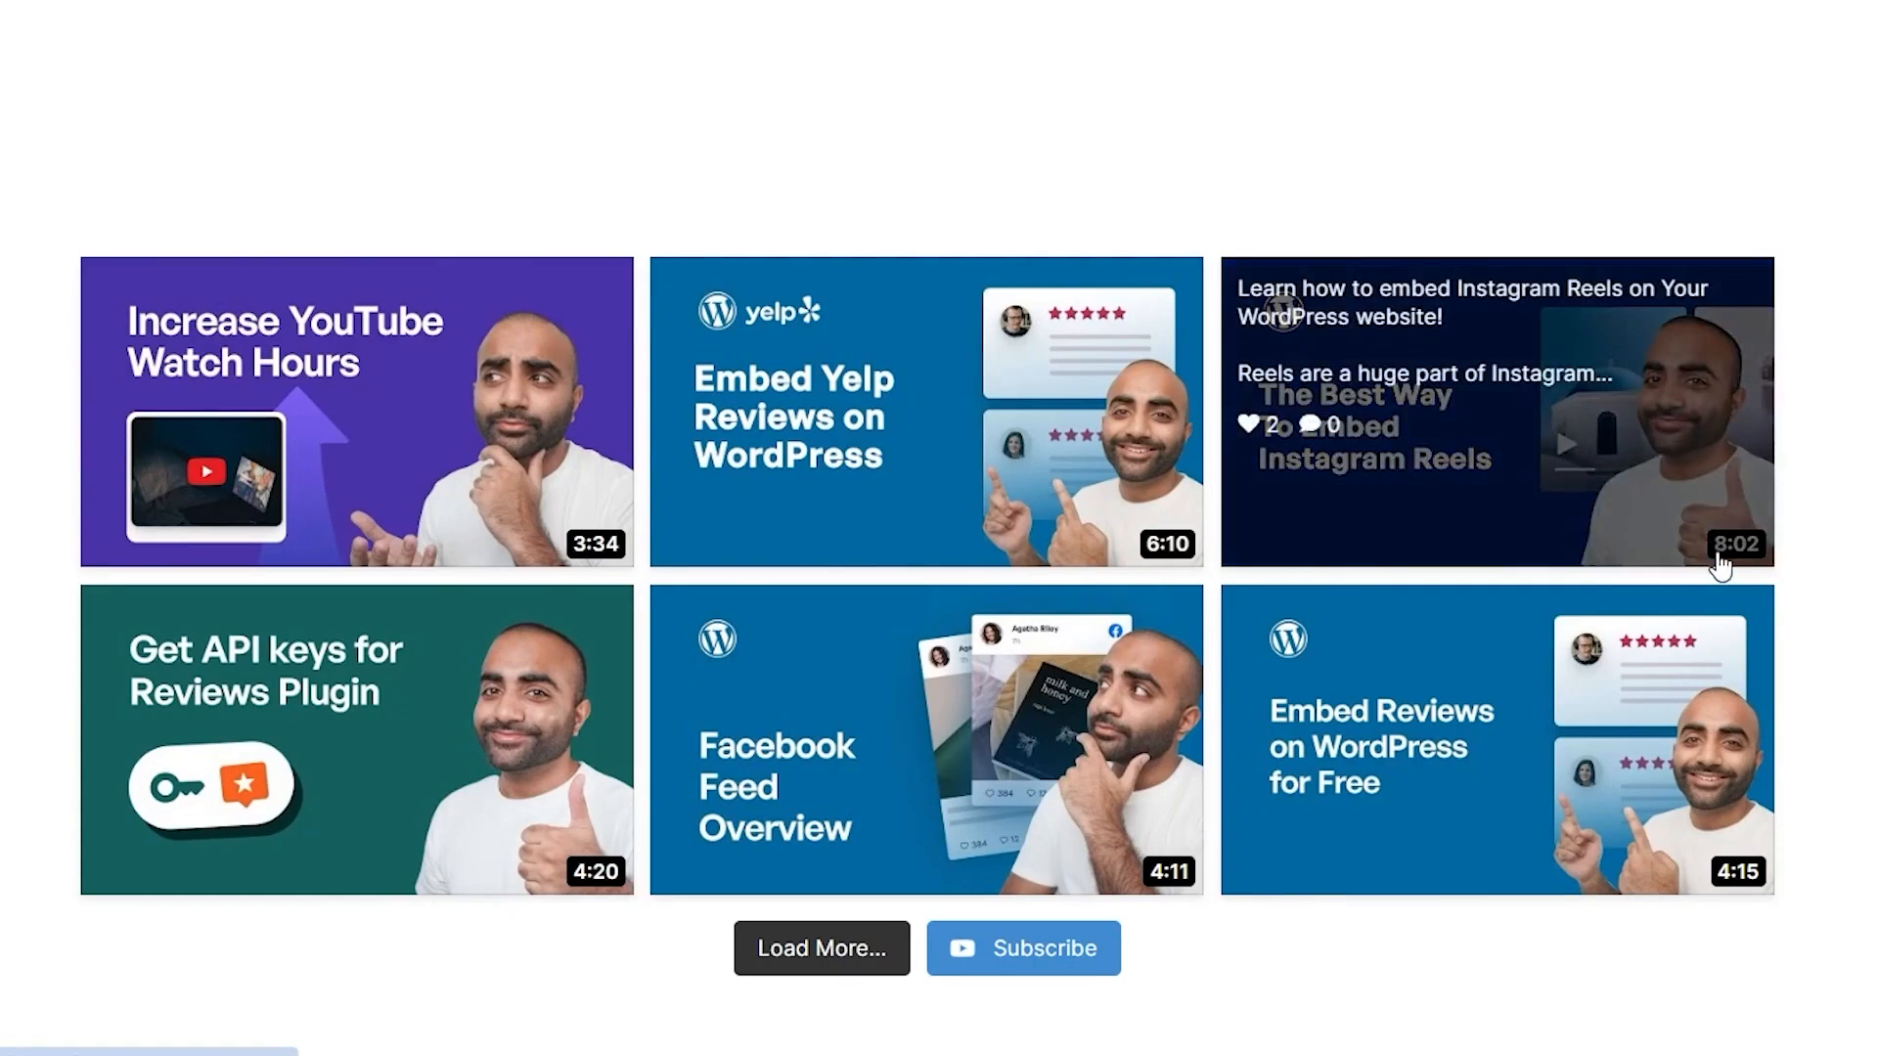
{"action": "mouse_move", "coordinate": [1230, 592]}
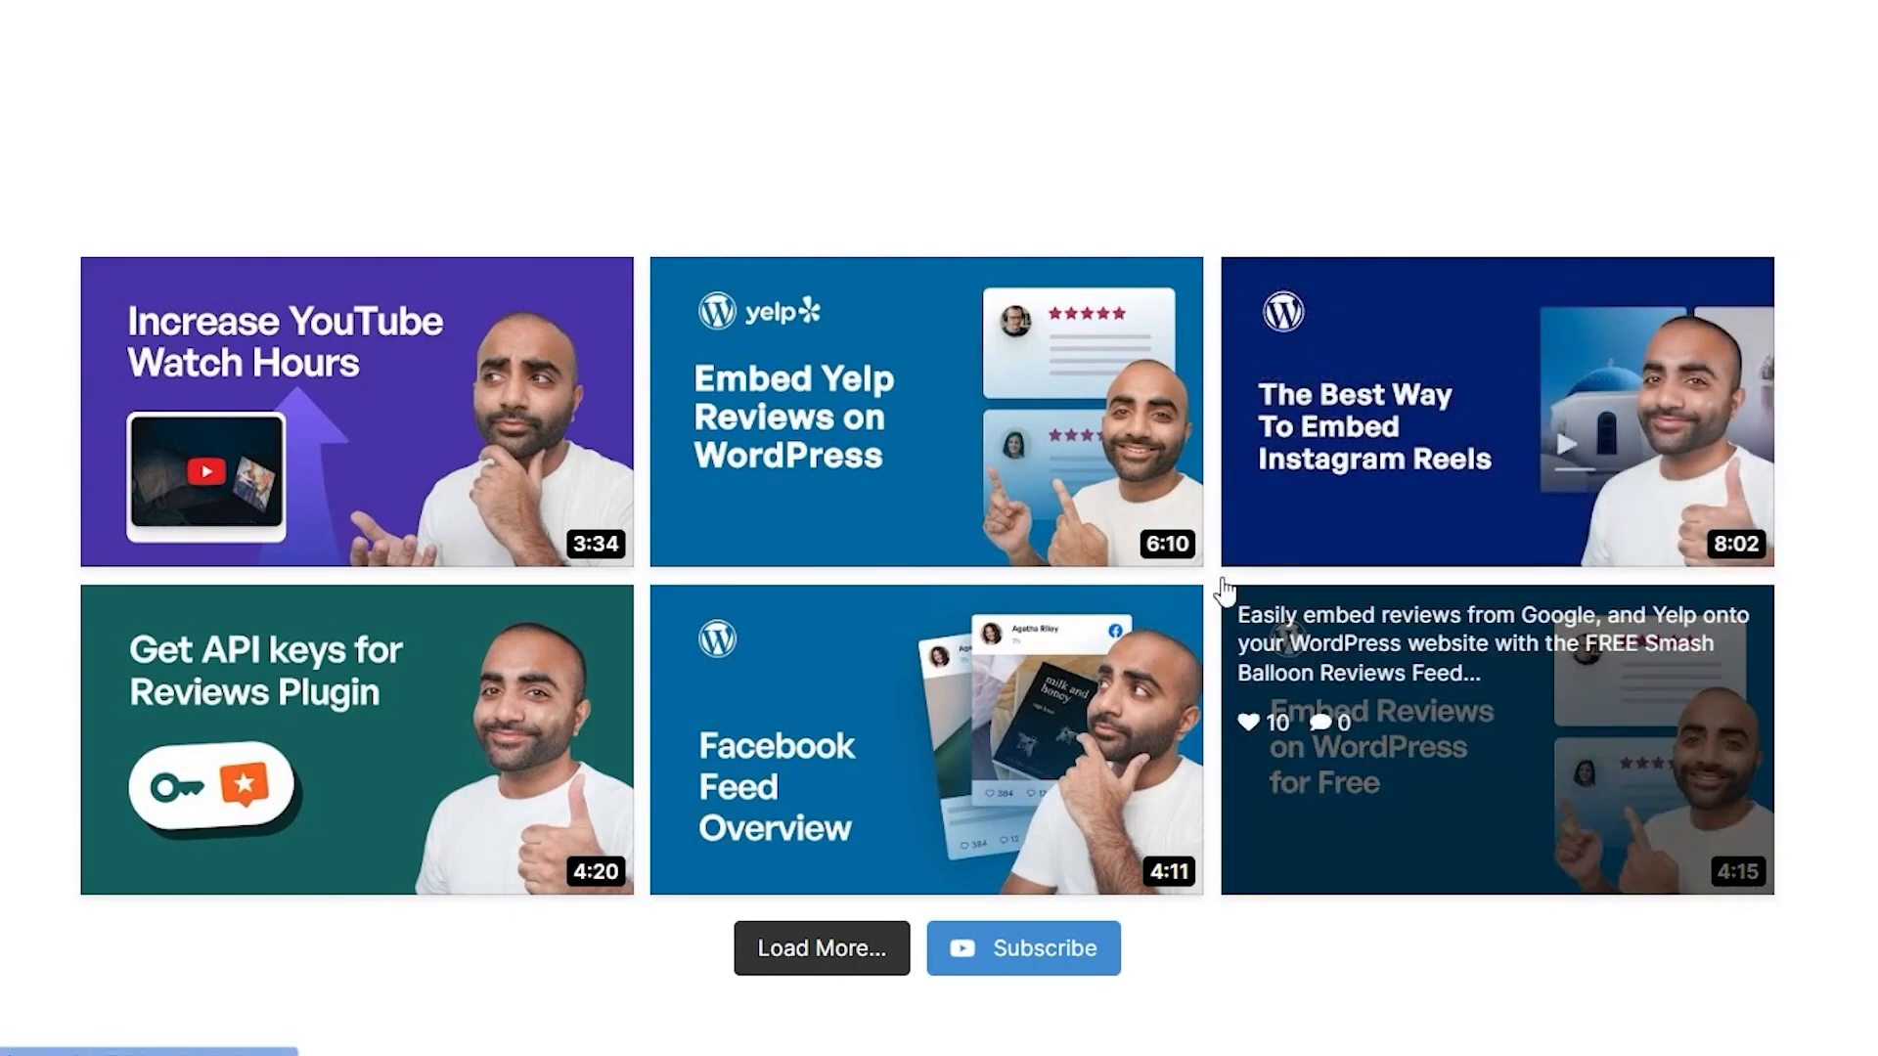
{"action": "mouse_move", "coordinate": [915, 739]}
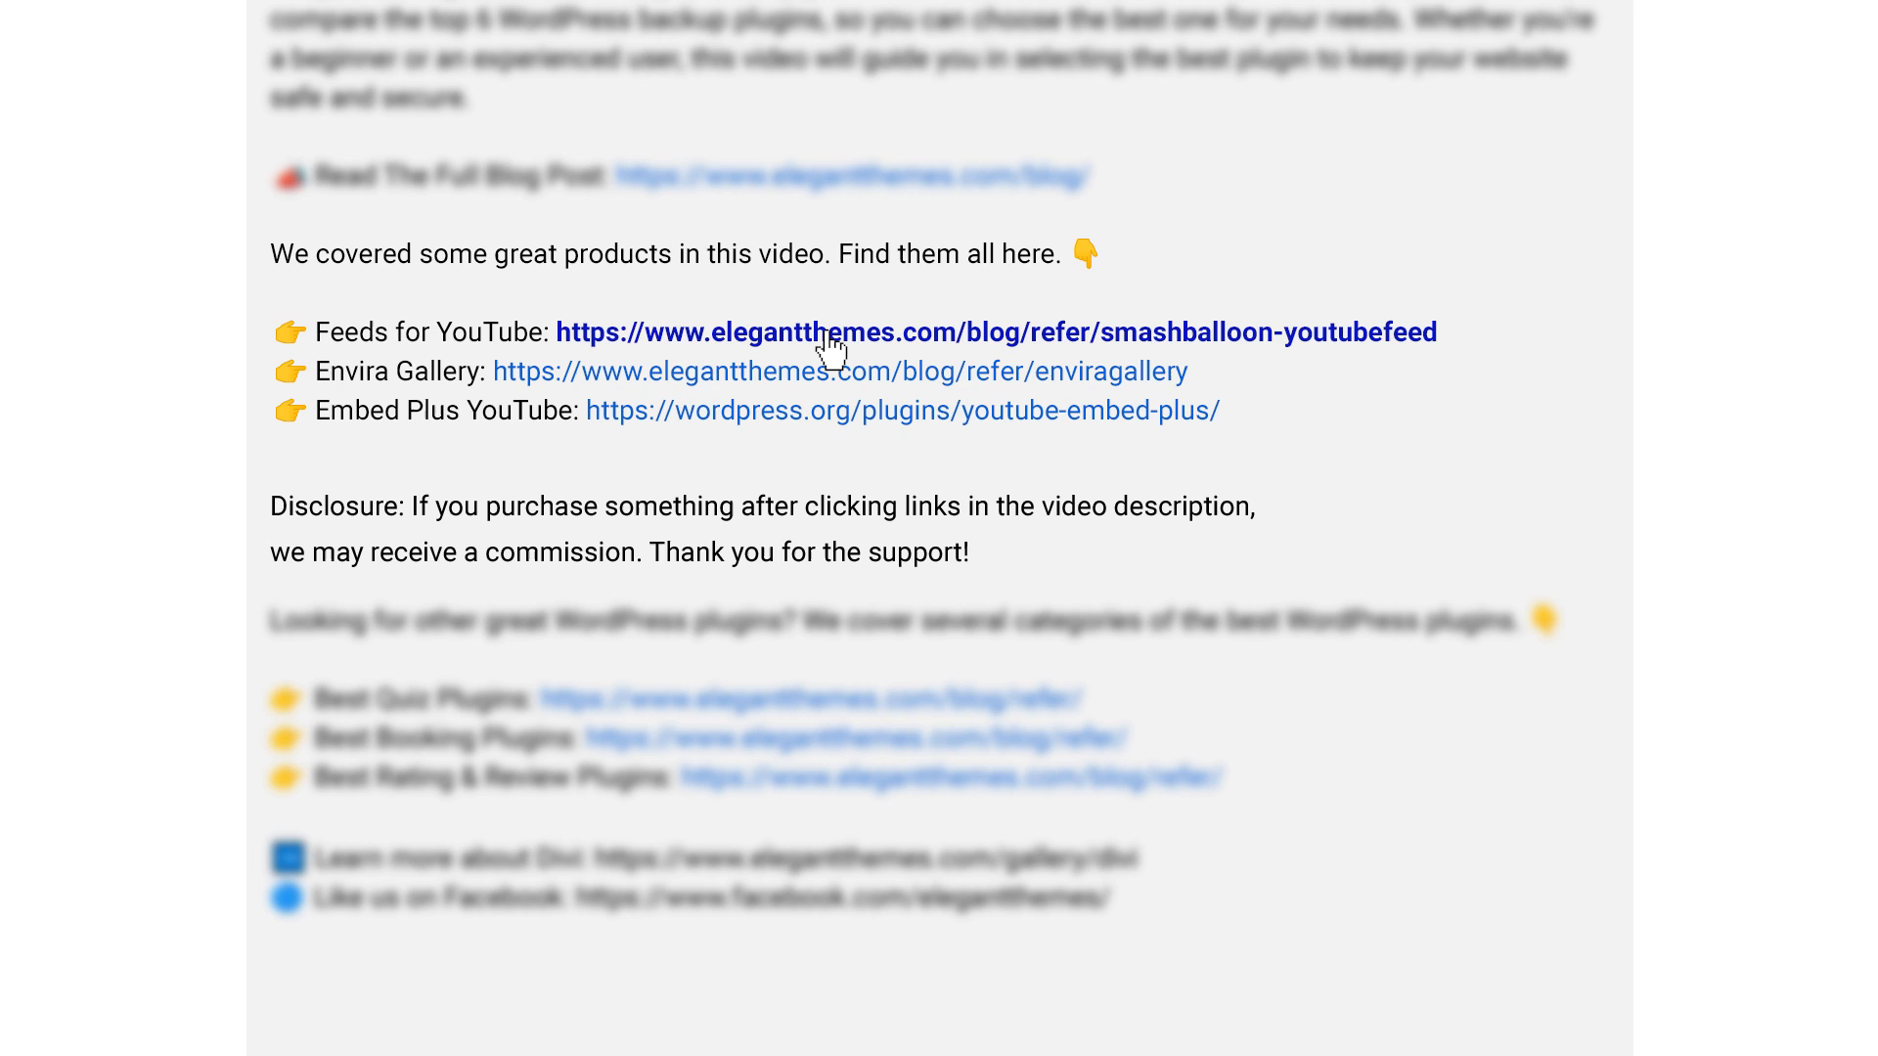
Step: Follow the Feeds for YouTube link and scroll Smash Balloon's YouTube pricing plans
{"action": "left_click", "coordinate": [825, 333]}
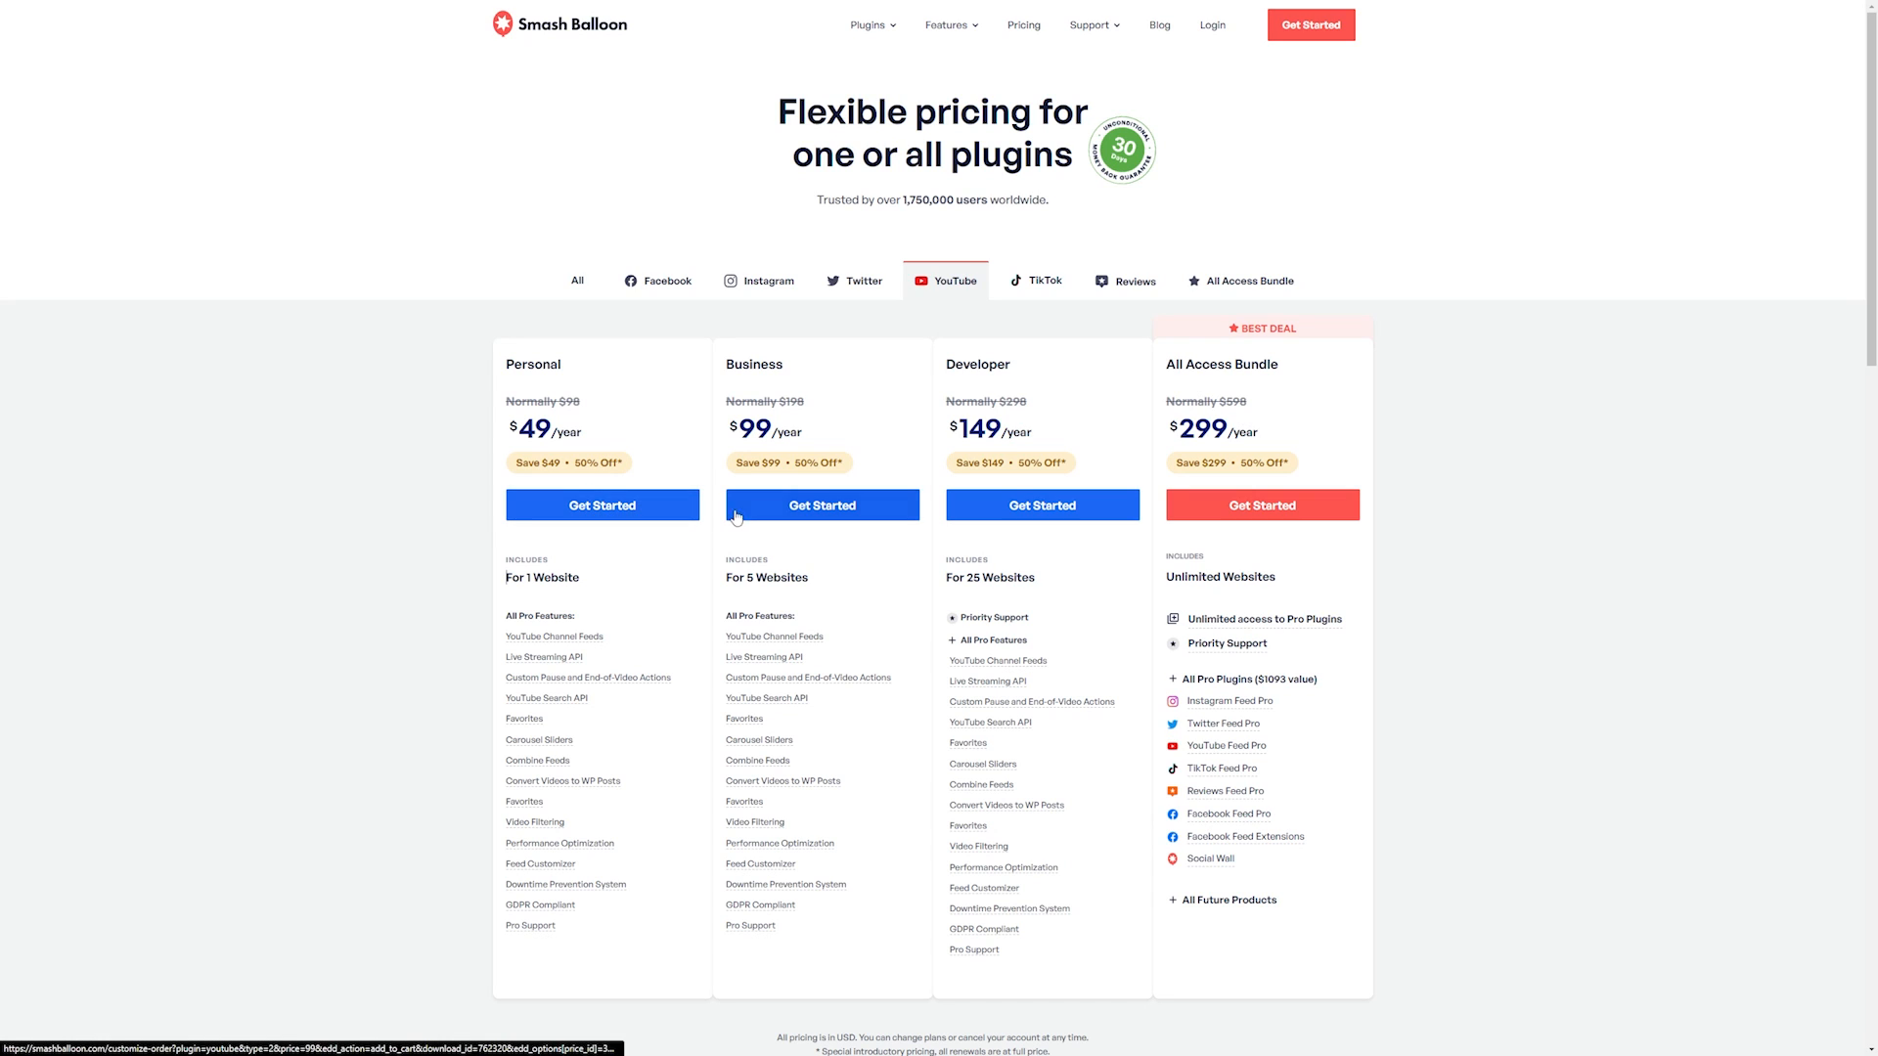
{"action": "mouse_move", "coordinate": [1003, 516]}
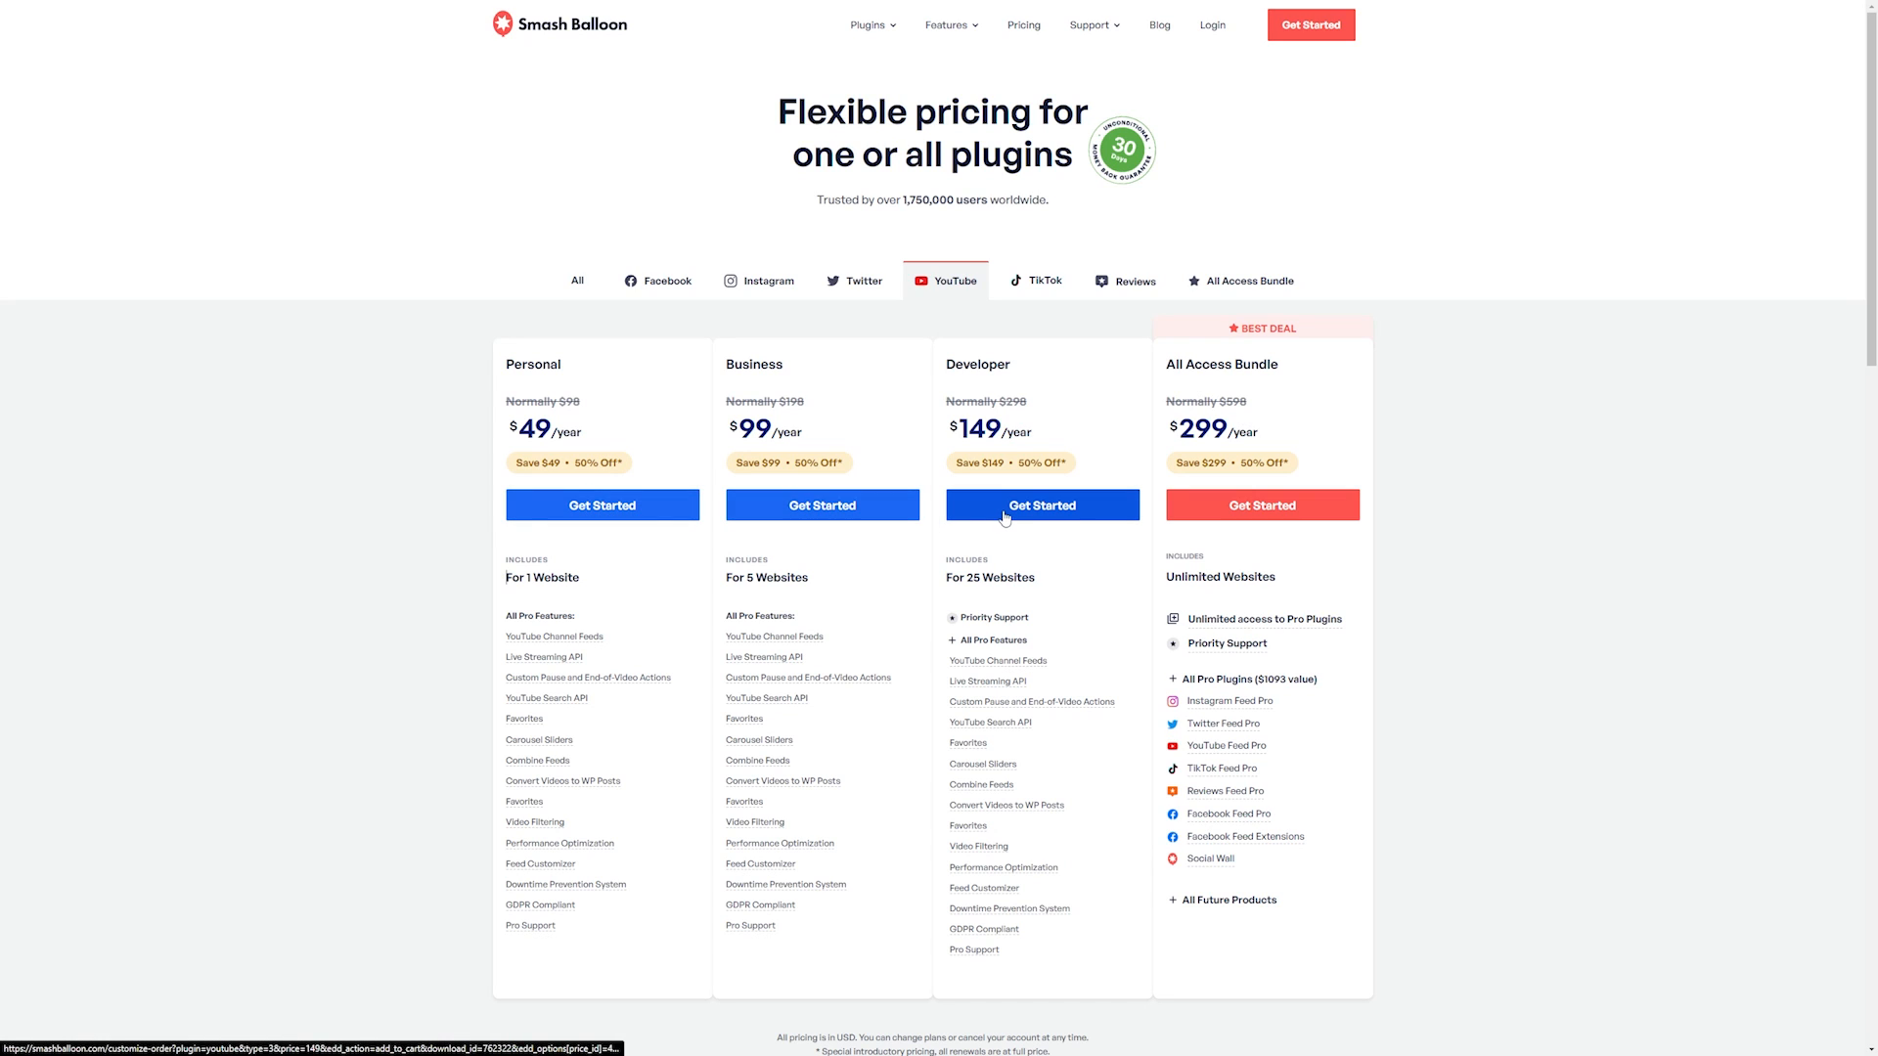
{"action": "scroll", "scroll_direction": "down", "scroll_amount": 3}
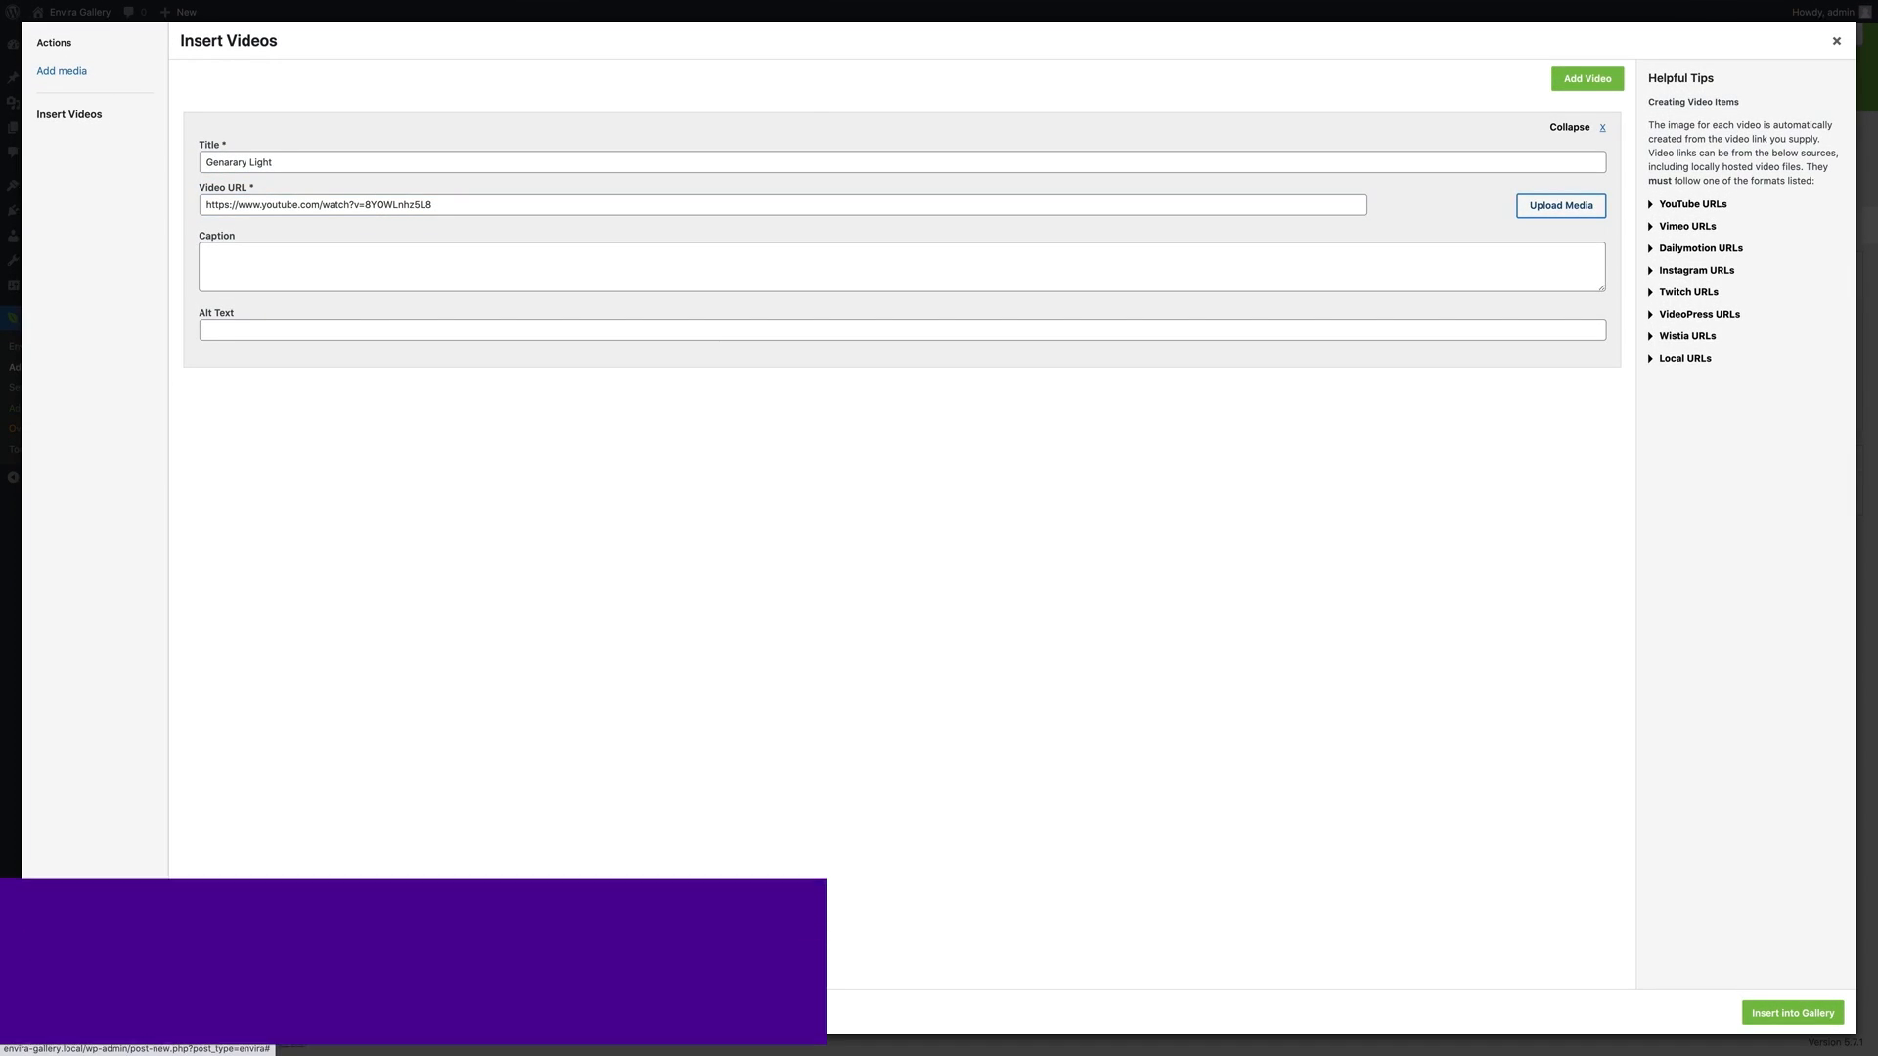
Step: Caption the first video 'A review of a 34" Genarary baton light', add a second, insert both
{"action": "type", "text": "A review of a 34\" Genarary baton light"}
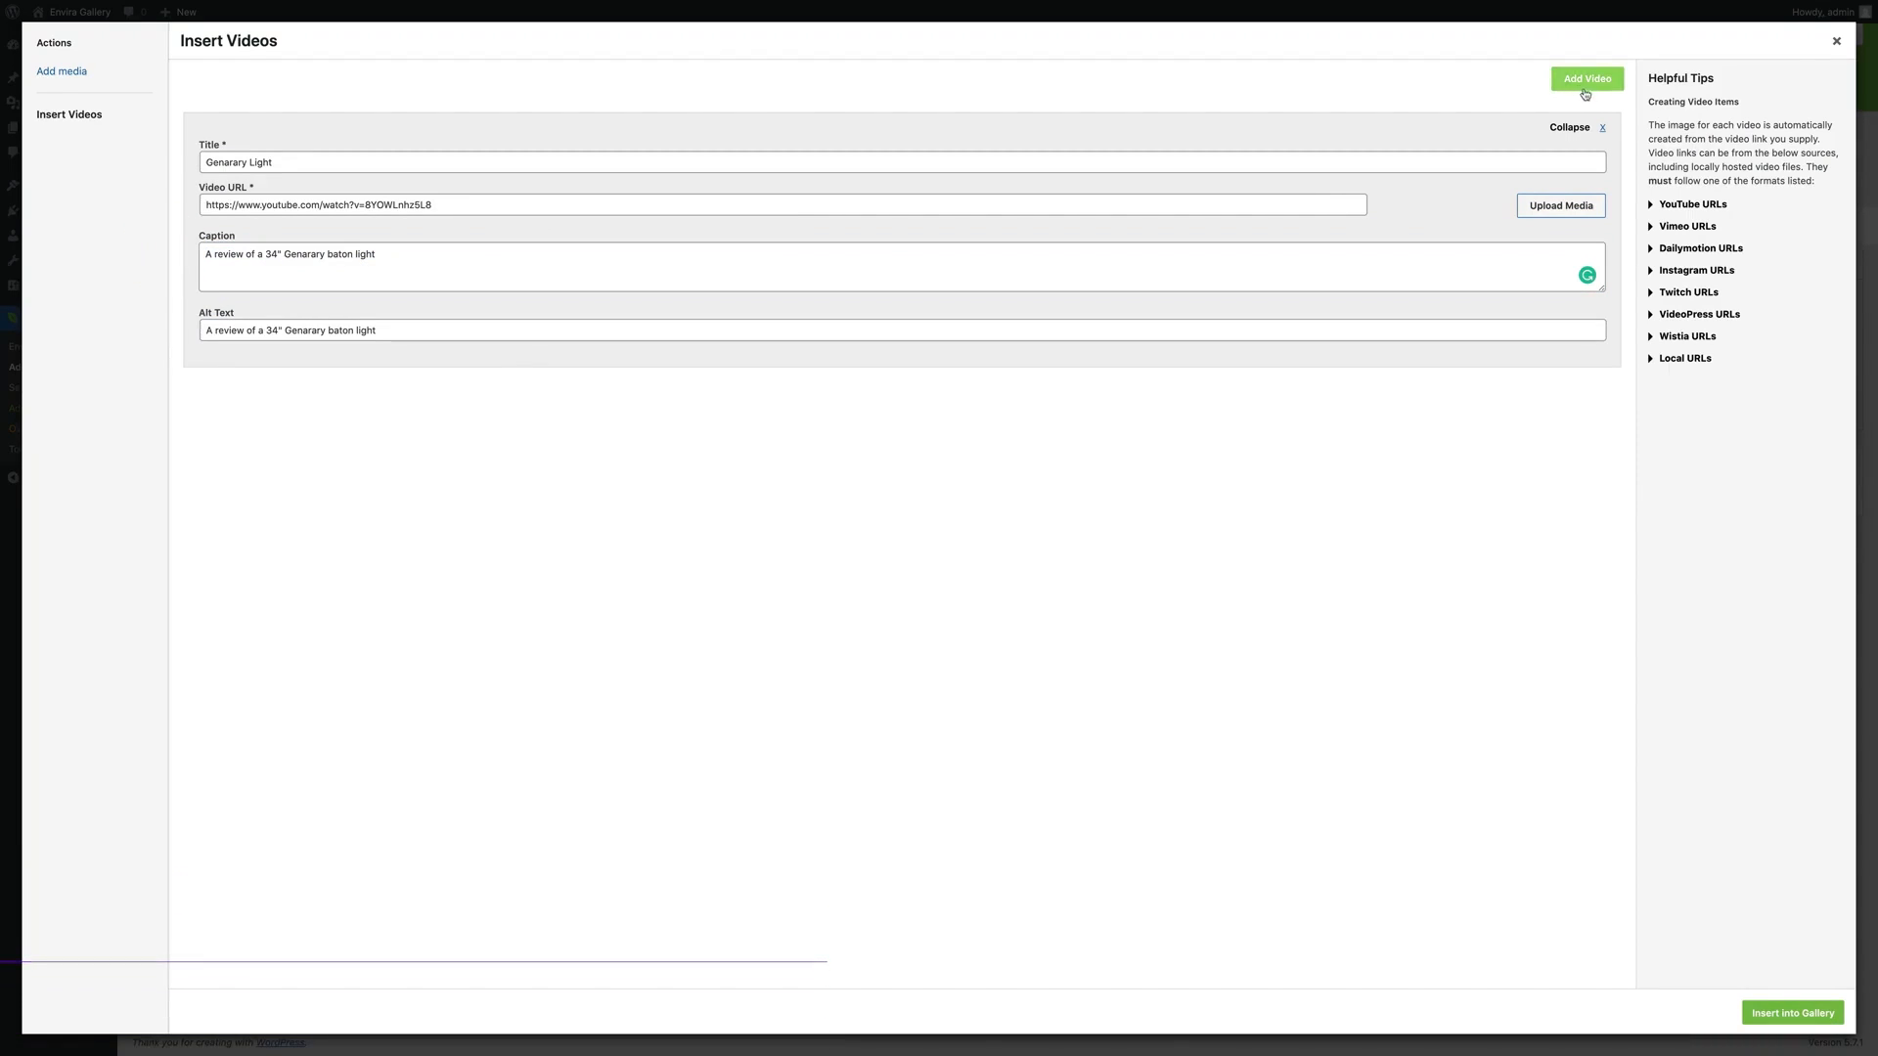
{"action": "left_click", "coordinate": [1587, 78]}
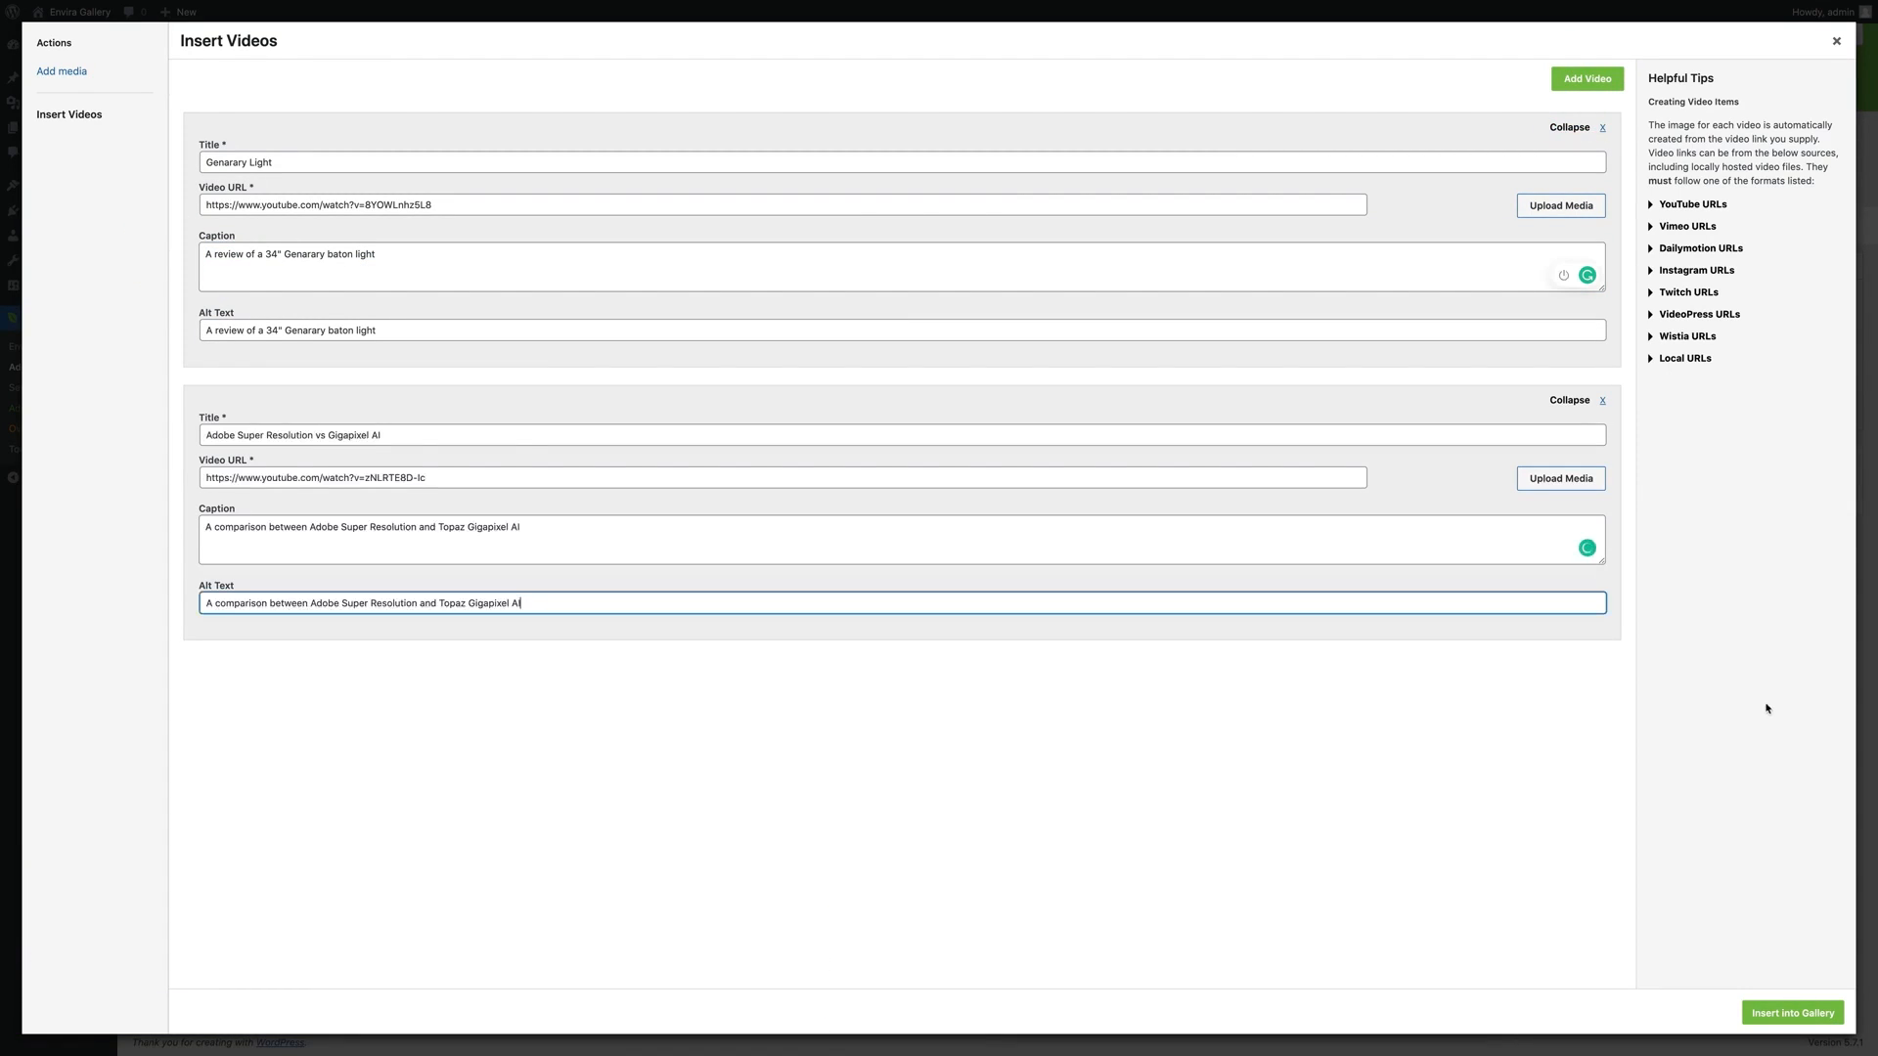
{"action": "left_click", "coordinate": [1791, 1012]}
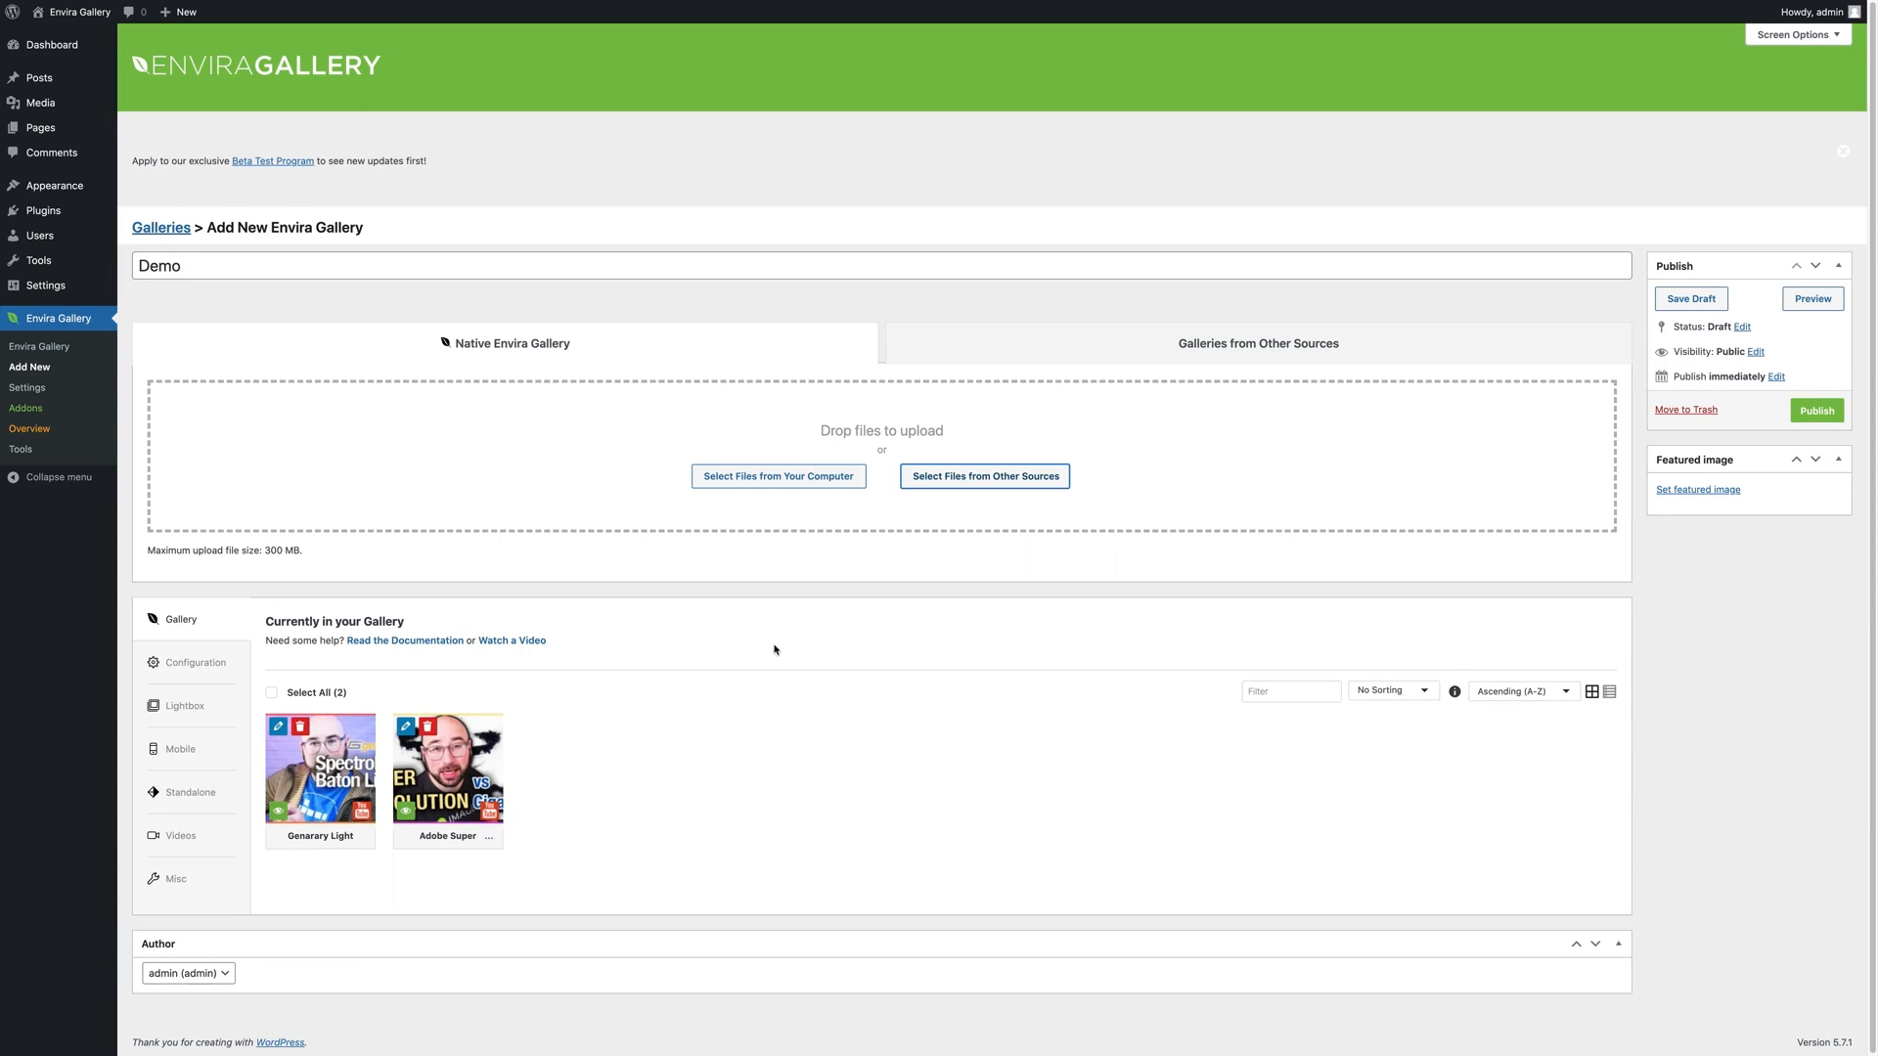
{"action": "mouse_move", "coordinate": [454, 784]}
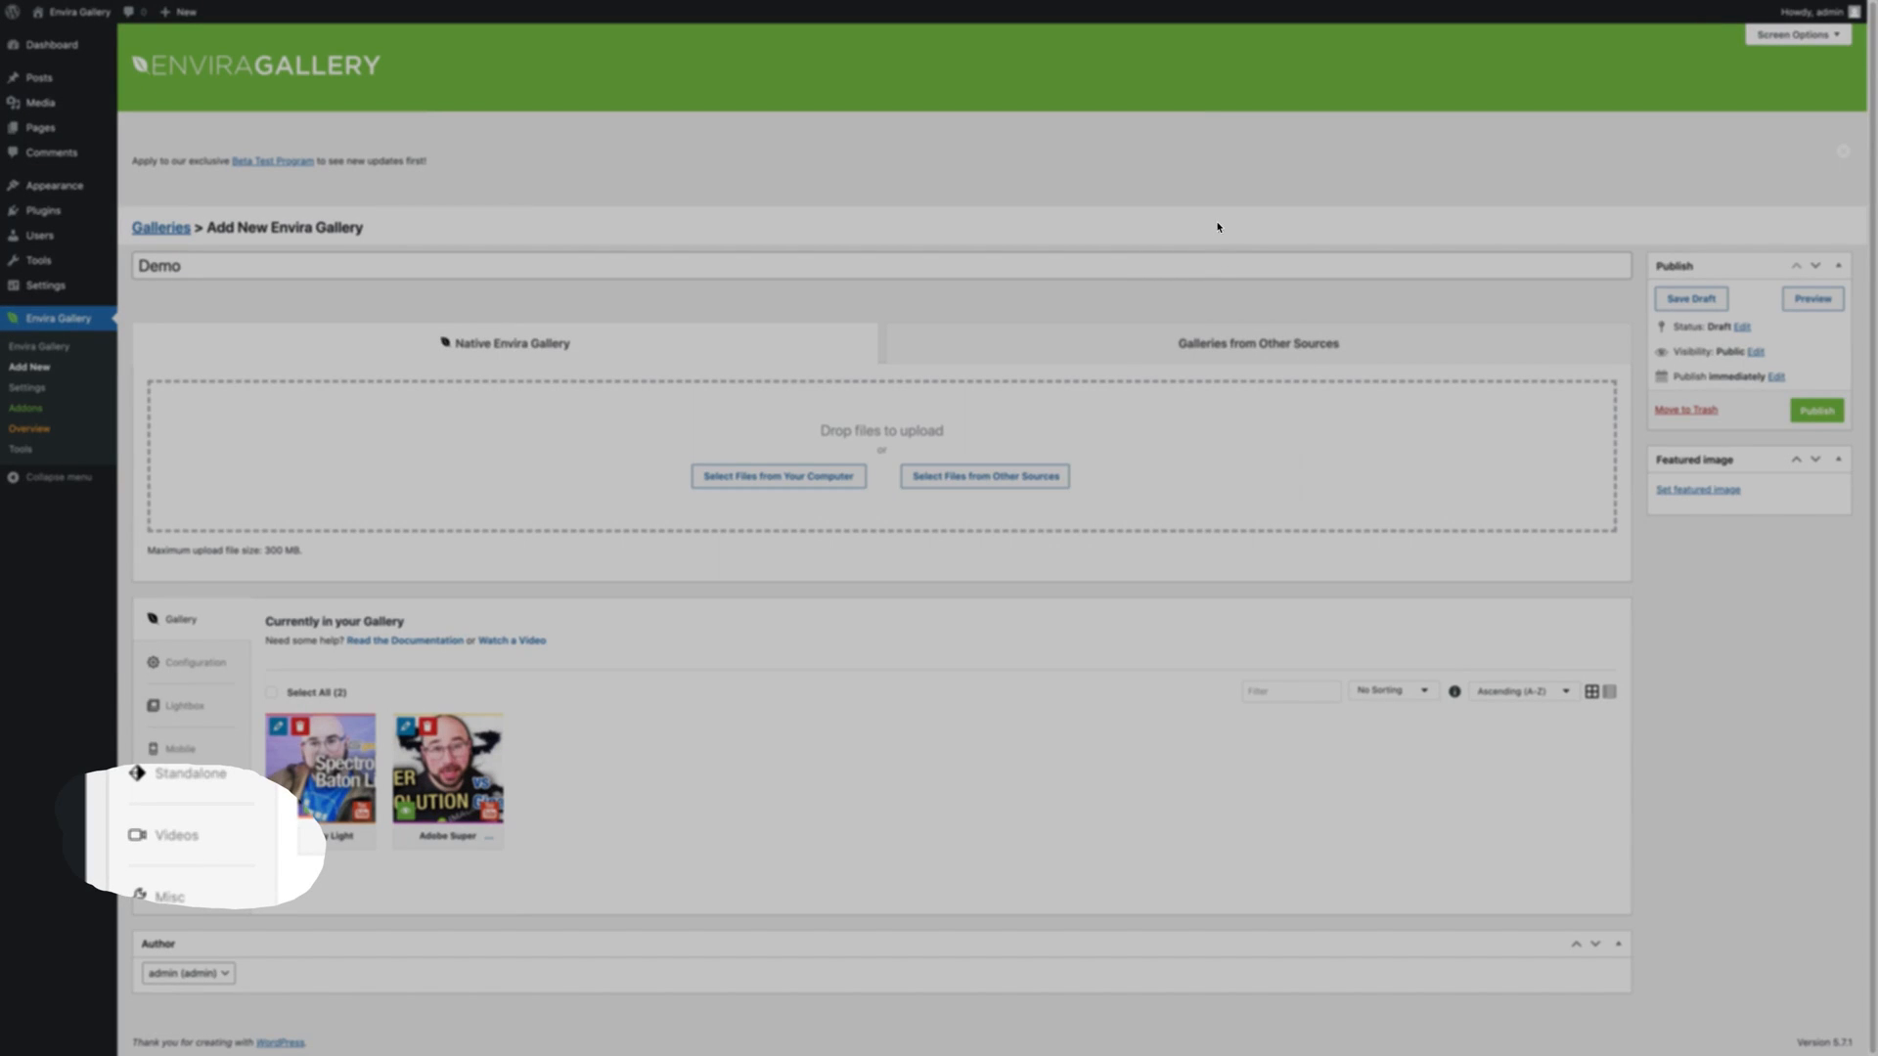
Step: Show the Videos tab of the Demo gallery's settings panel
{"action": "left_click", "coordinate": [176, 835]}
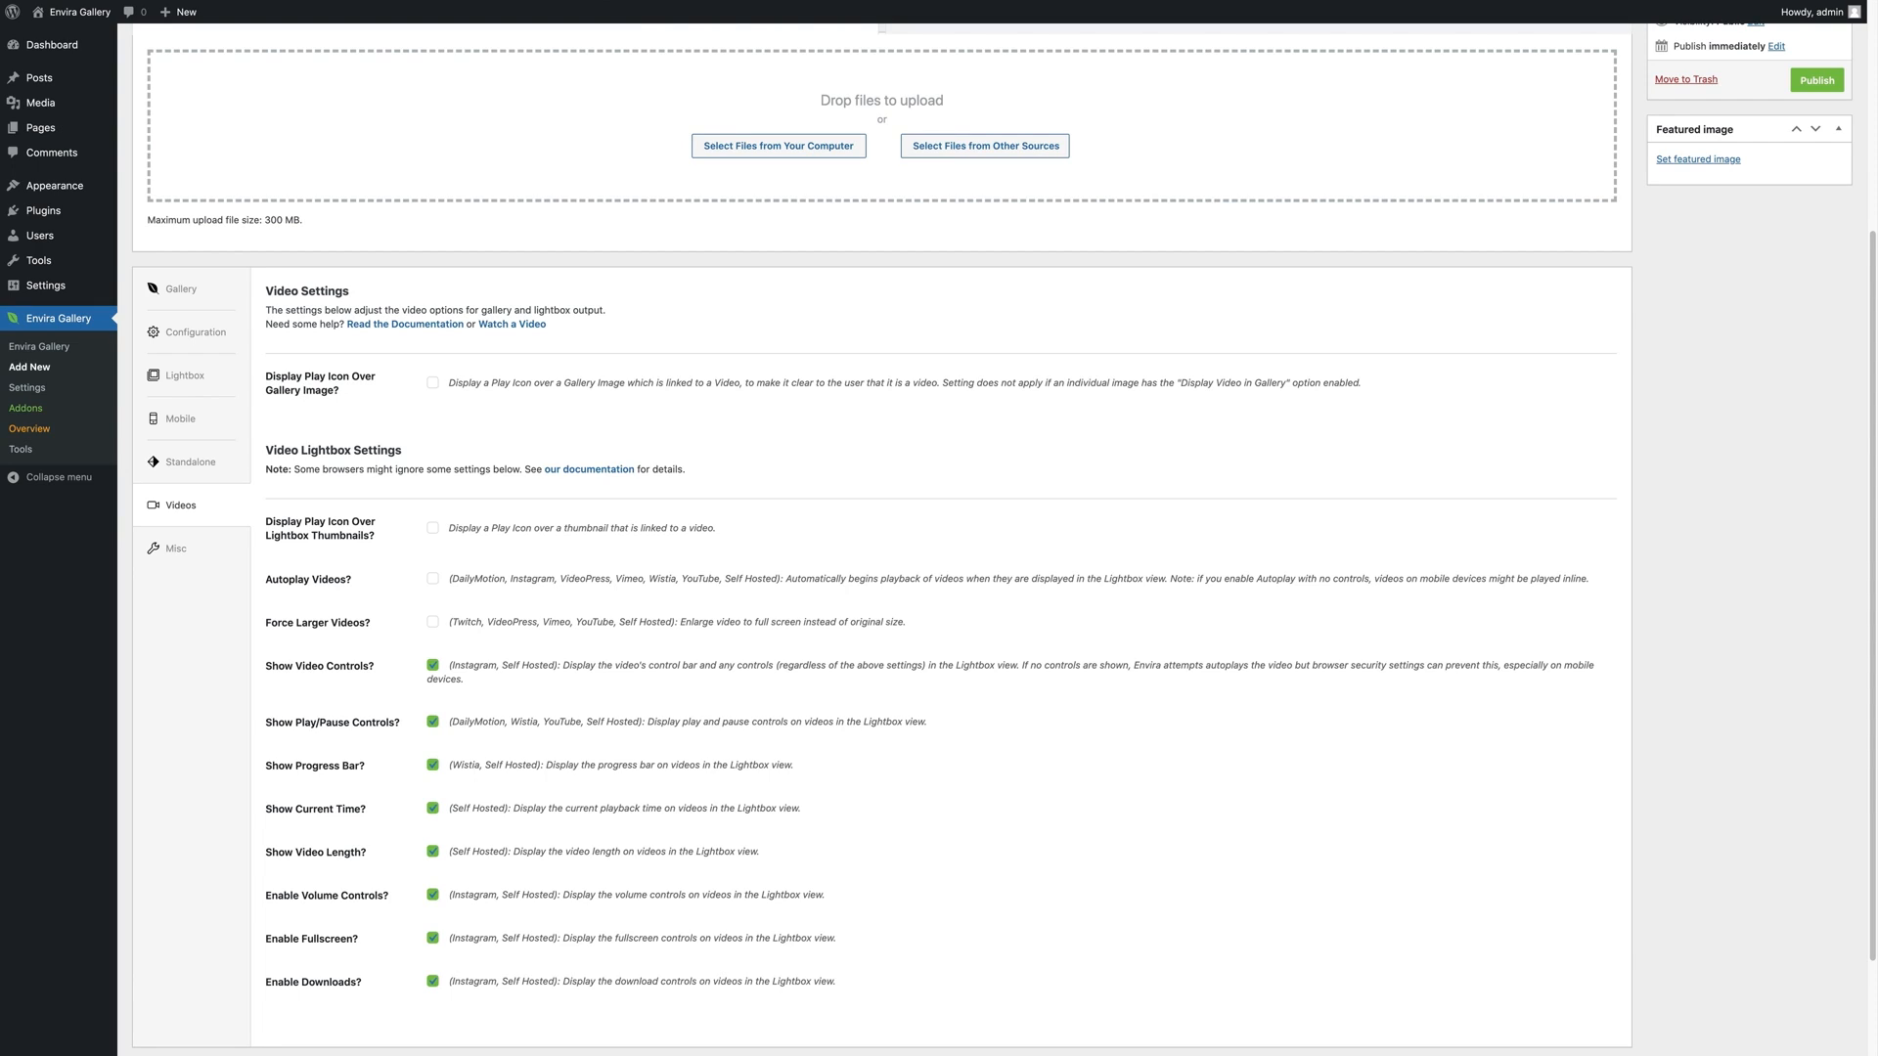
{"action": "mouse_move", "coordinate": [876, 342]}
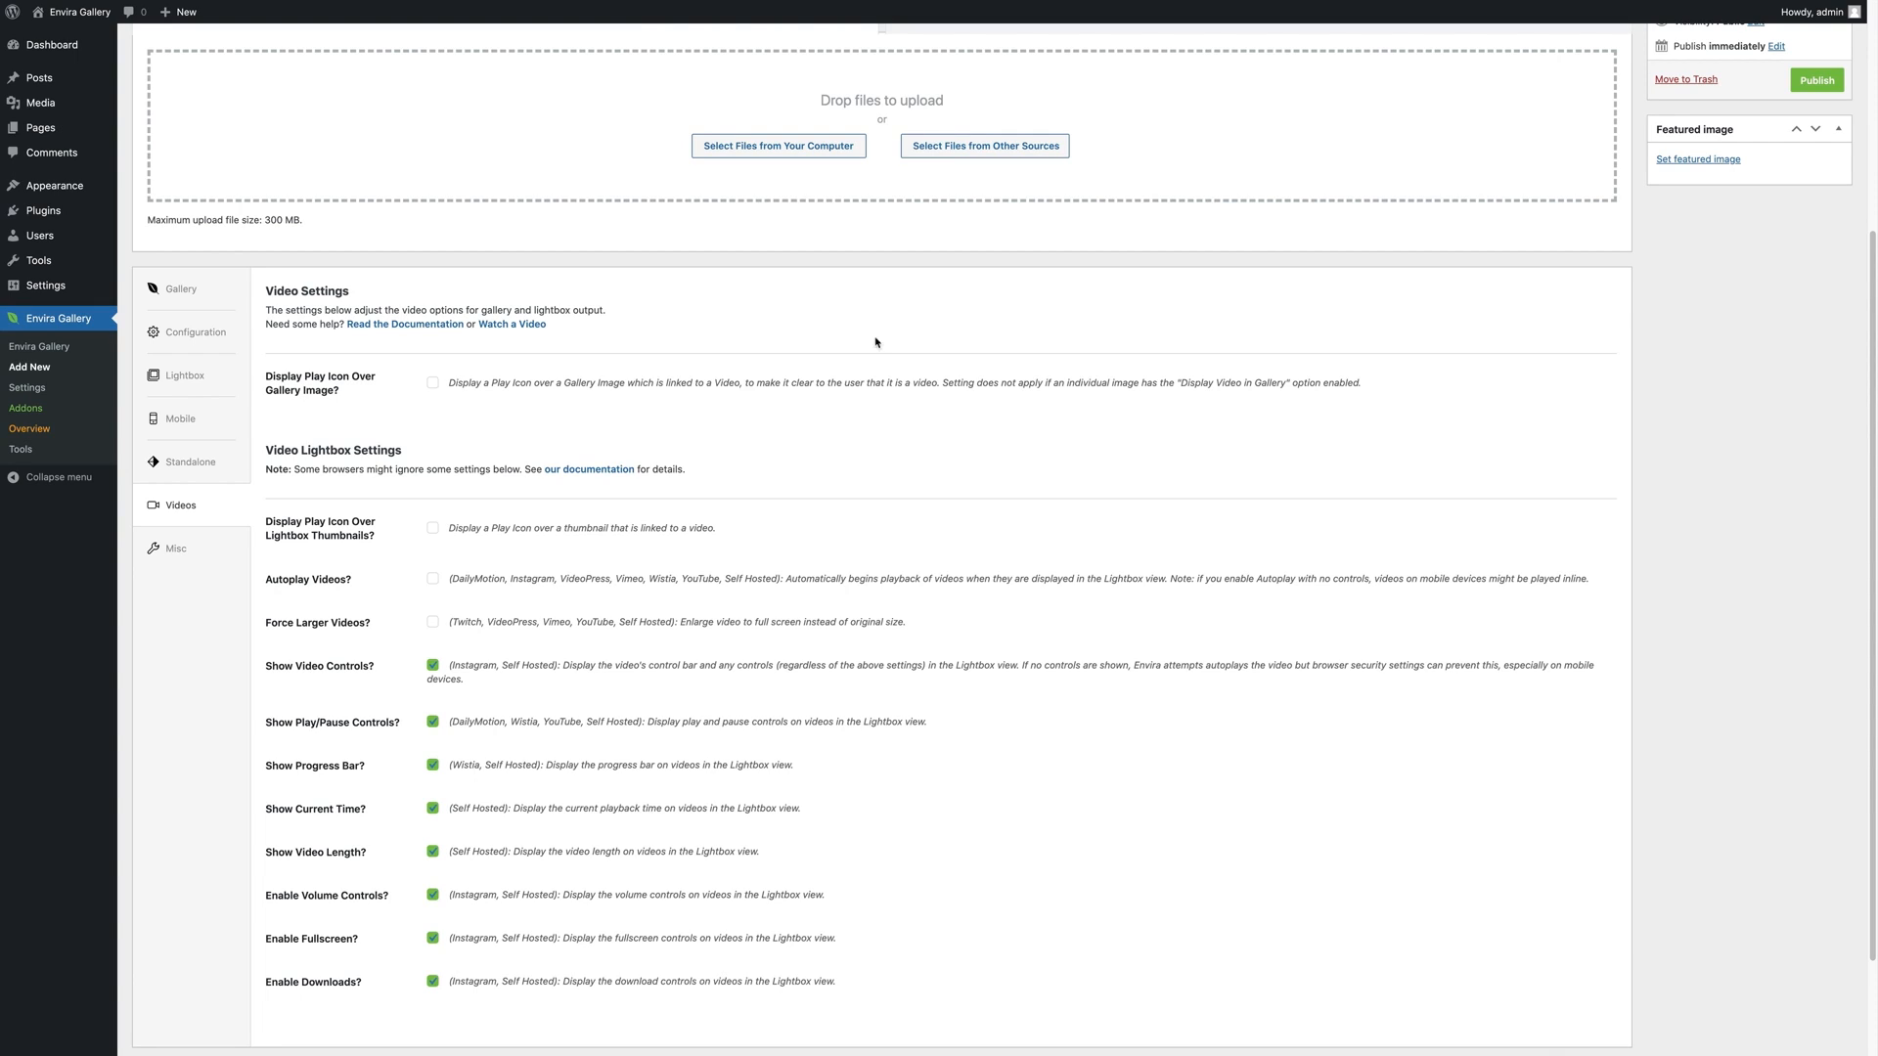
{"action": "mouse_move", "coordinate": [1153, 862]}
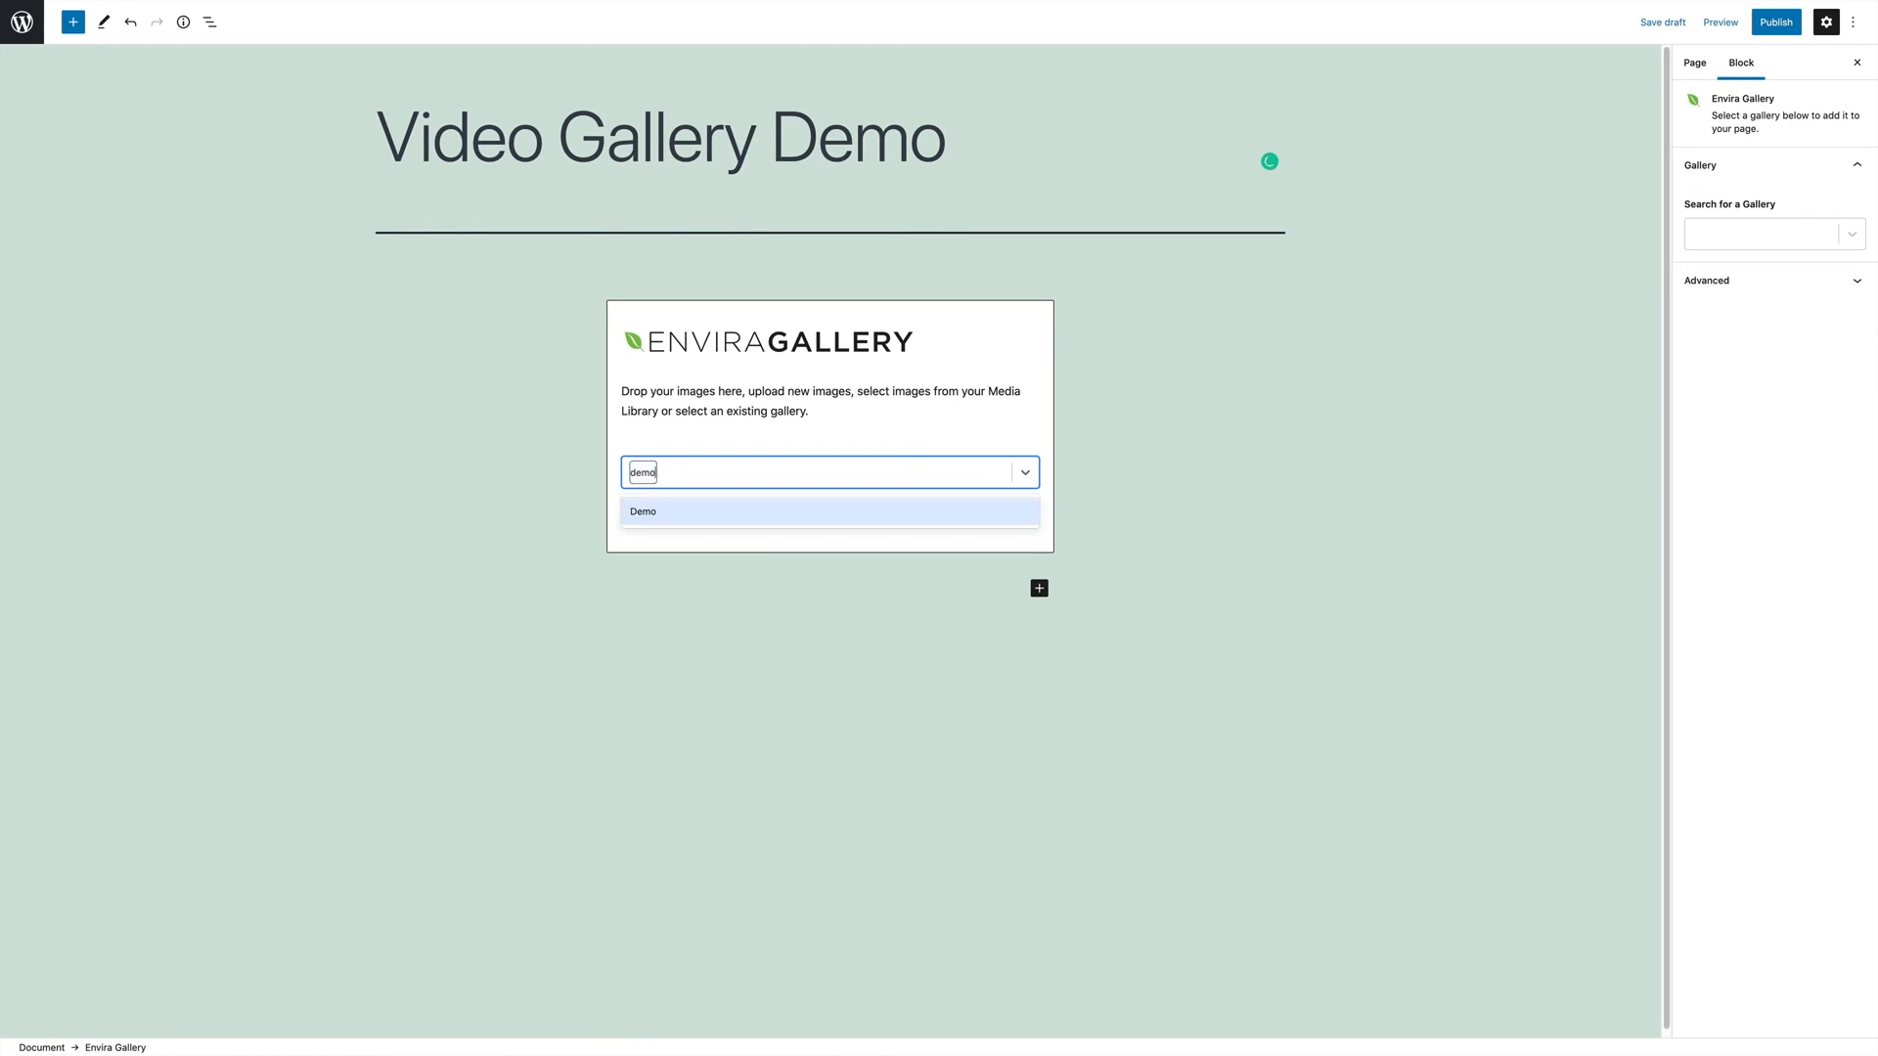
Step: Select the Demo gallery in the Envira block, publish the page and view it
{"action": "left_click", "coordinate": [644, 511]}
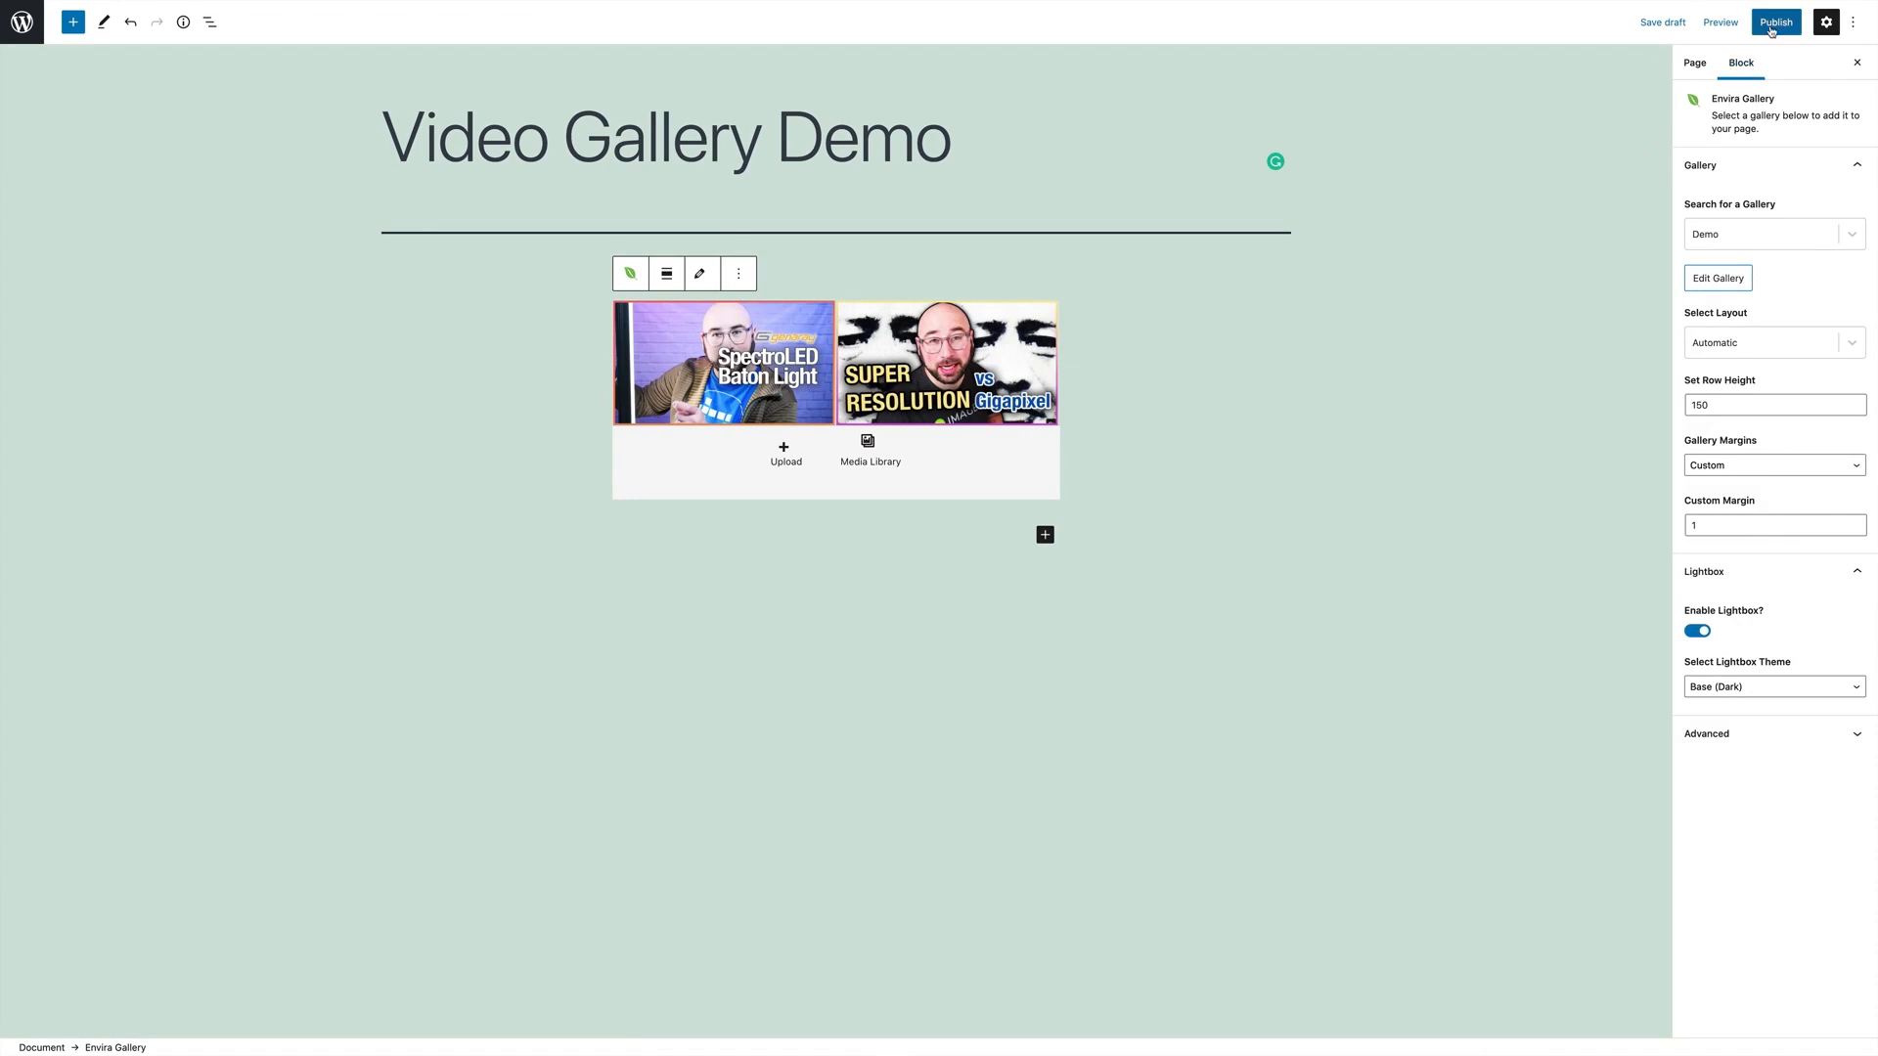
{"action": "left_click", "coordinate": [1777, 23]}
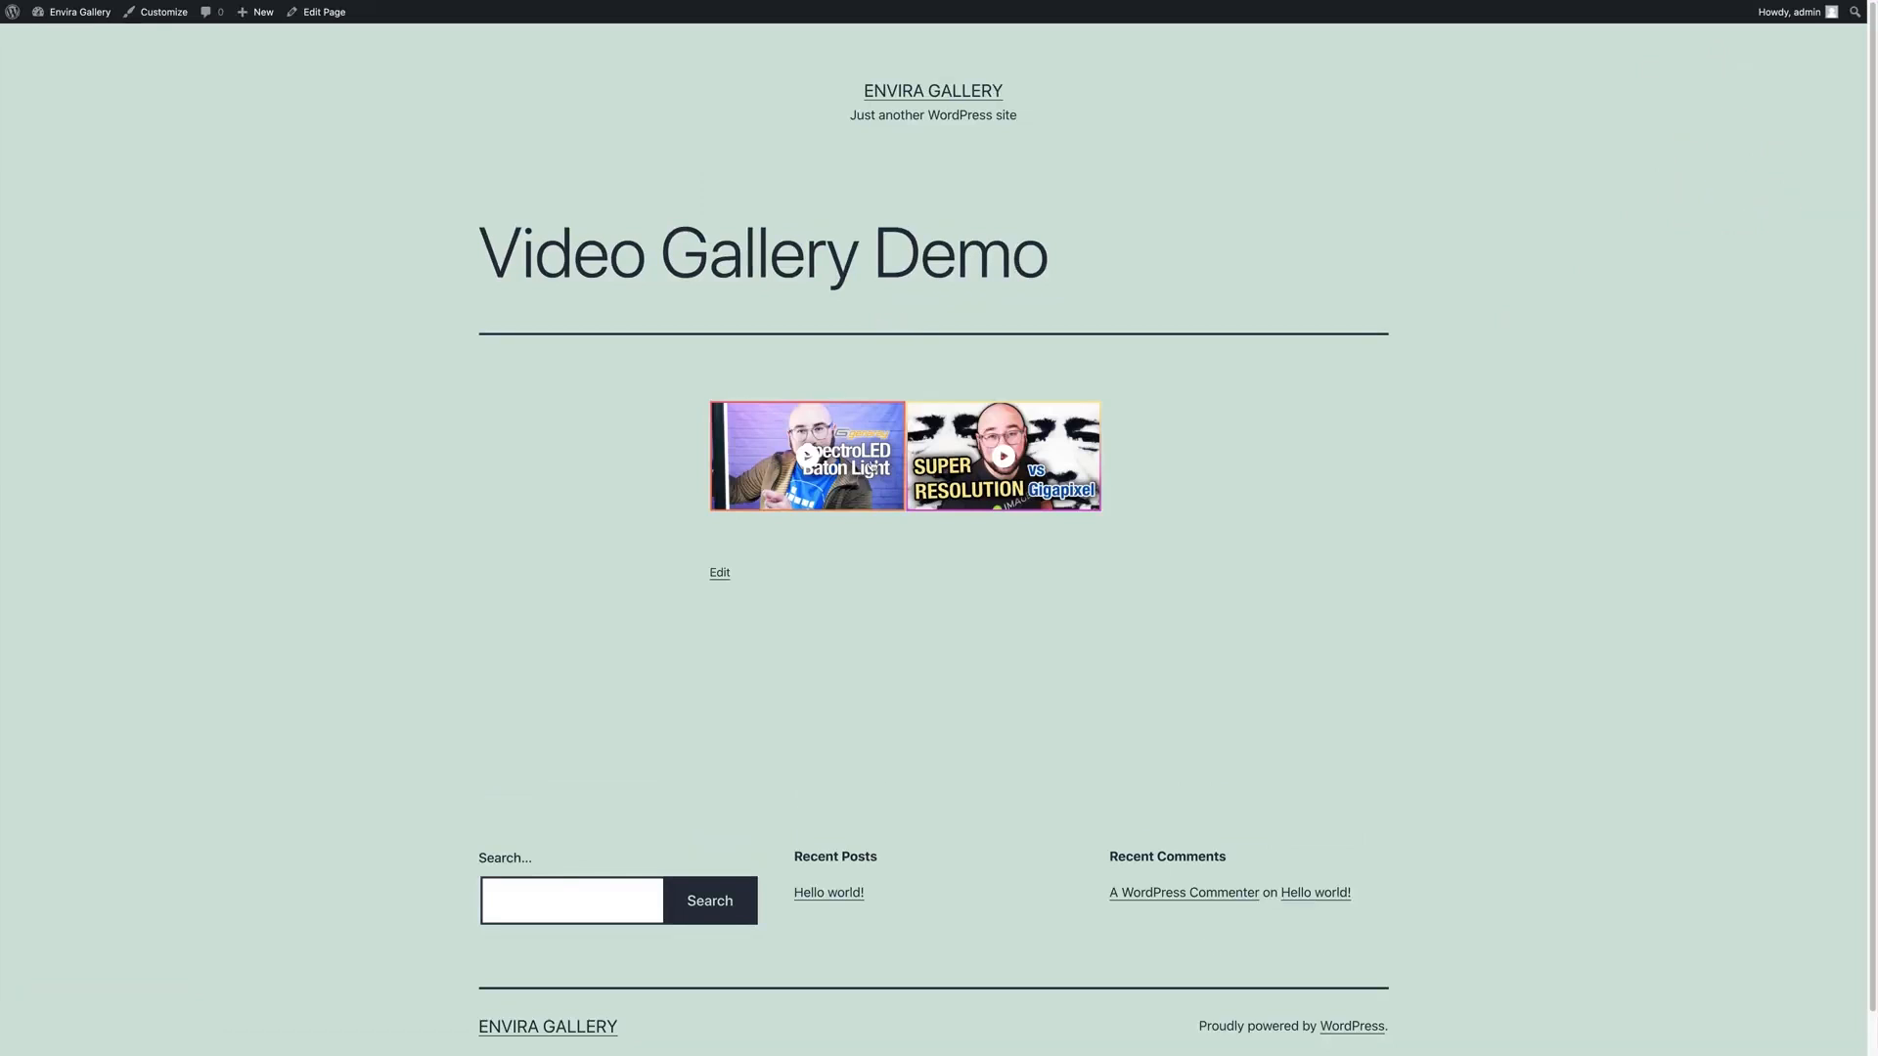
{"action": "left_click", "coordinate": [1002, 456]}
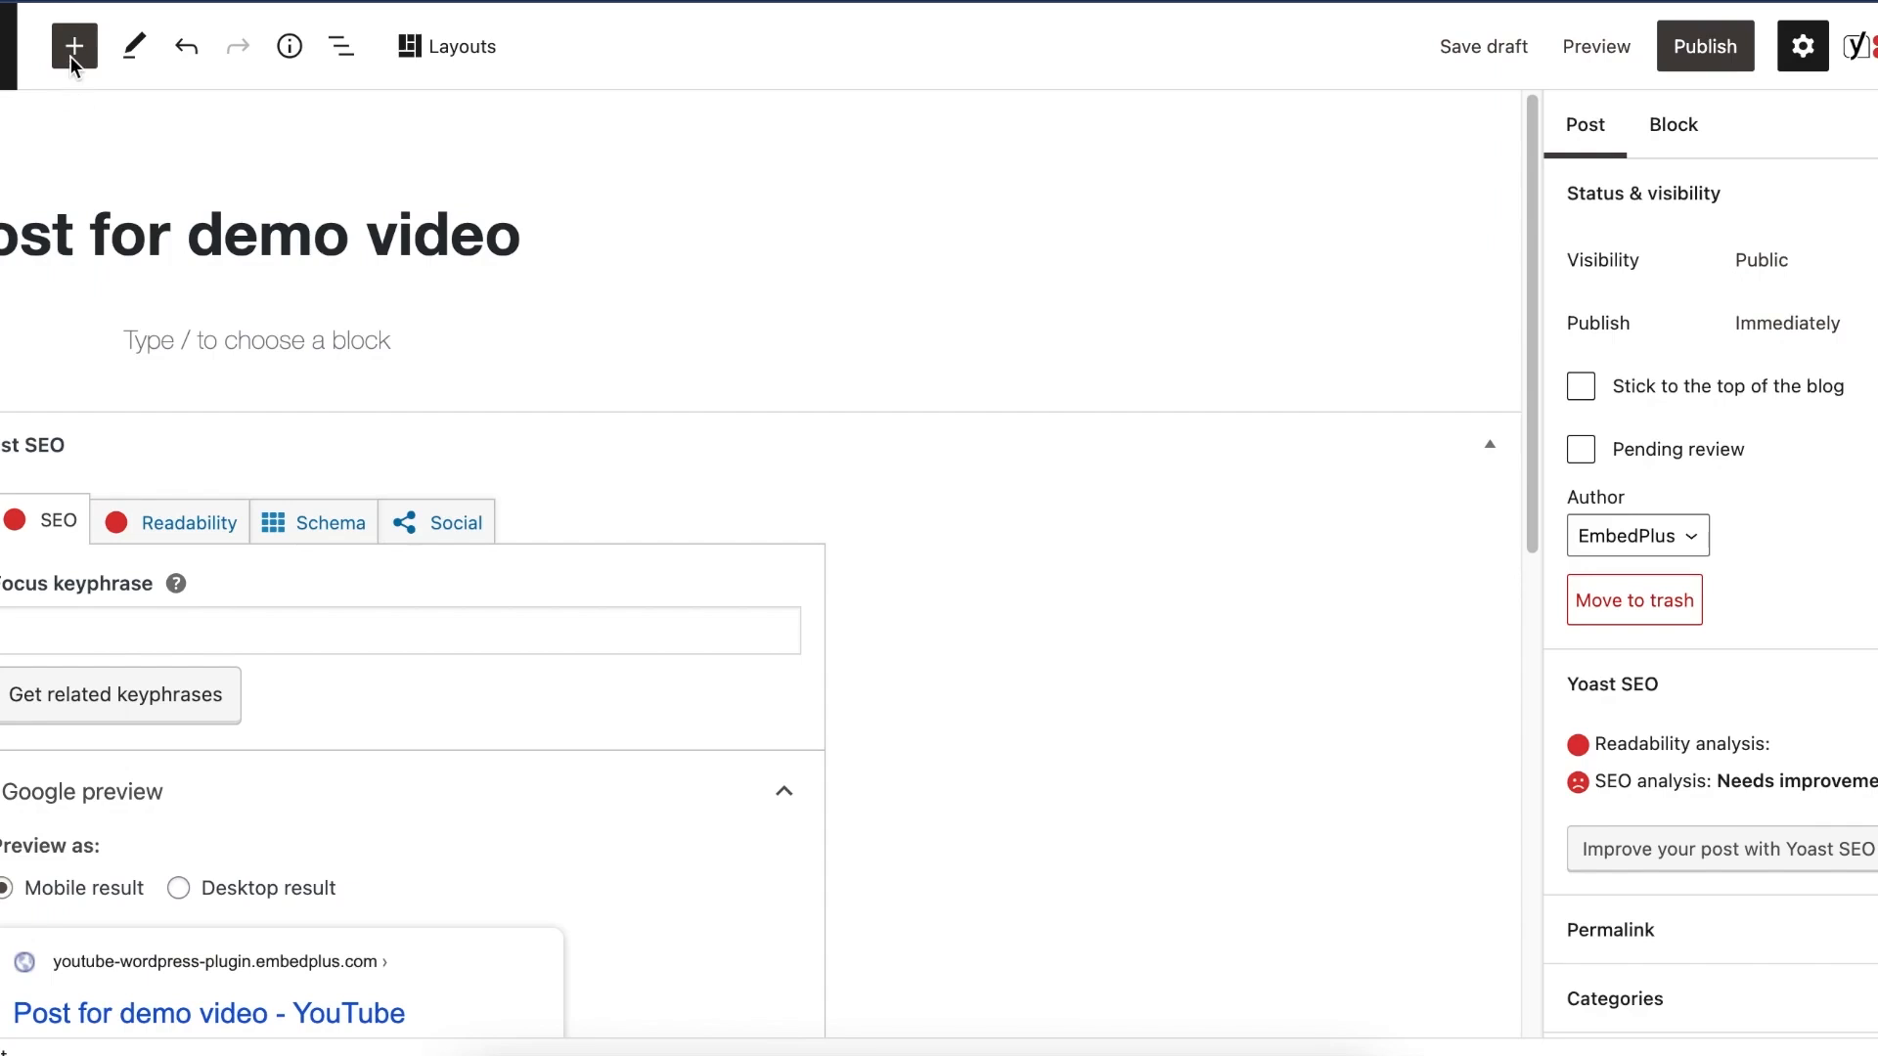
Step: Insert a YouTube Wizard block into 'Post for demo video' and launch the wizard
{"action": "left_click", "coordinate": [74, 46]}
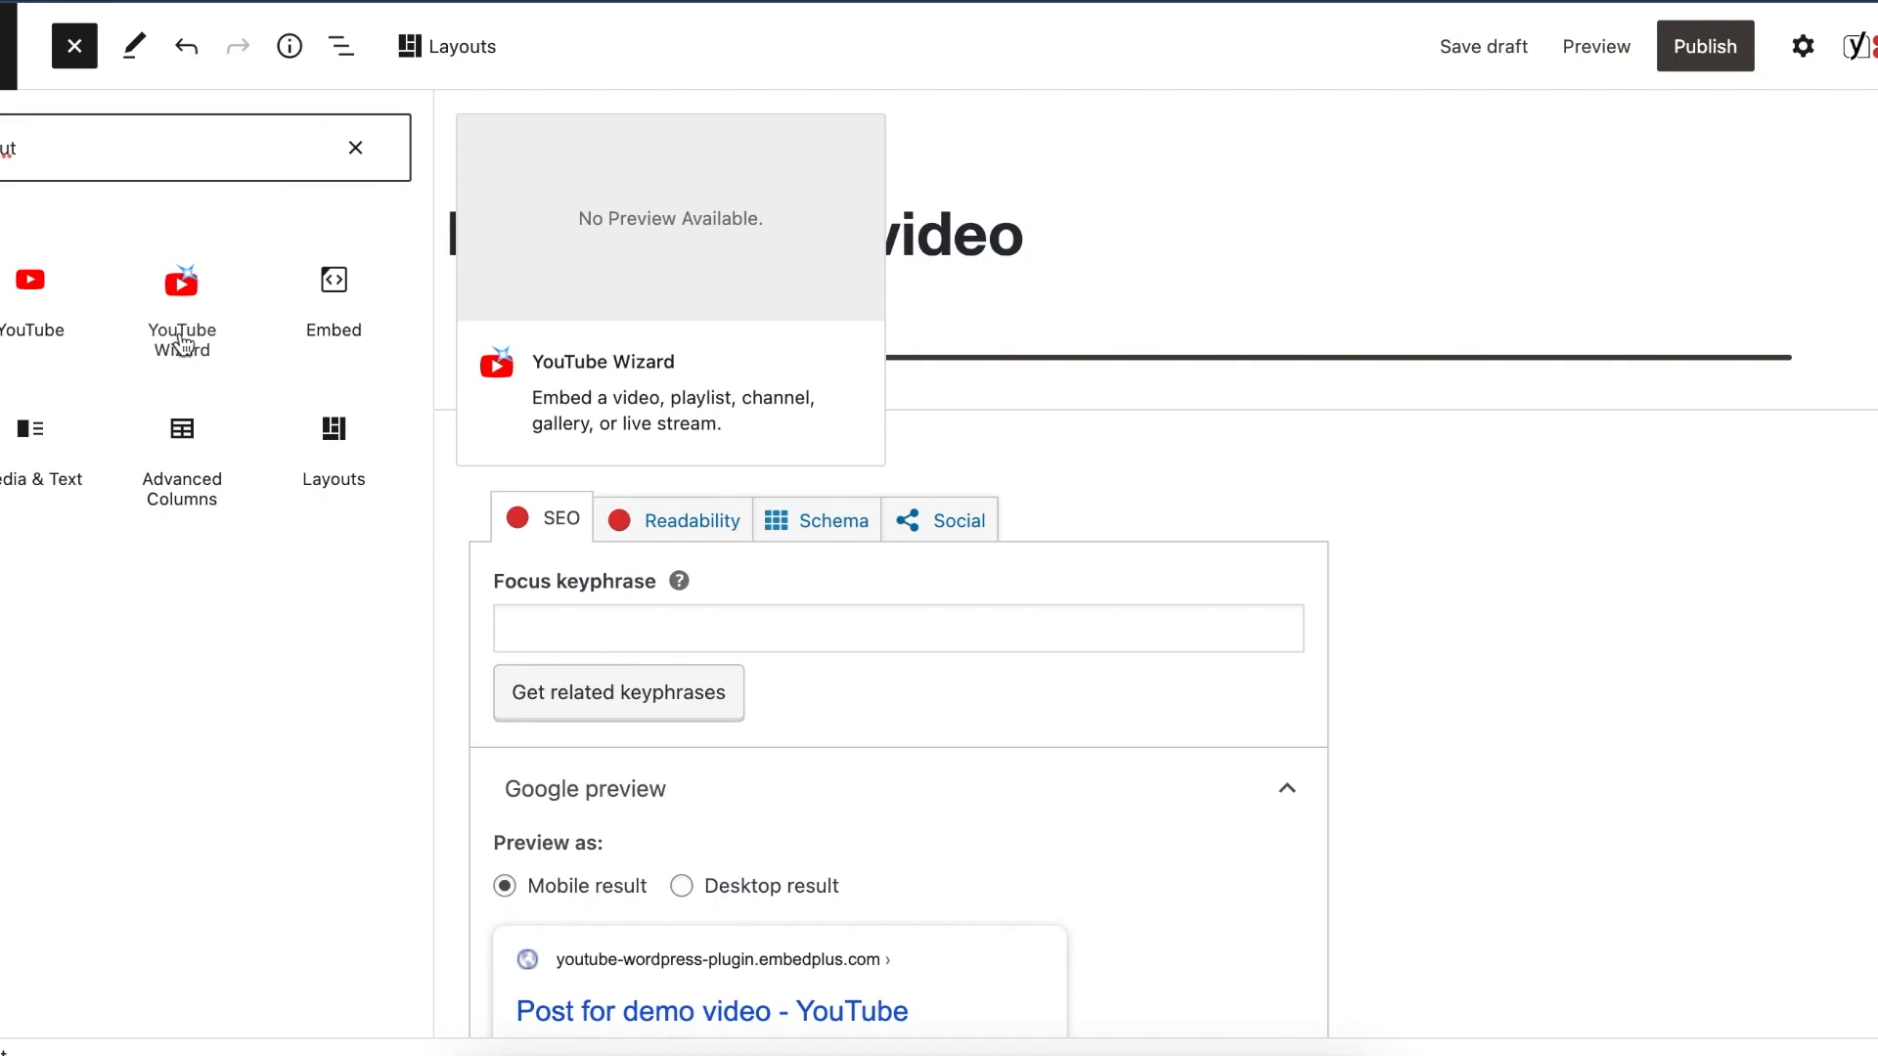
{"action": "left_click", "coordinate": [182, 293]}
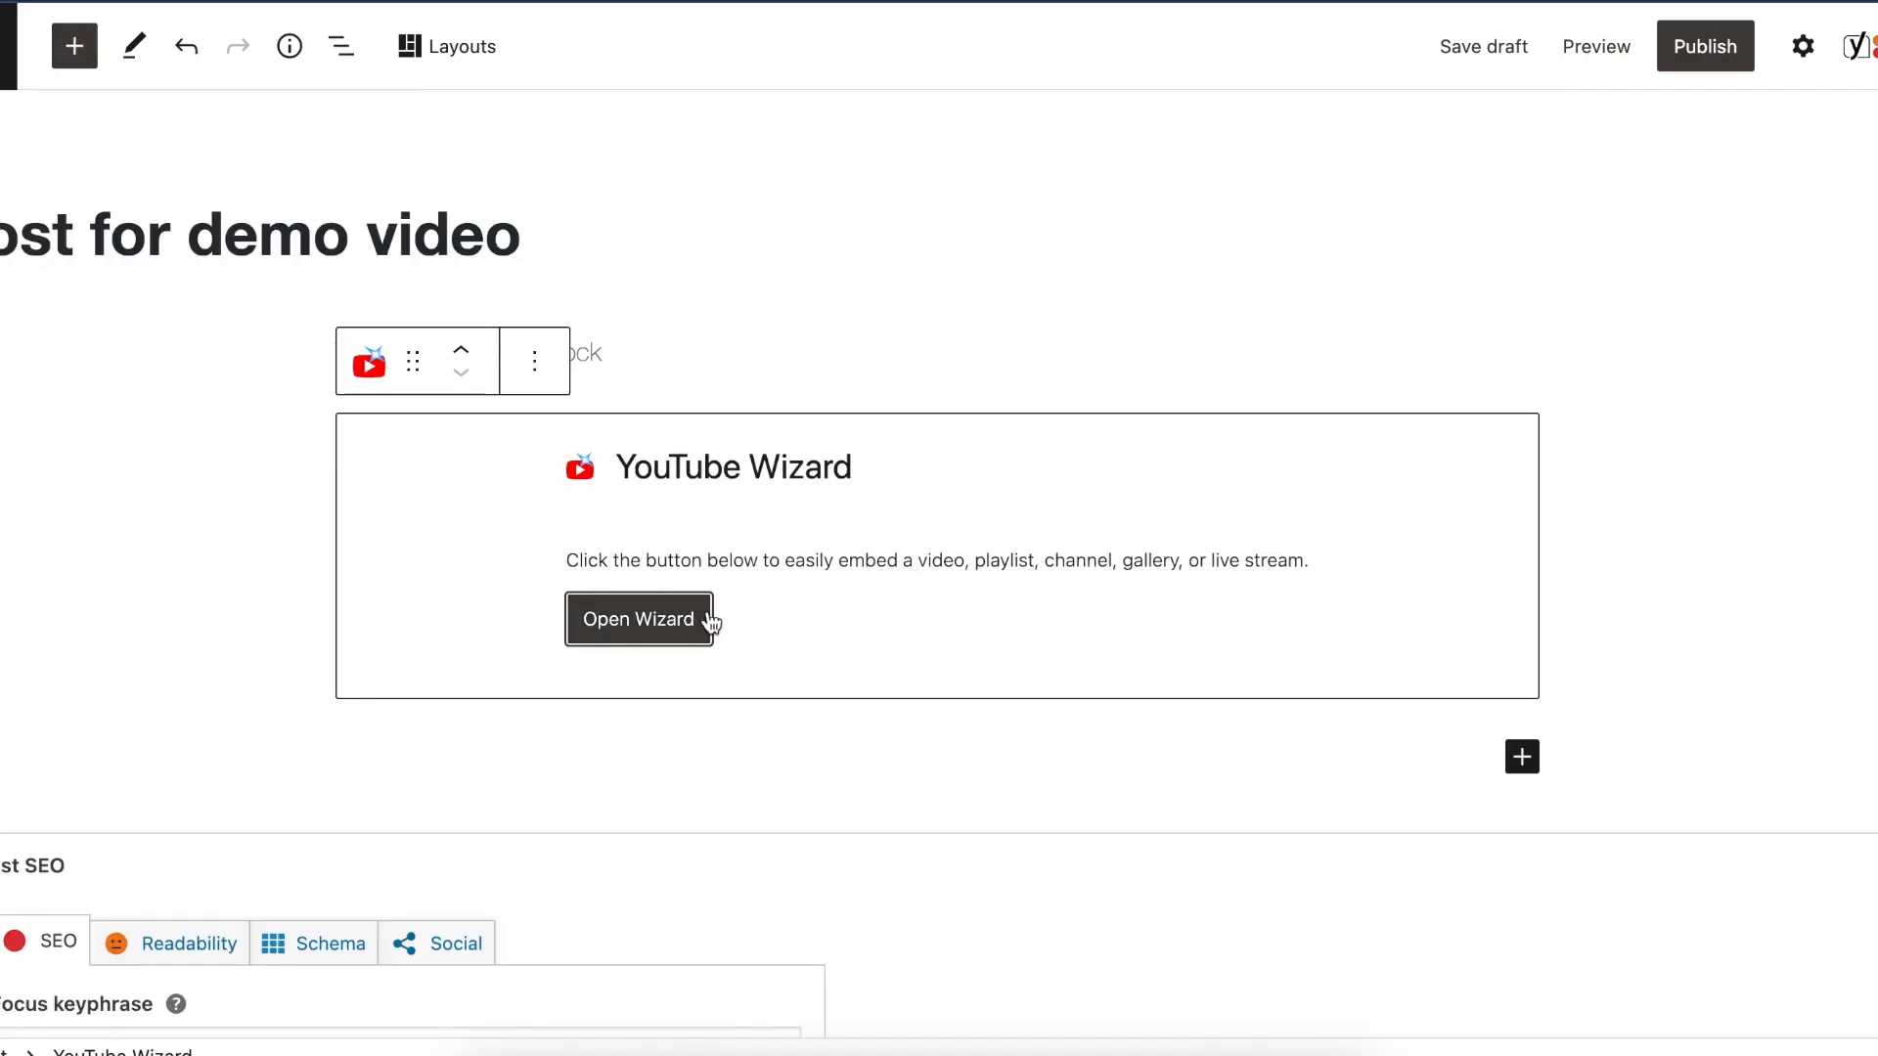
{"action": "left_click", "coordinate": [638, 619]}
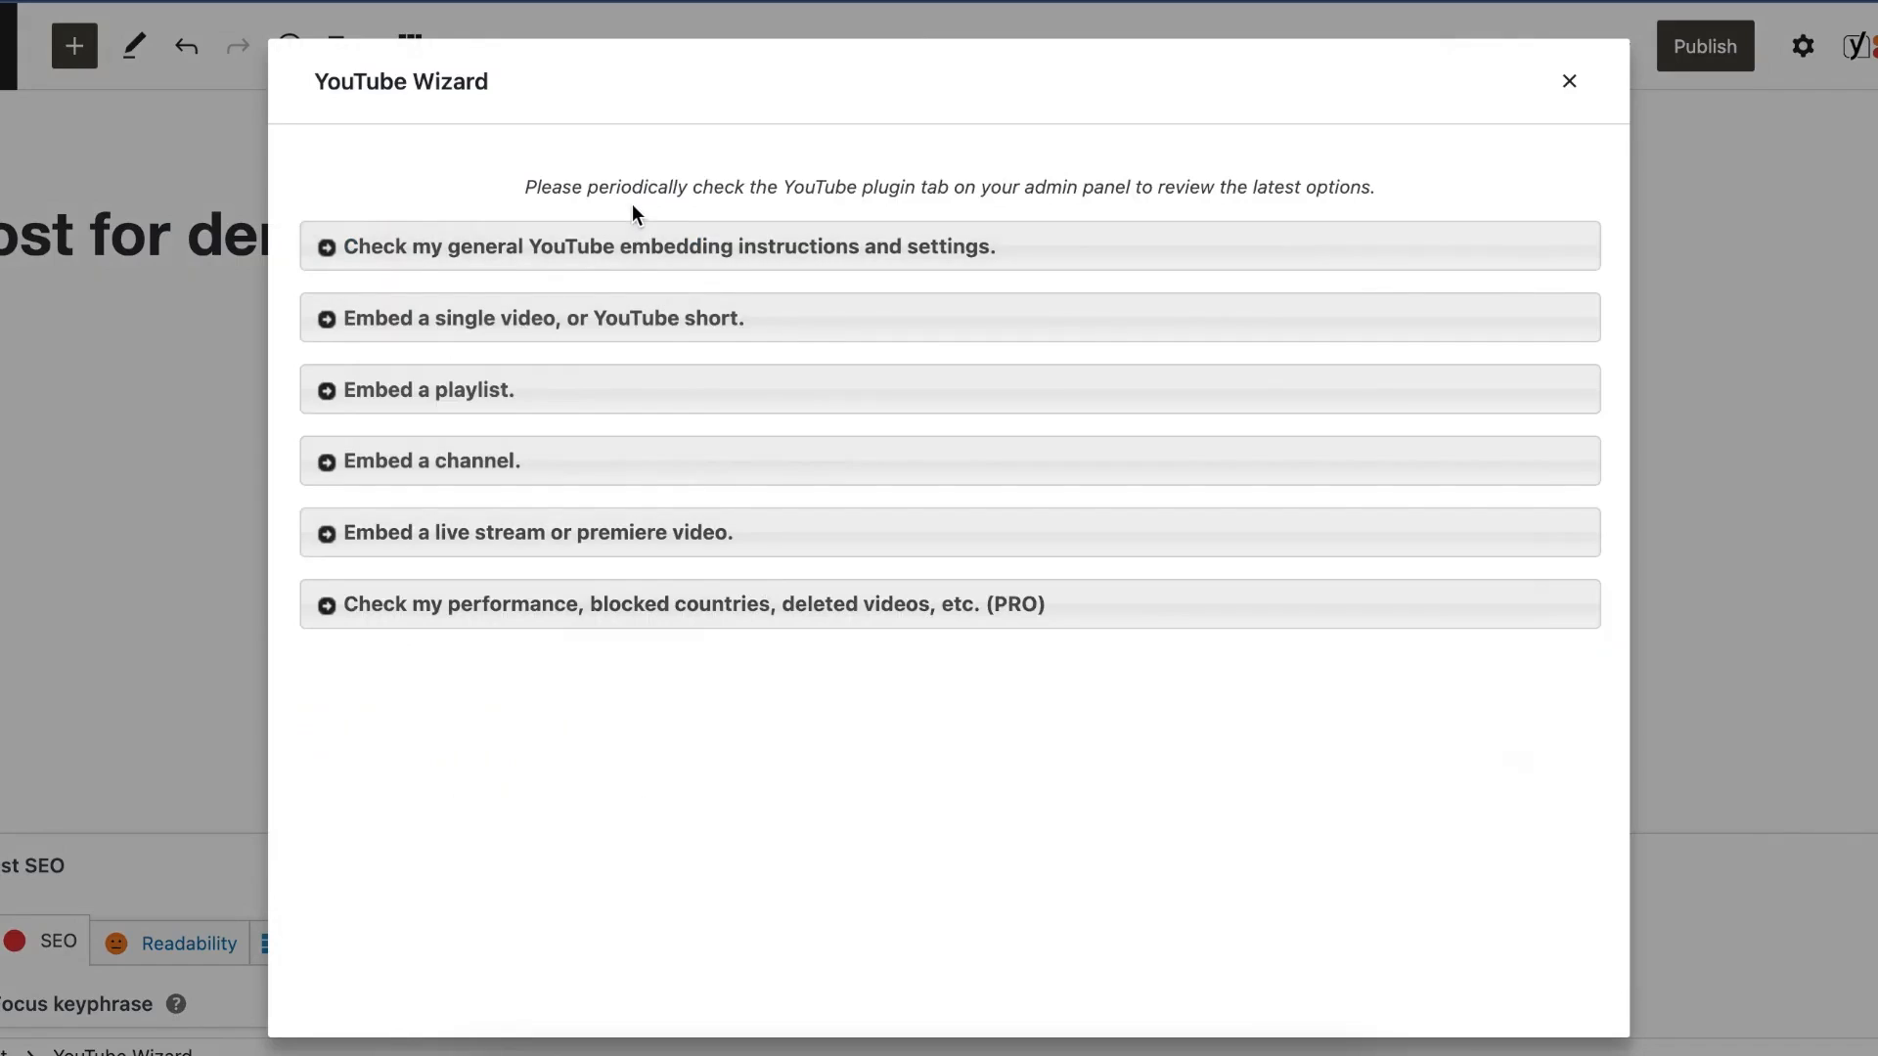
{"action": "mouse_move", "coordinate": [630, 271]}
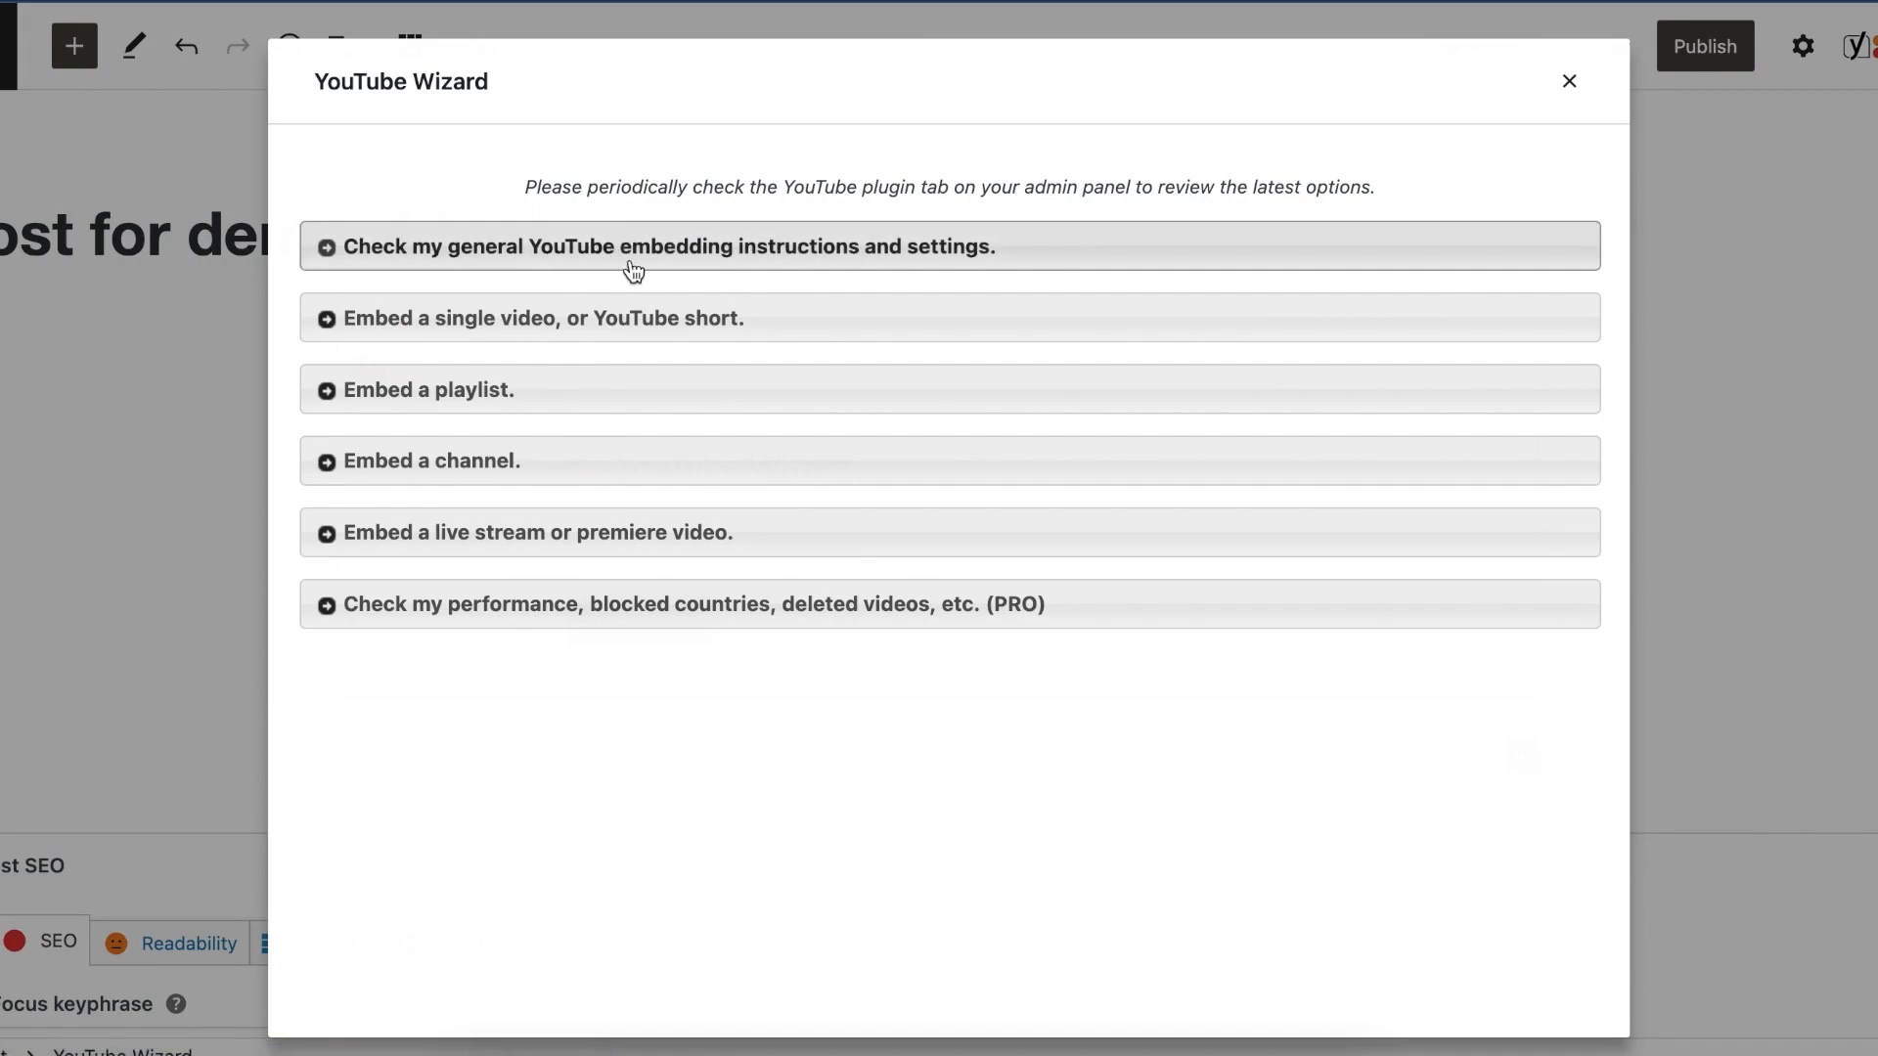
{"action": "mouse_move", "coordinate": [562, 331]}
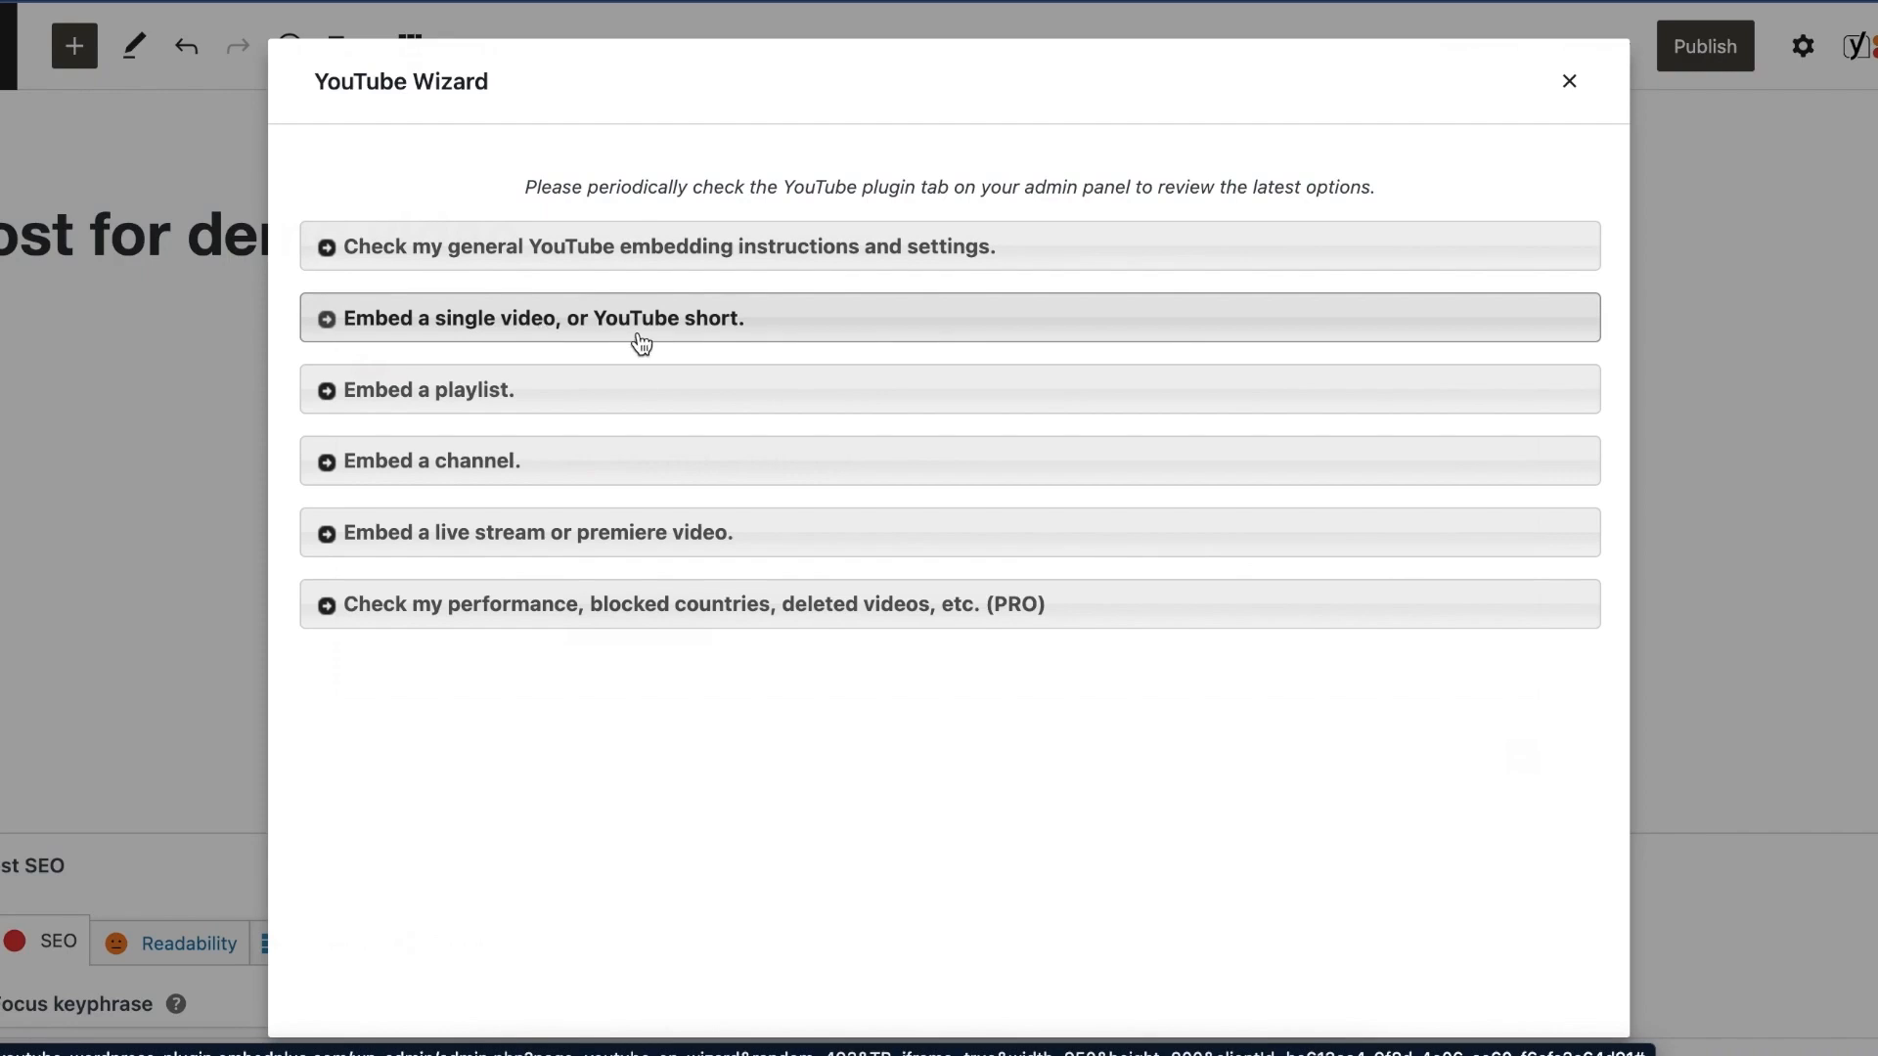
{"action": "mouse_move", "coordinate": [616, 549]}
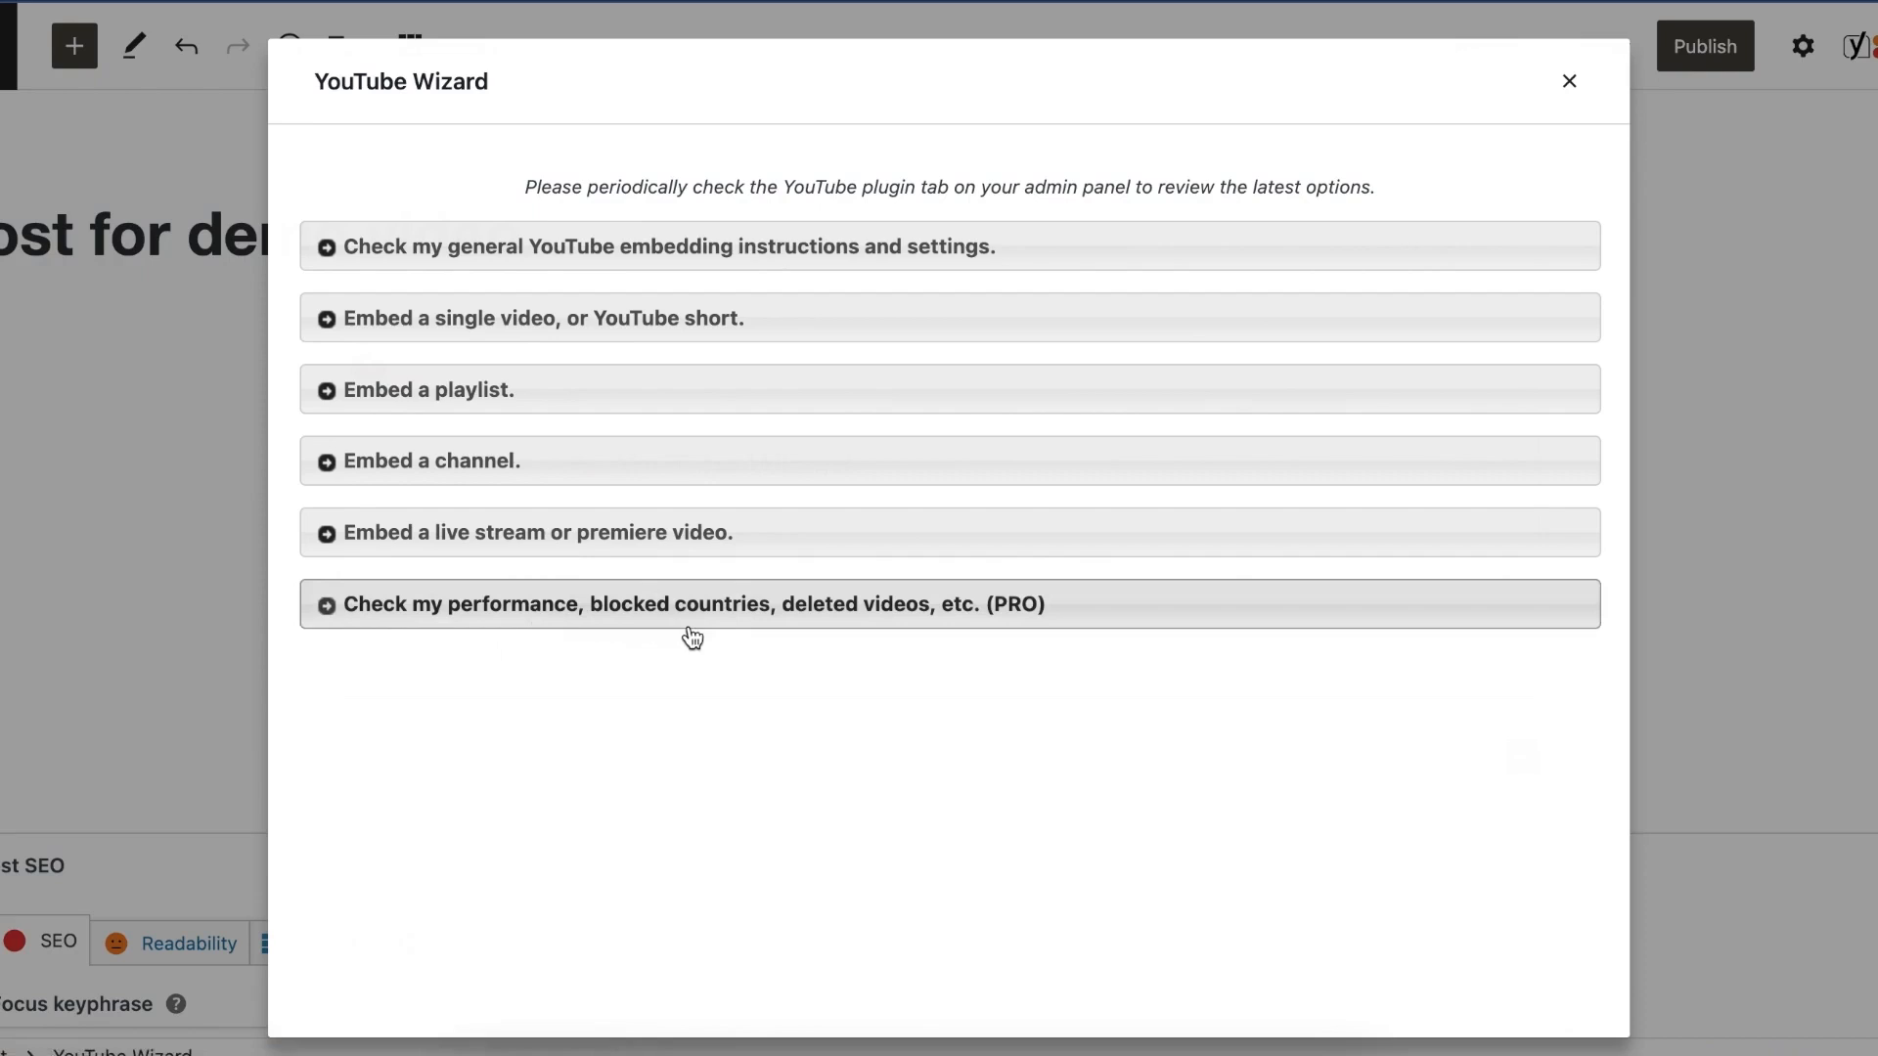
{"action": "mouse_move", "coordinate": [540, 482]}
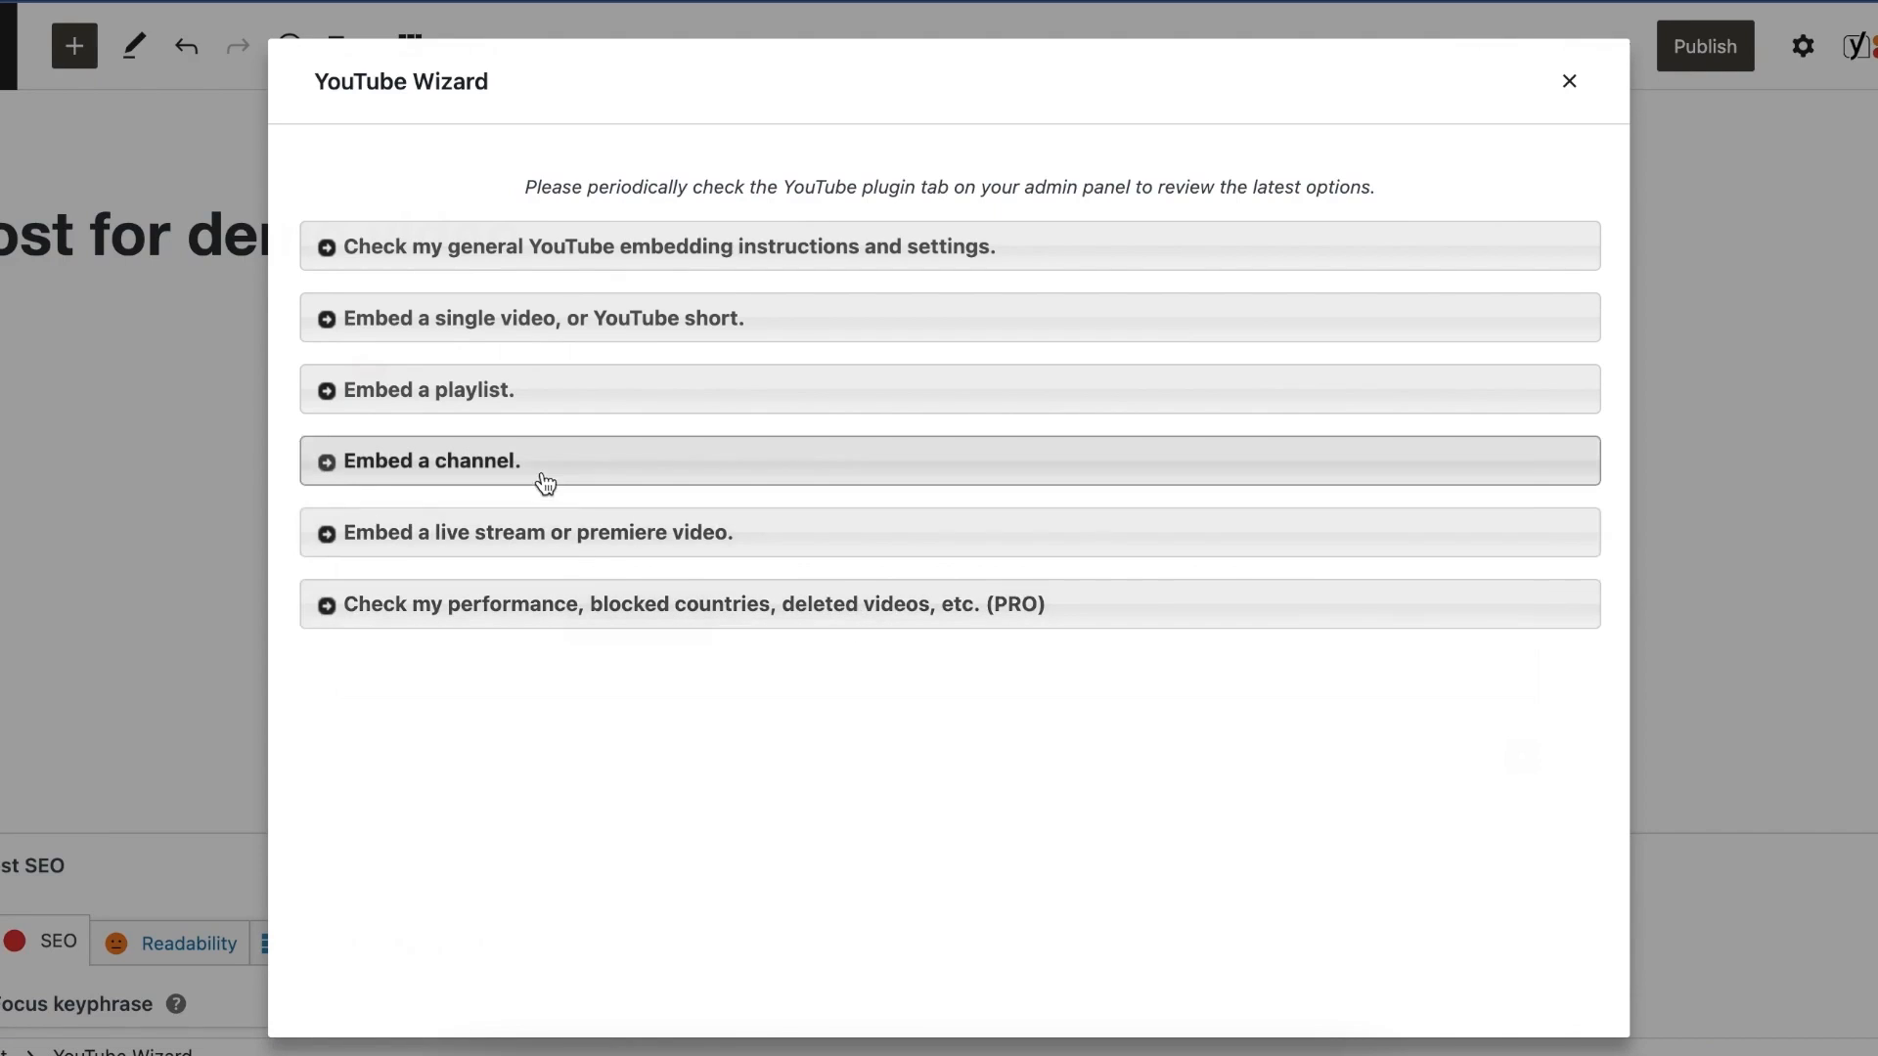
Step: Submit the 'Underwater astonishments | David Gallo' URL under 'Embed a single video'
{"action": "left_click", "coordinate": [510, 323]}
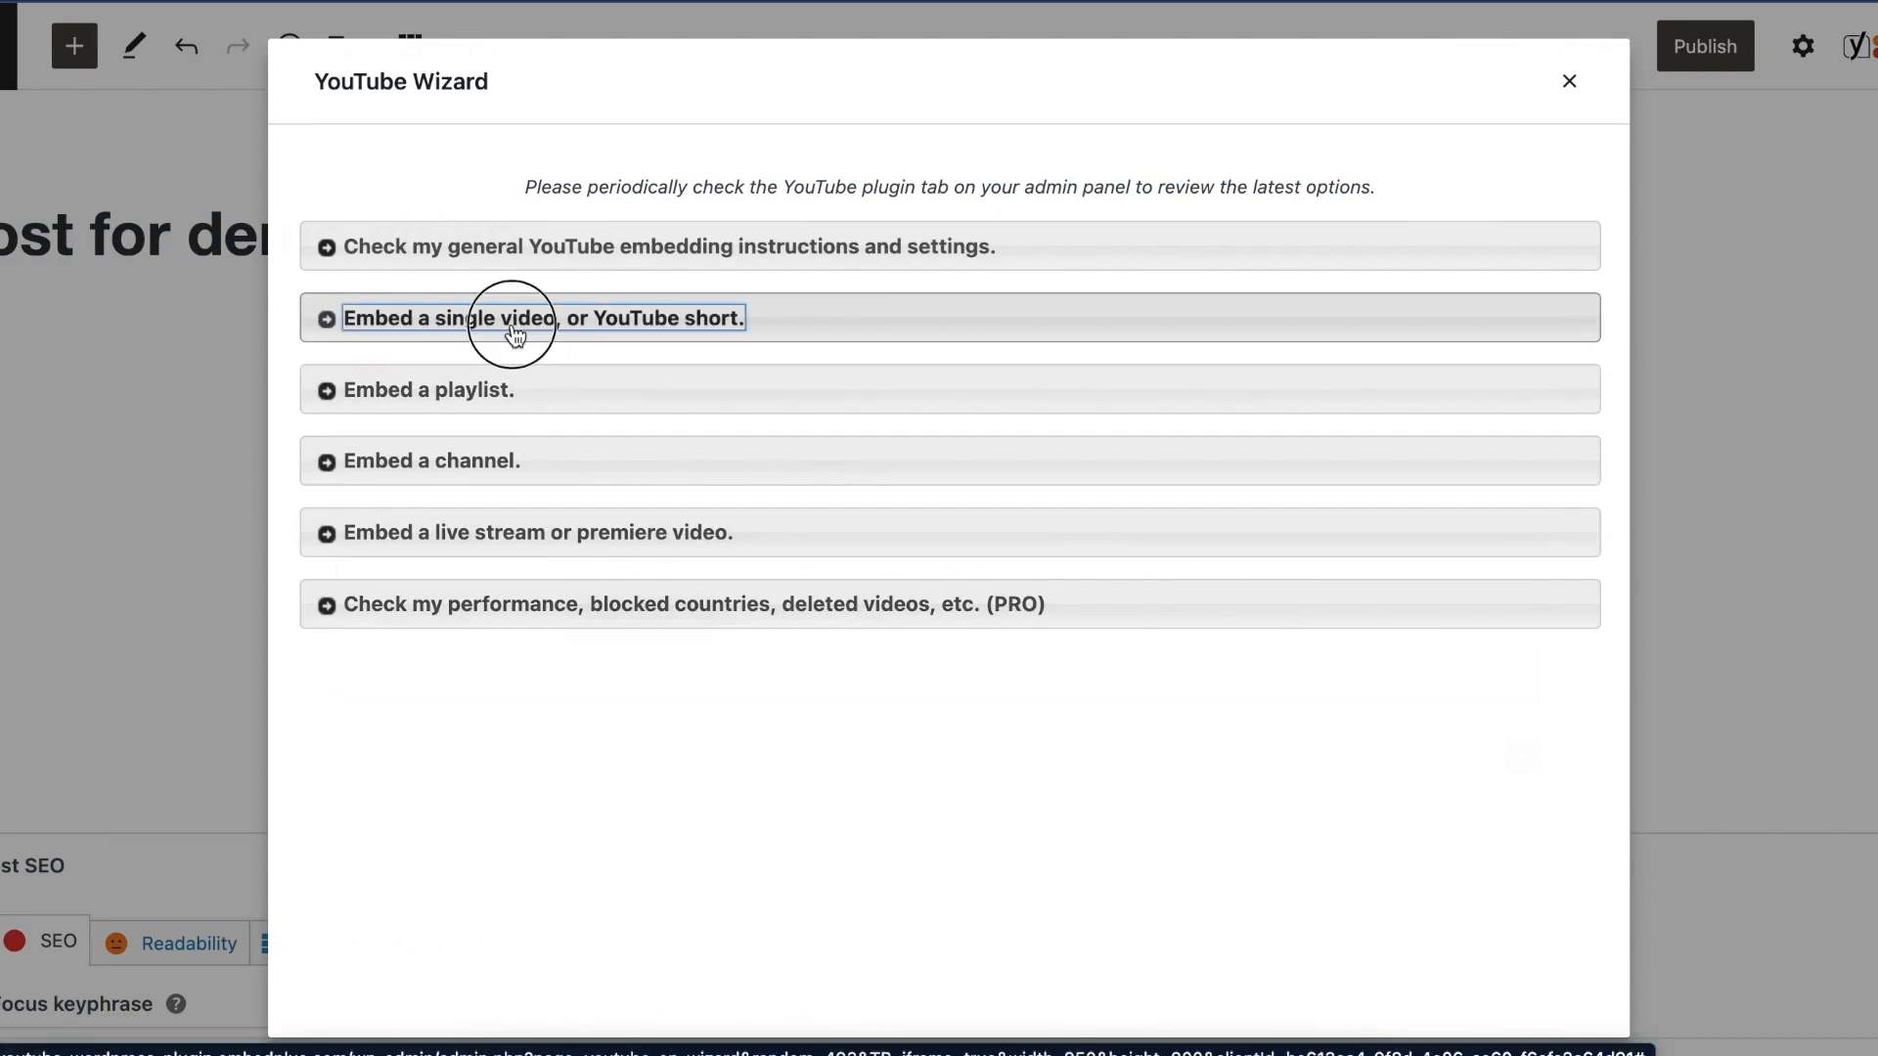
{"action": "left_click", "coordinate": [518, 317]}
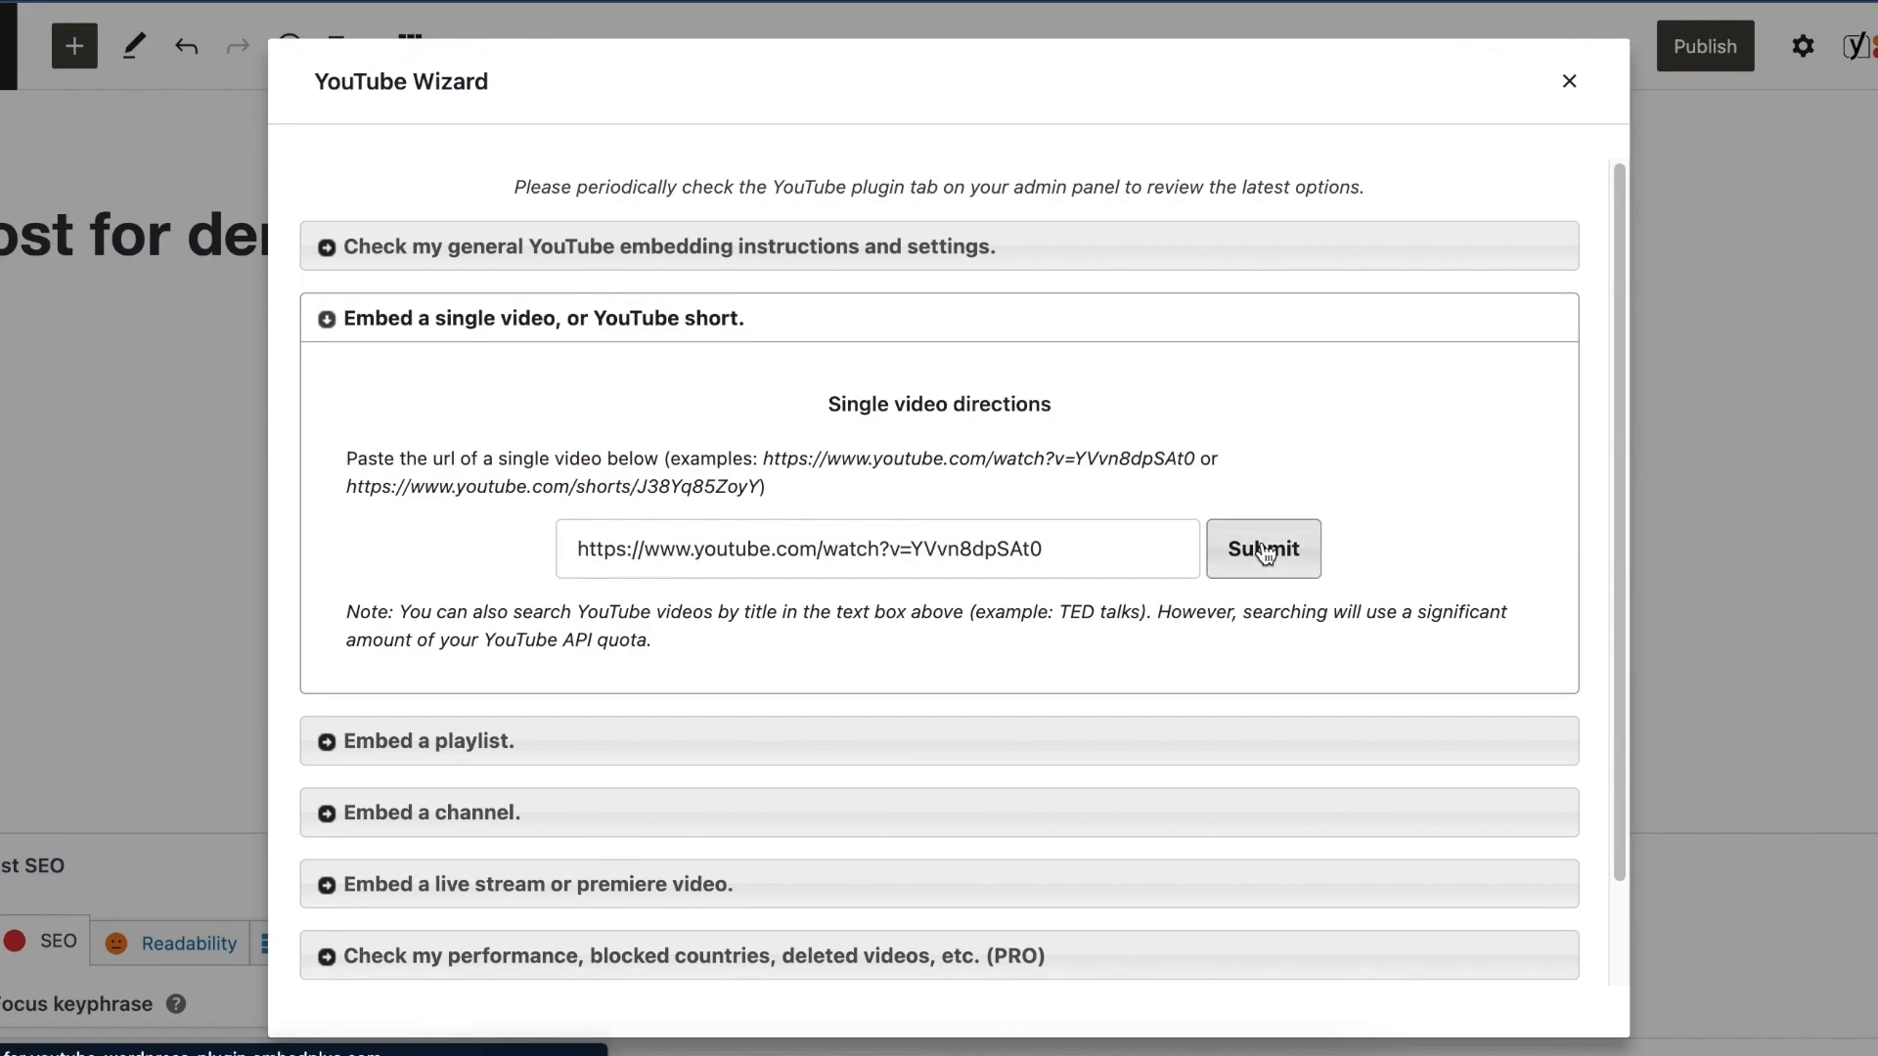
{"action": "left_click", "coordinate": [1263, 549]}
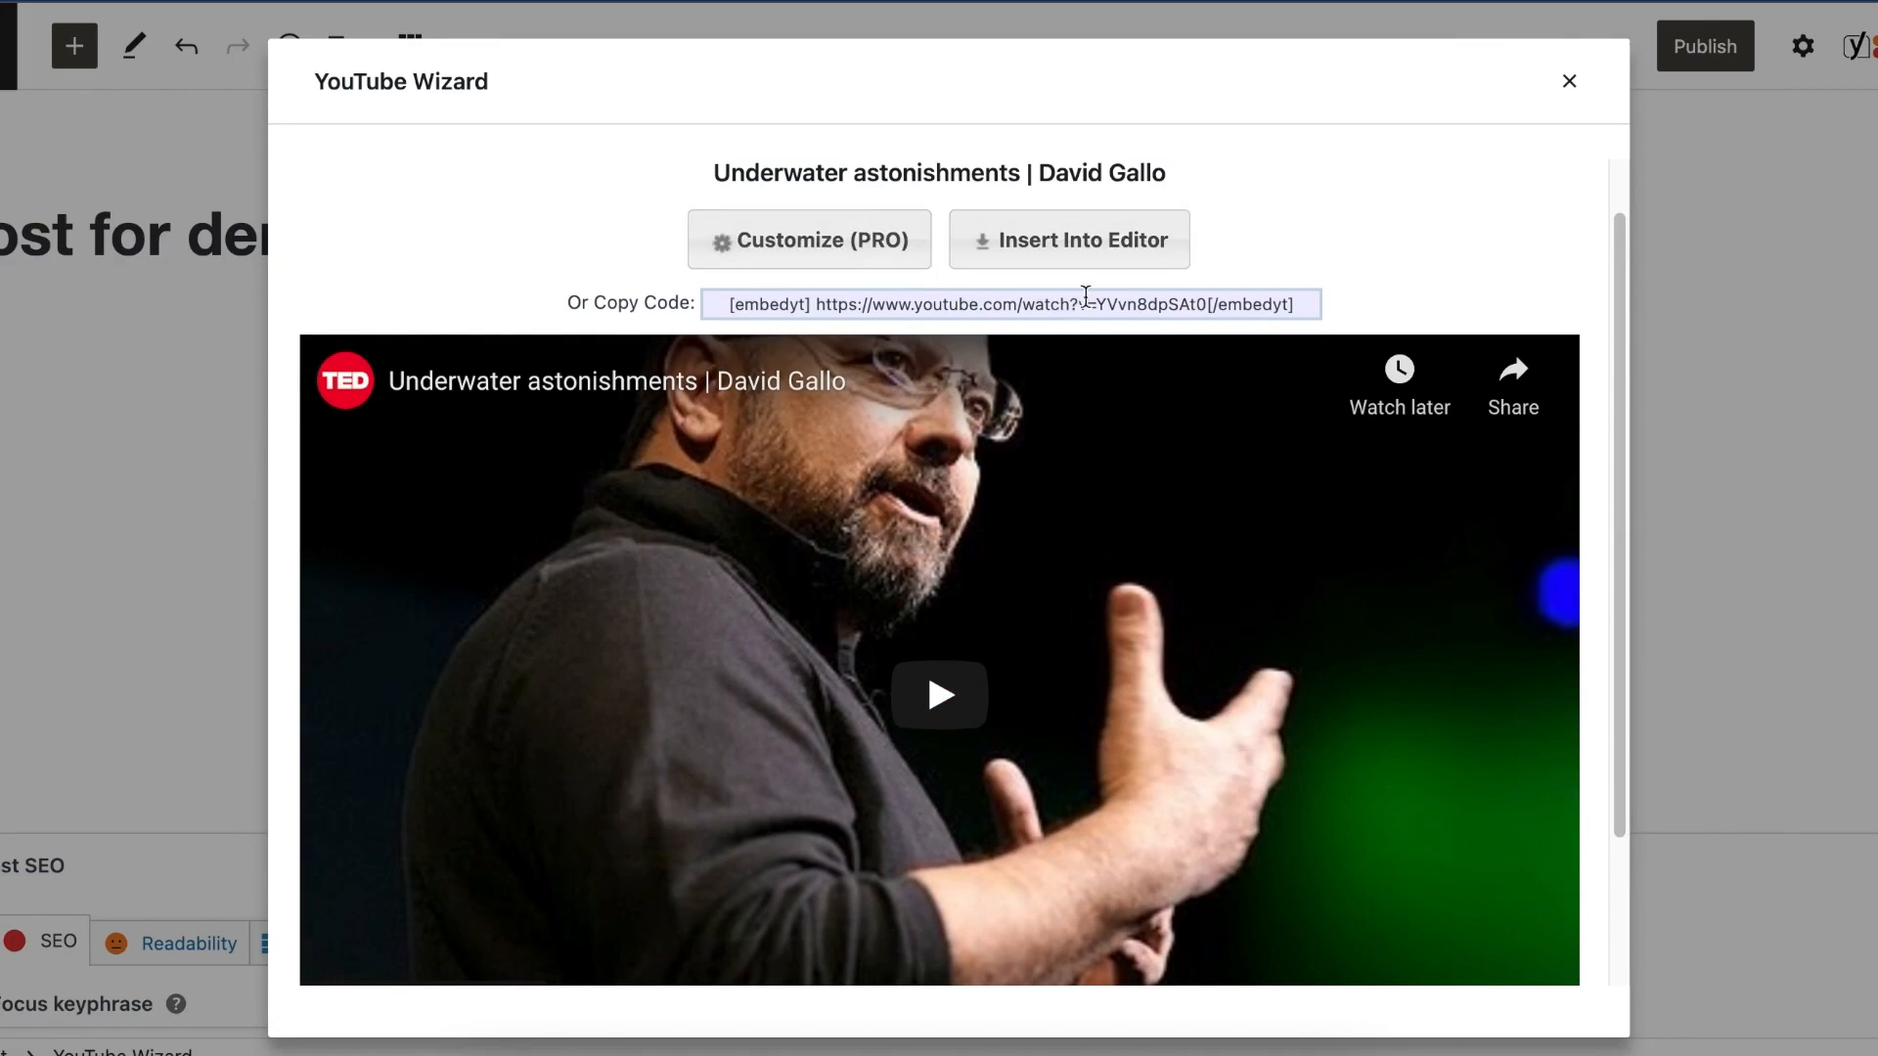
{"action": "mouse_move", "coordinate": [1116, 250]}
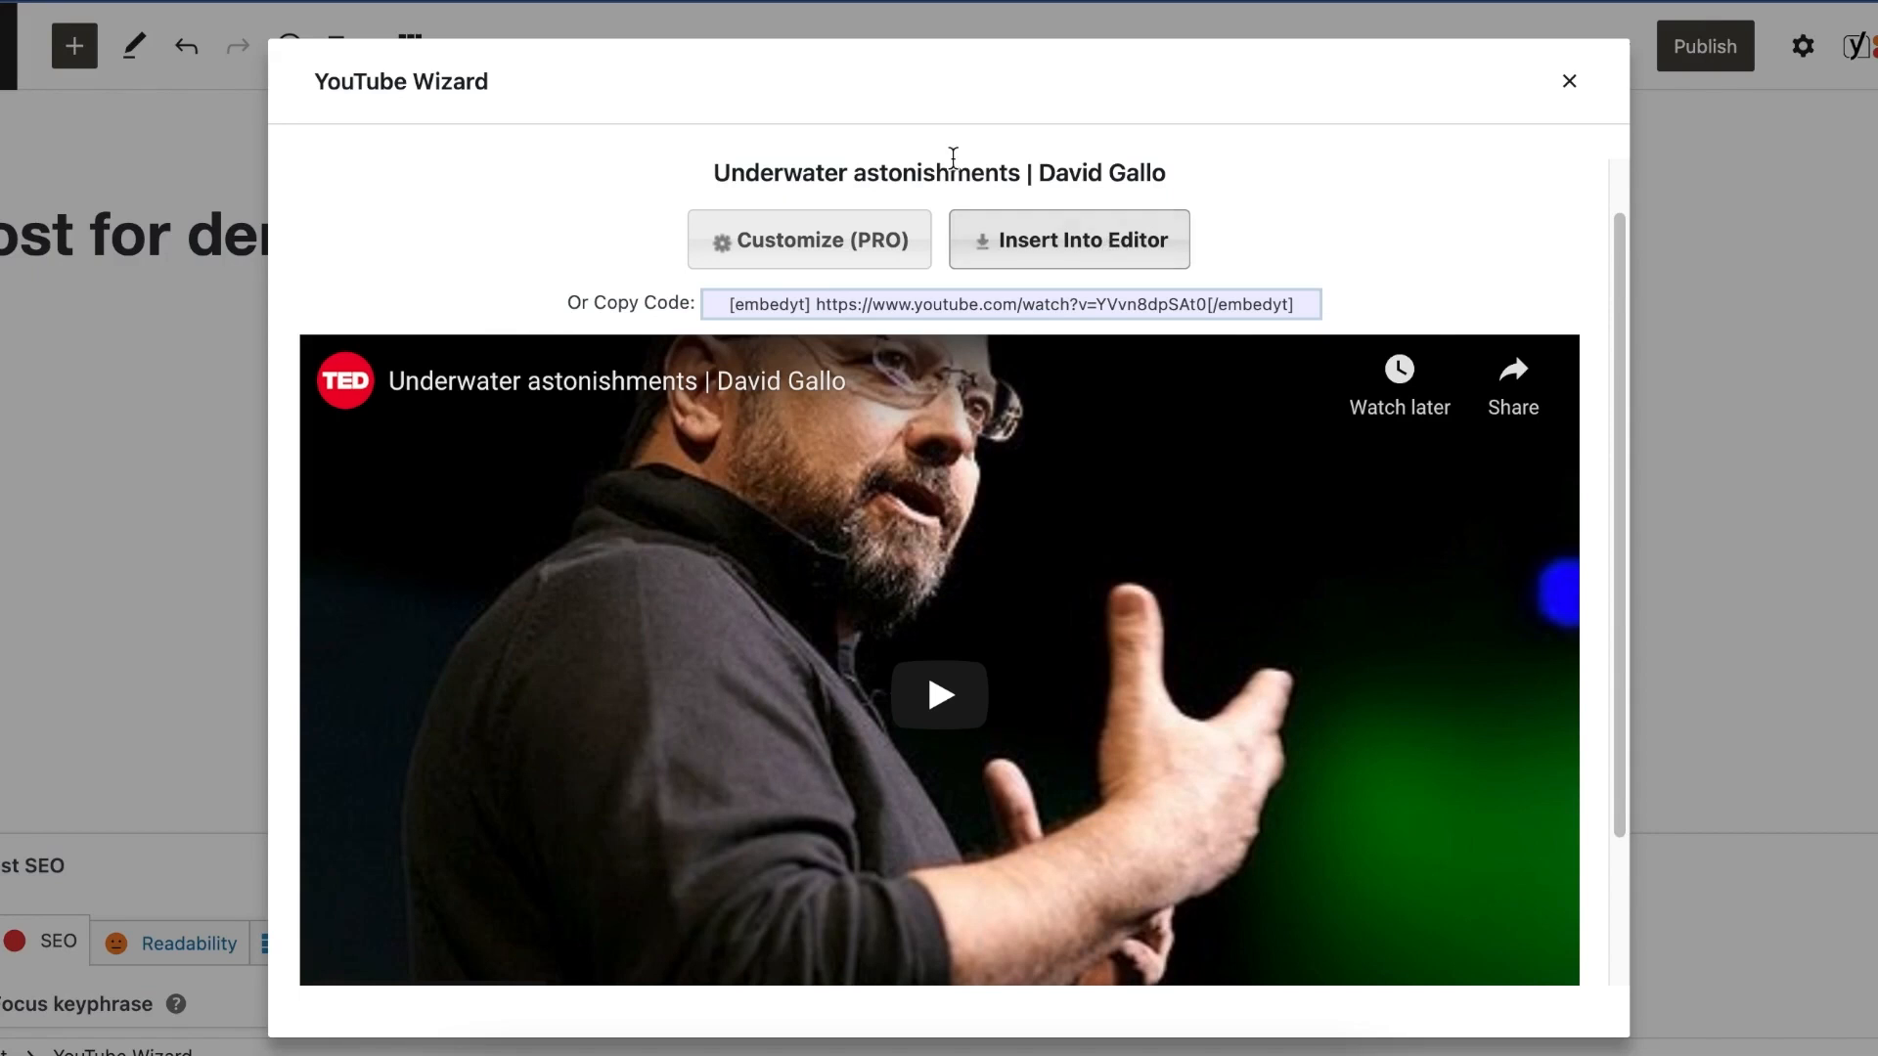
{"action": "mouse_move", "coordinate": [1223, 276]}
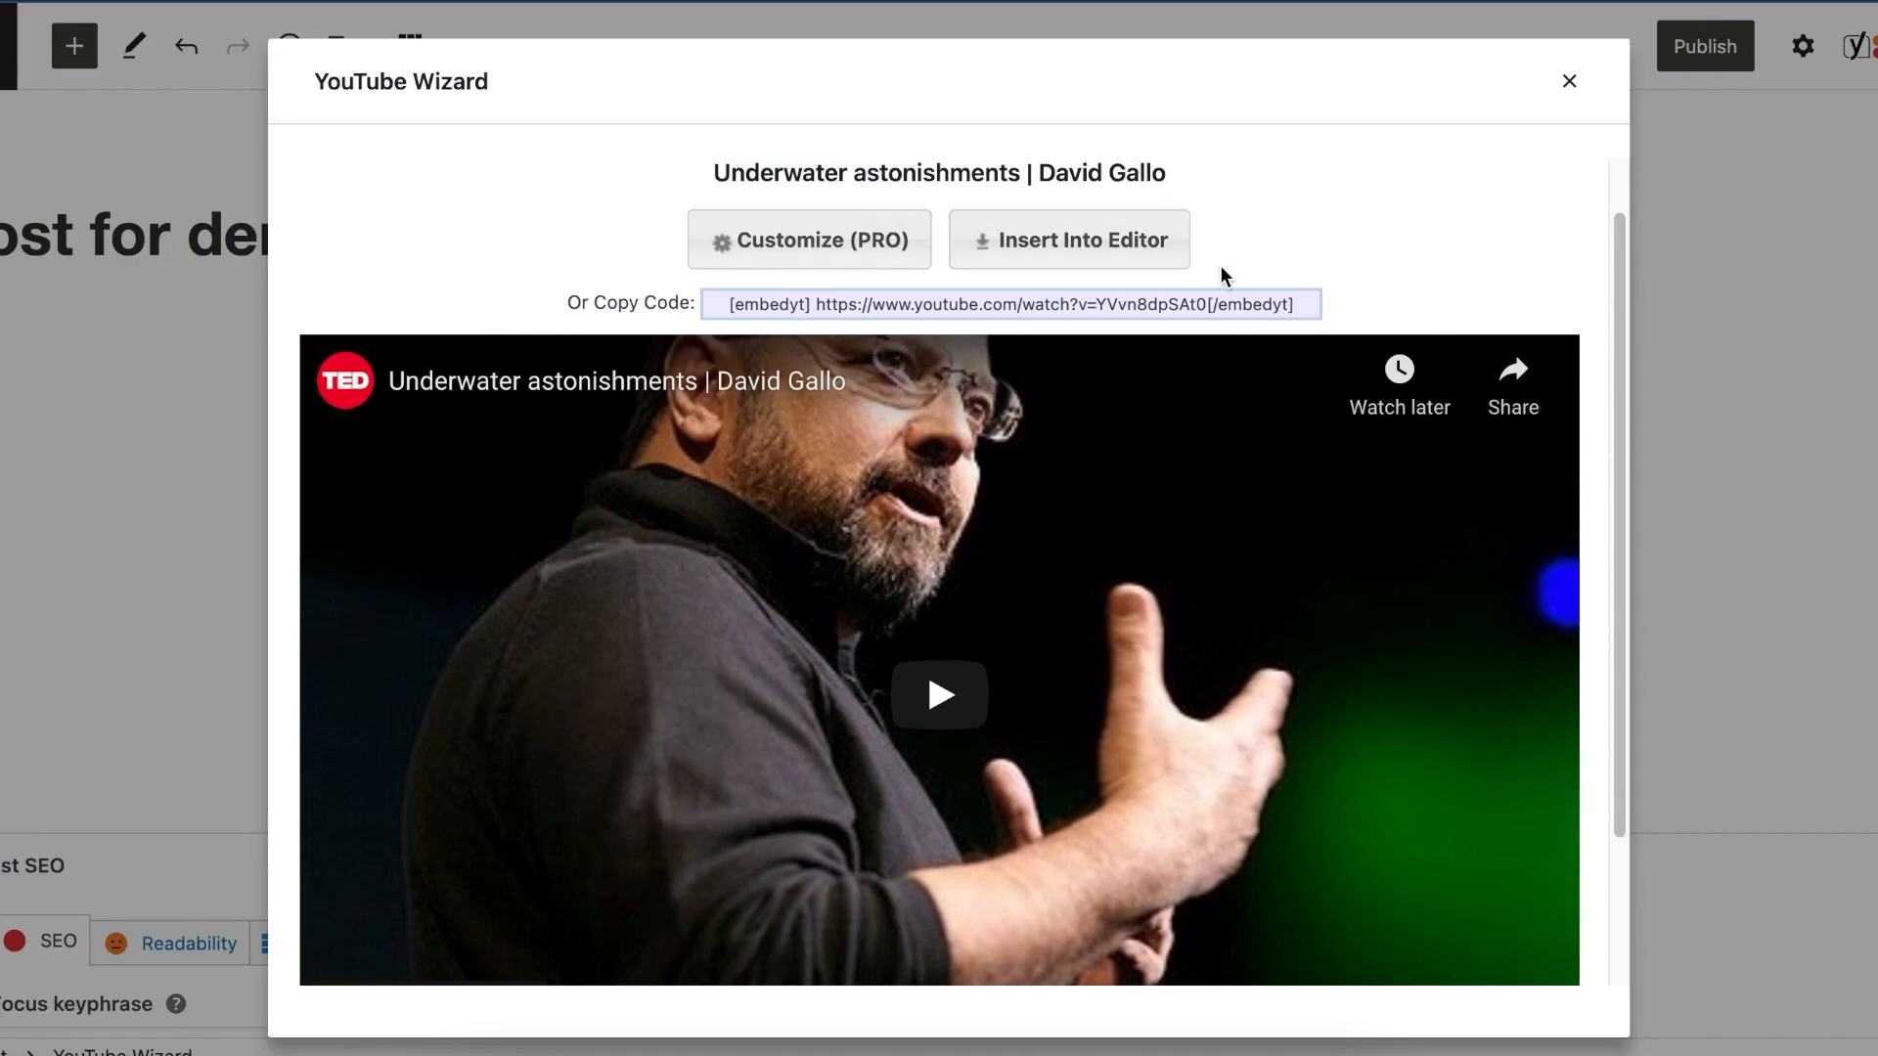